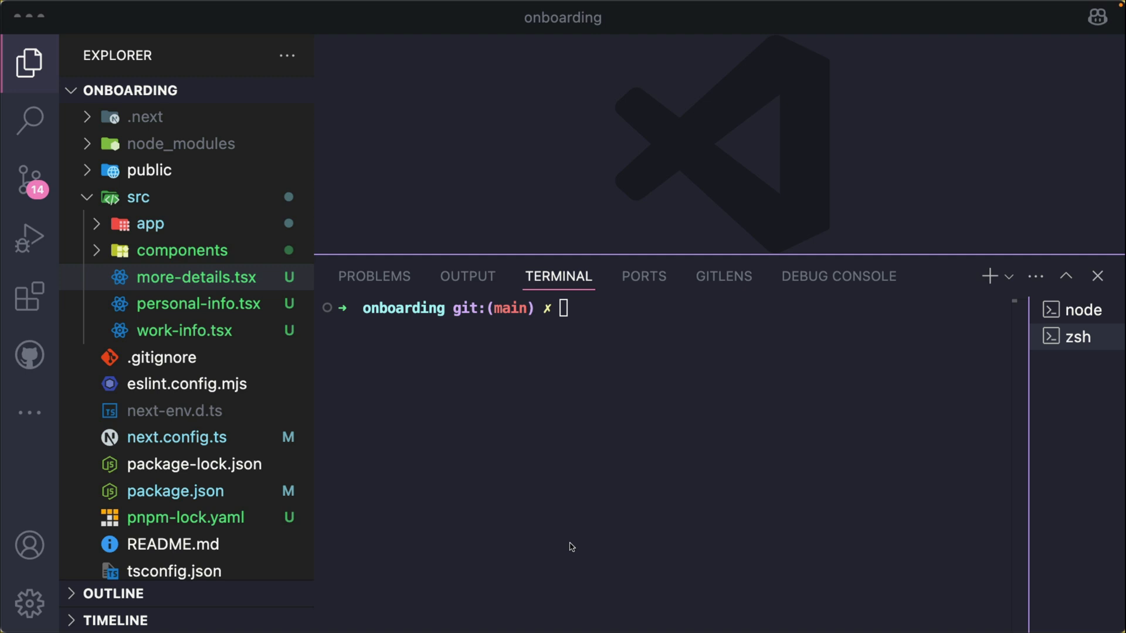
mouse_move(566, 540)
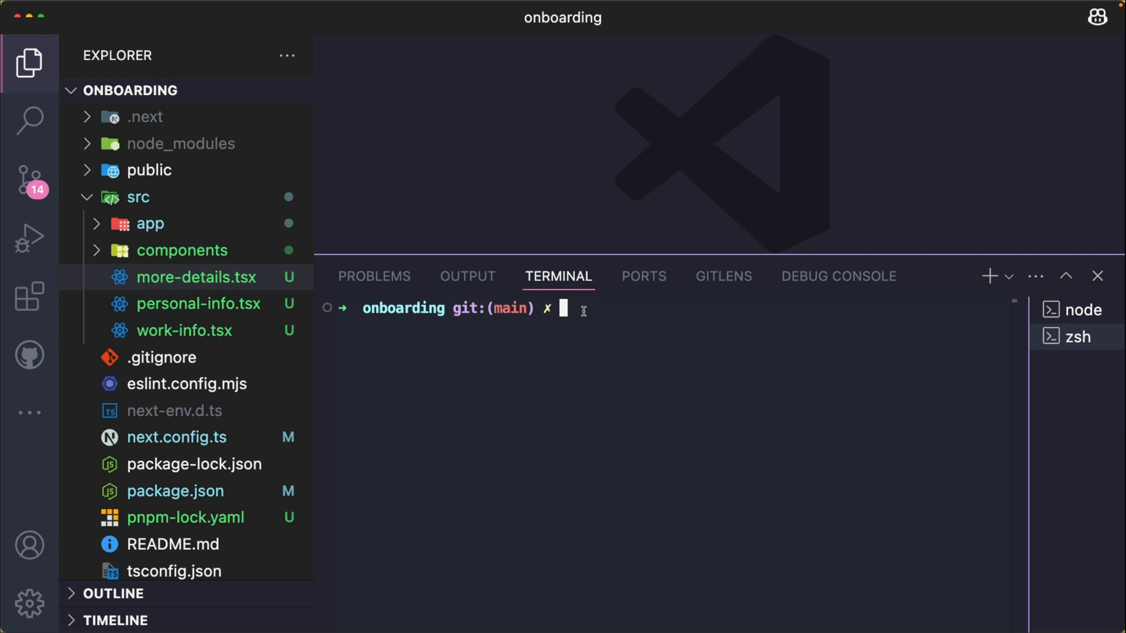
- Install zod 3.24.2 and react-hook-form 7.54.2 with pnpm i zod react-hook-form
type("pnpm i")
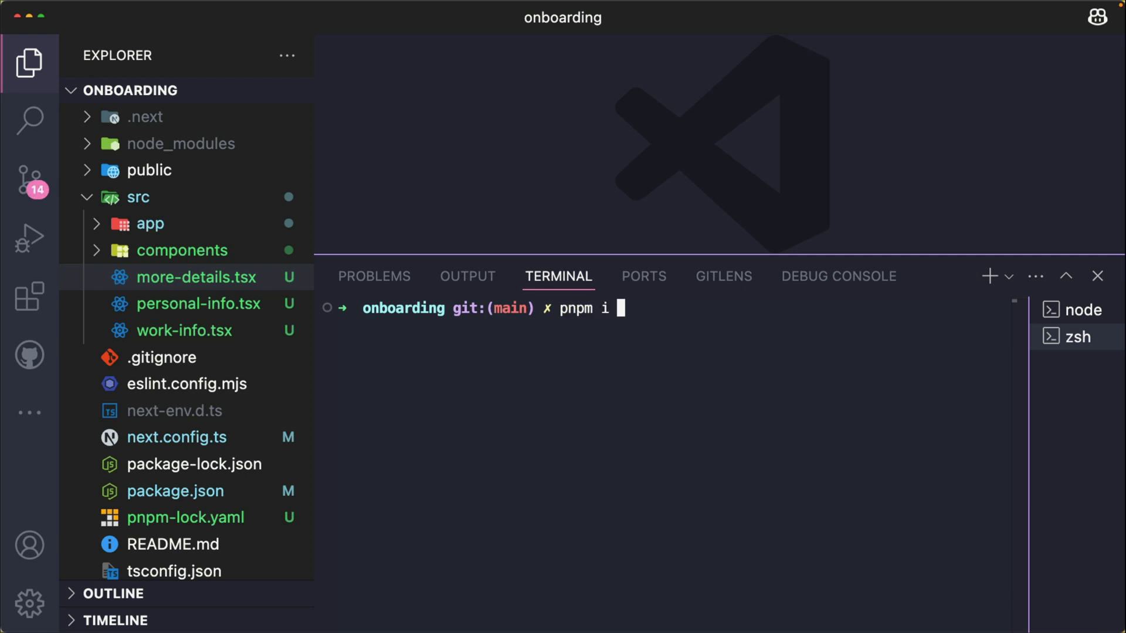
type("zod react")
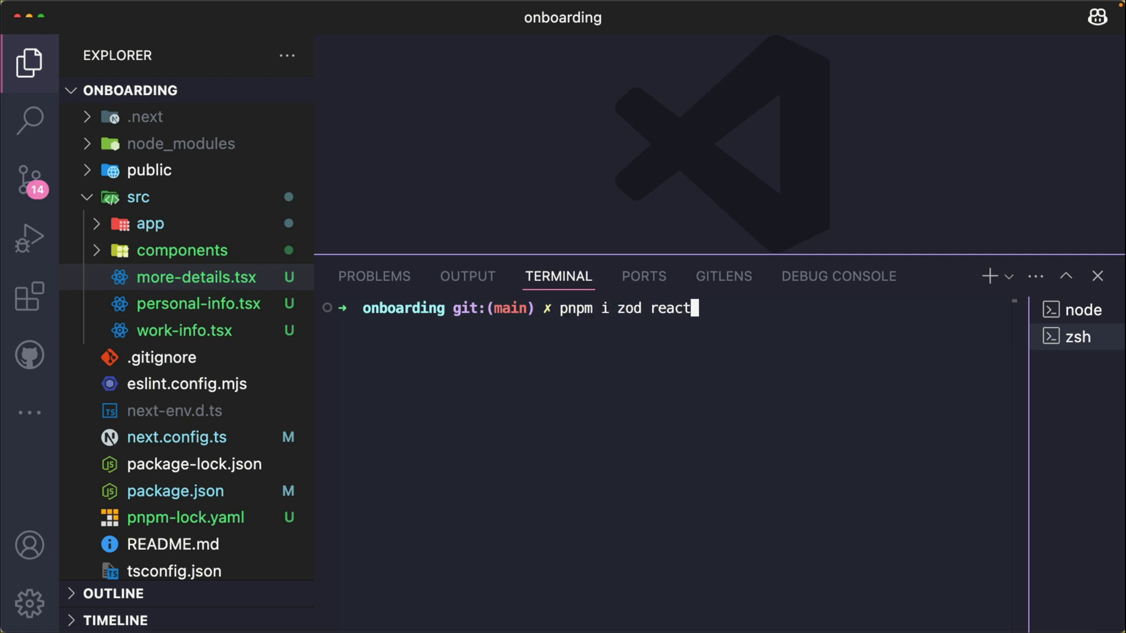
type("-hook-form")
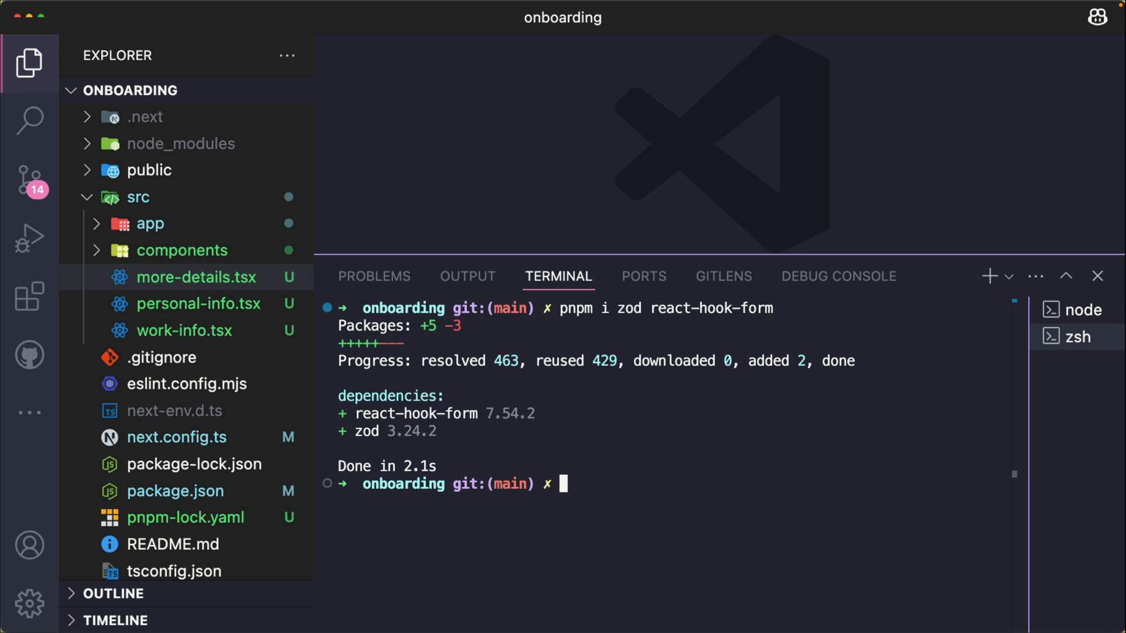
type("p")
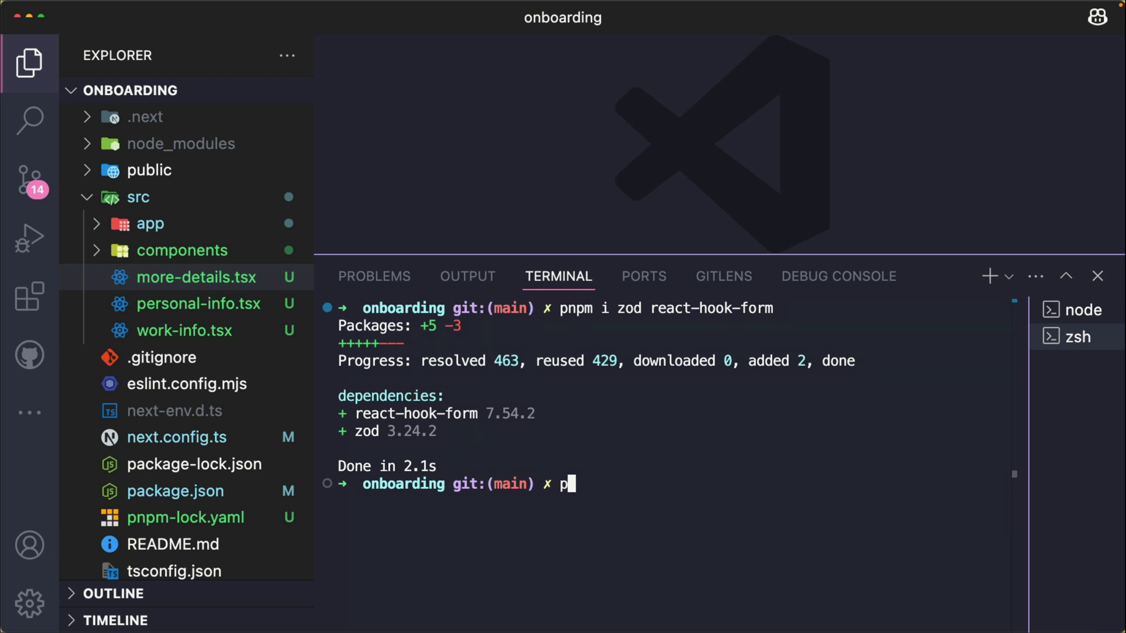
type("npm i")
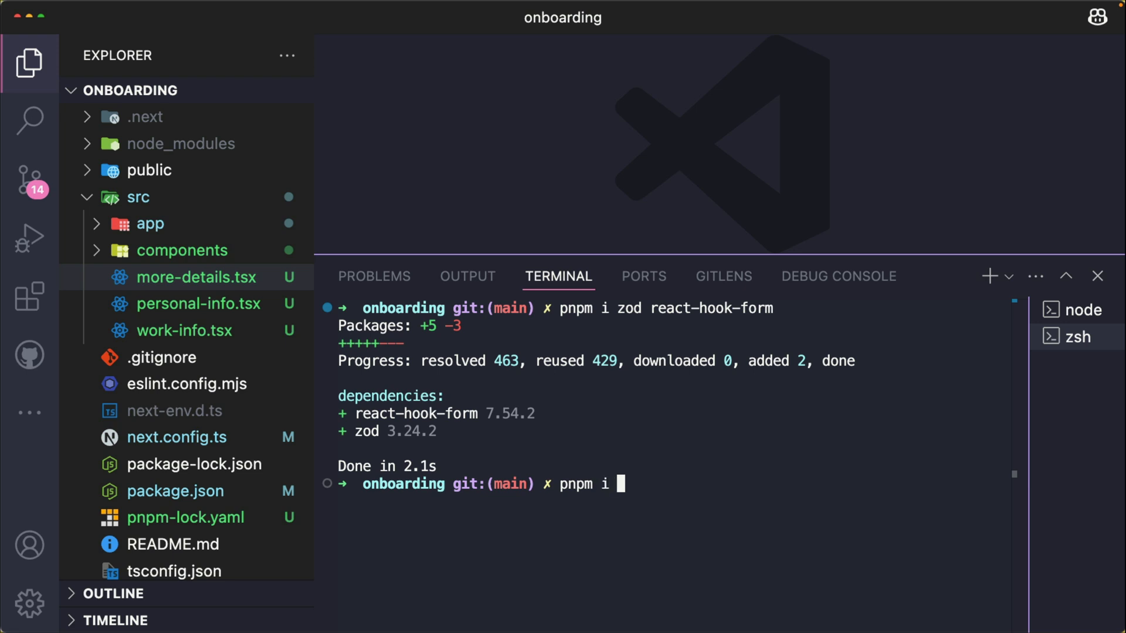
type("@hoo")
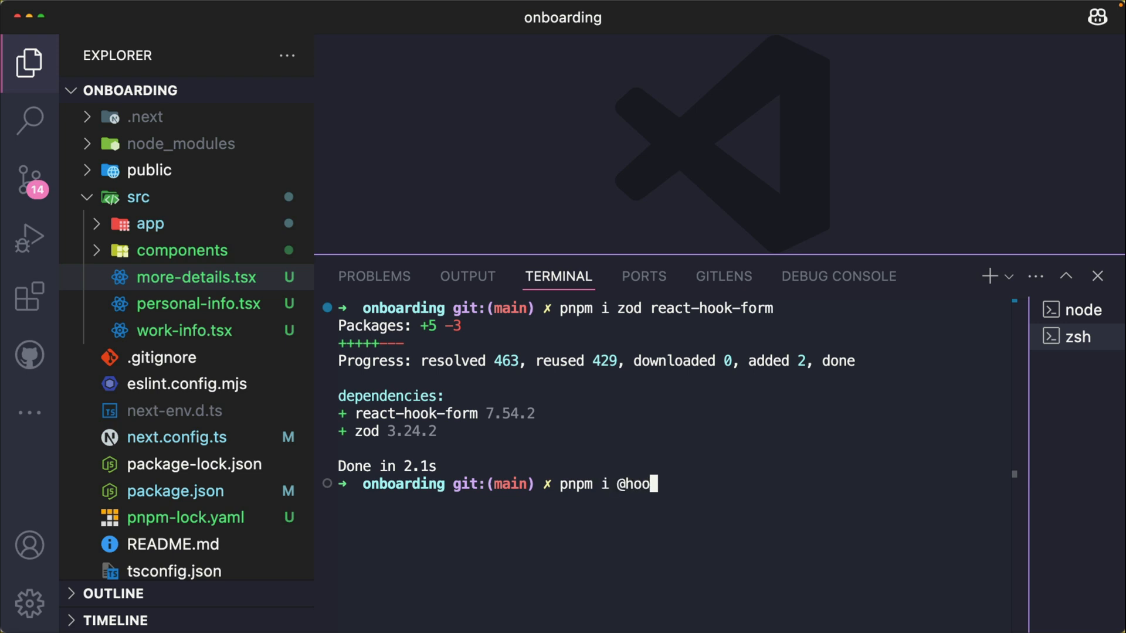
type("kform/r")
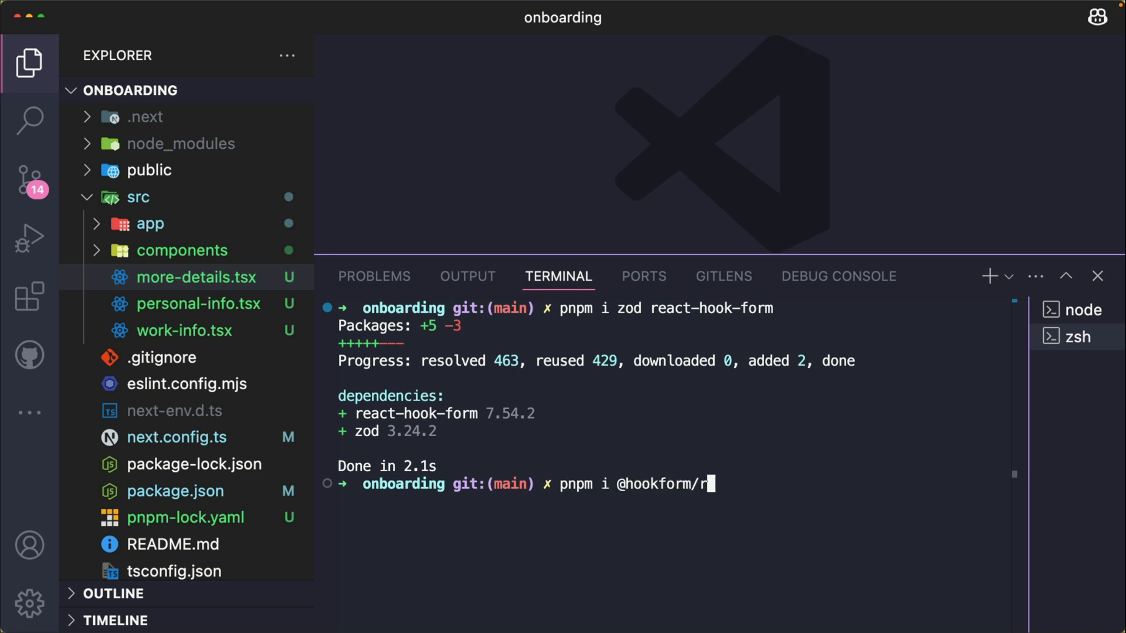
type("esolvefr")
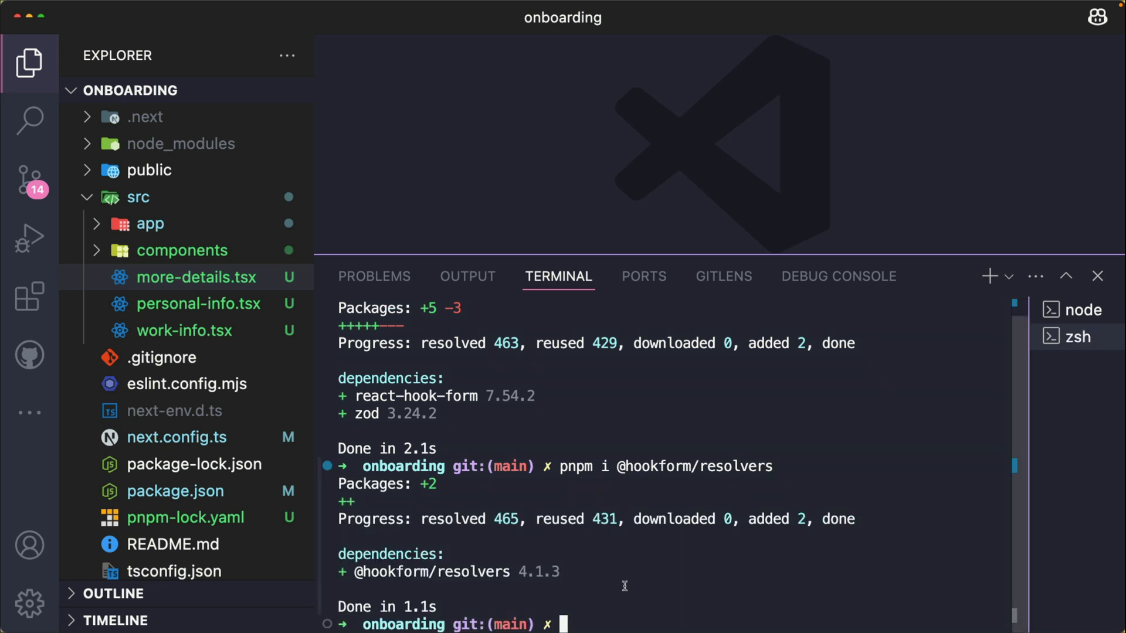
mouse_move(694, 563)
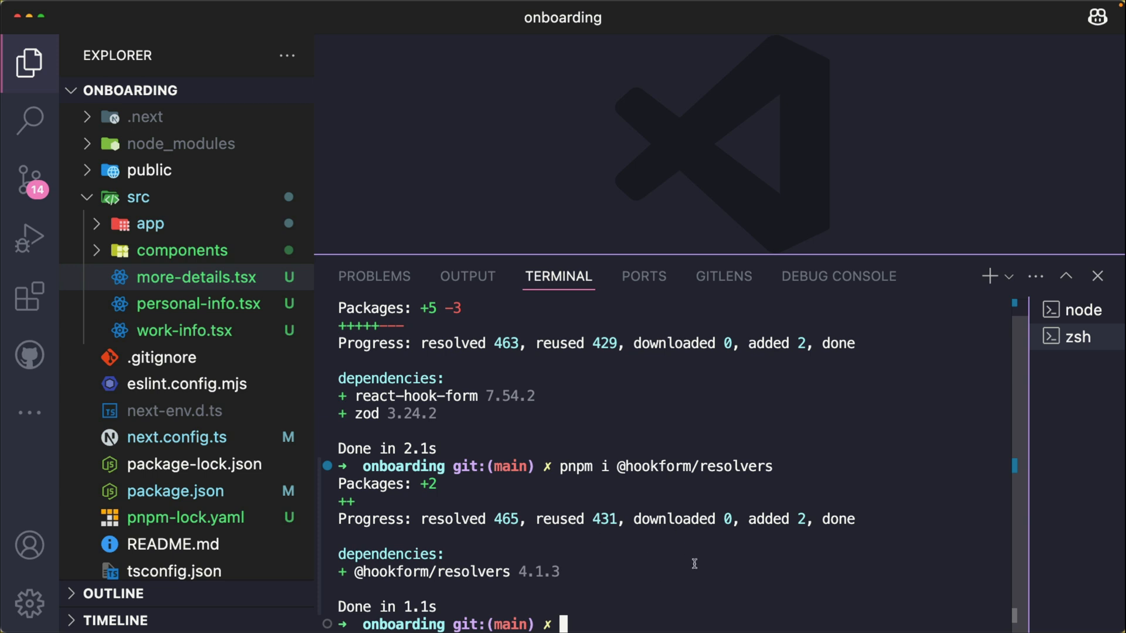
mouse_move(701, 554)
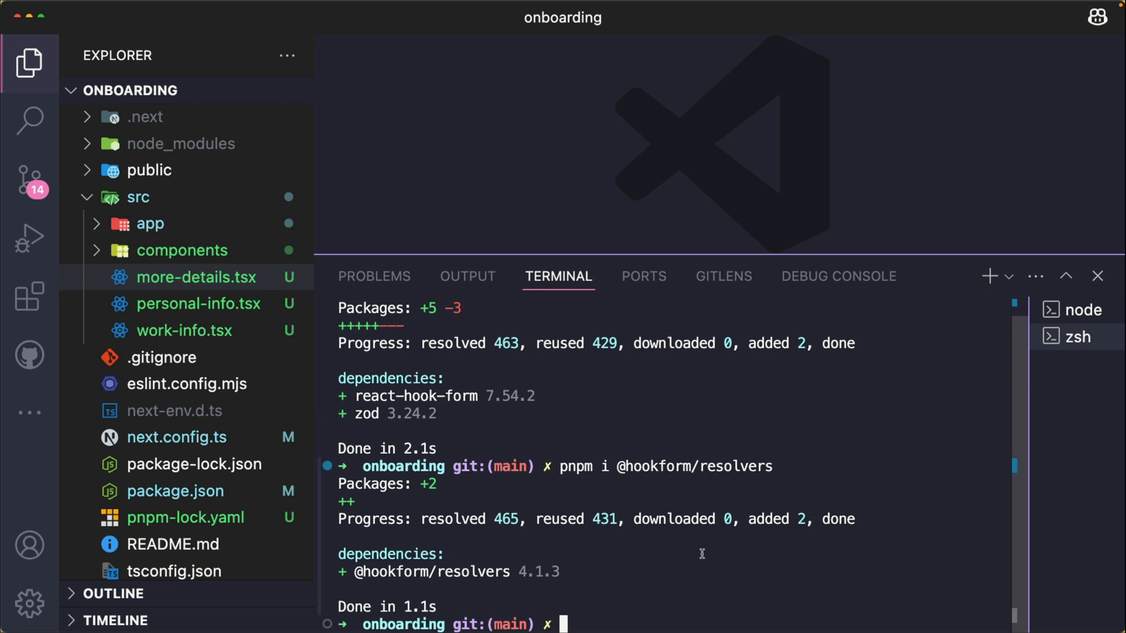
left_click(1097, 276)
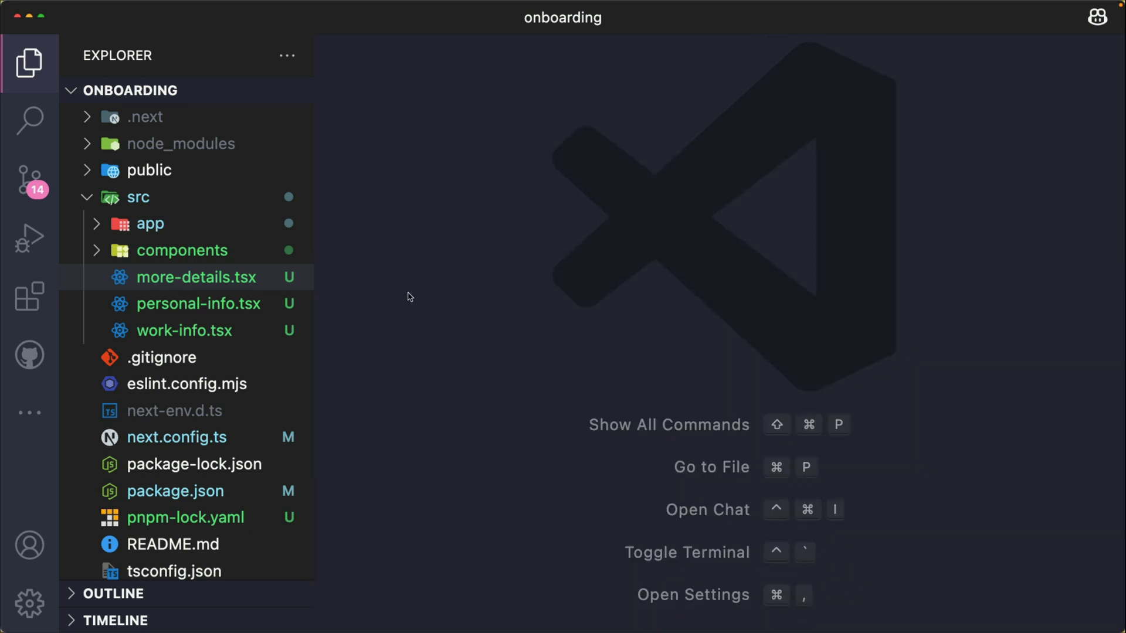
mouse_move(187, 311)
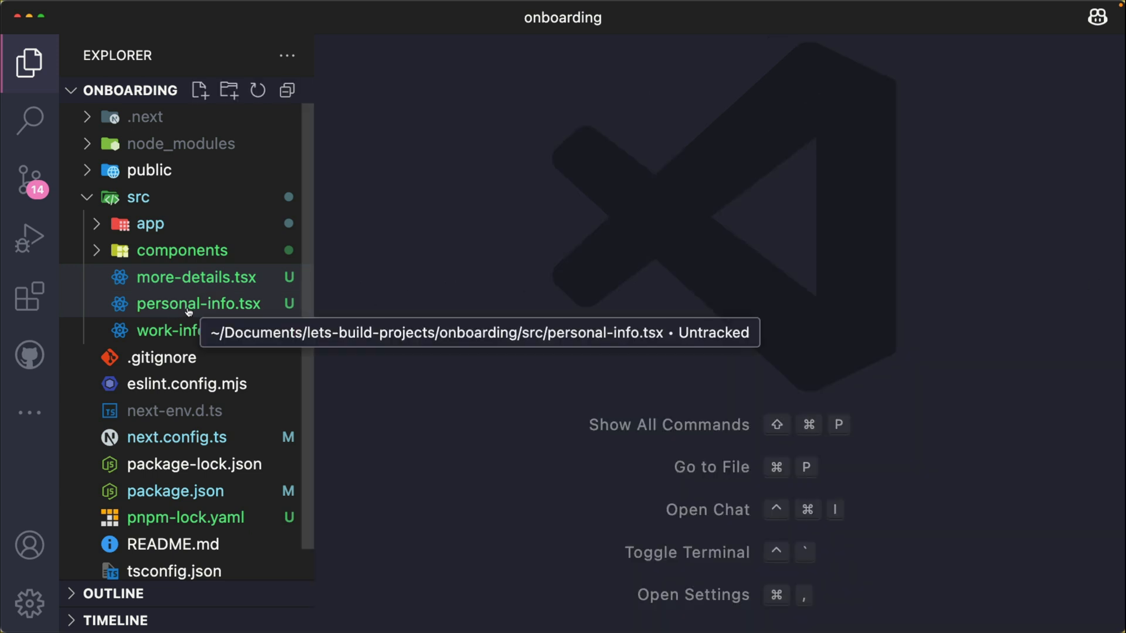
left_click(198, 304)
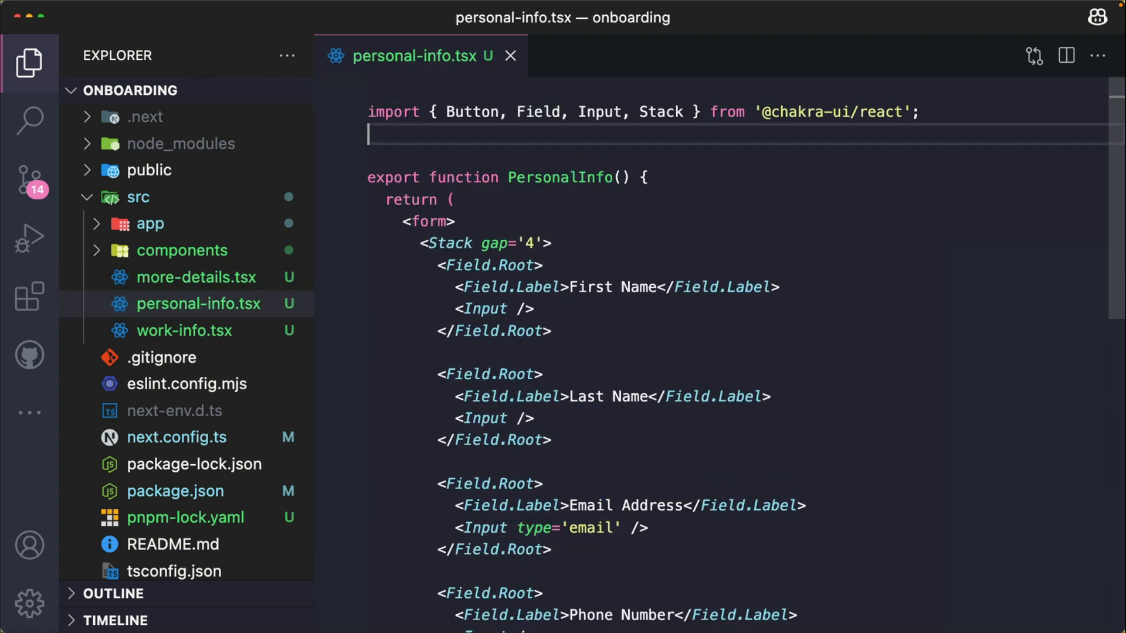
- Import useForm and SubmitHandler from react-hook-form, z from zod, and zodResolver
type("import")
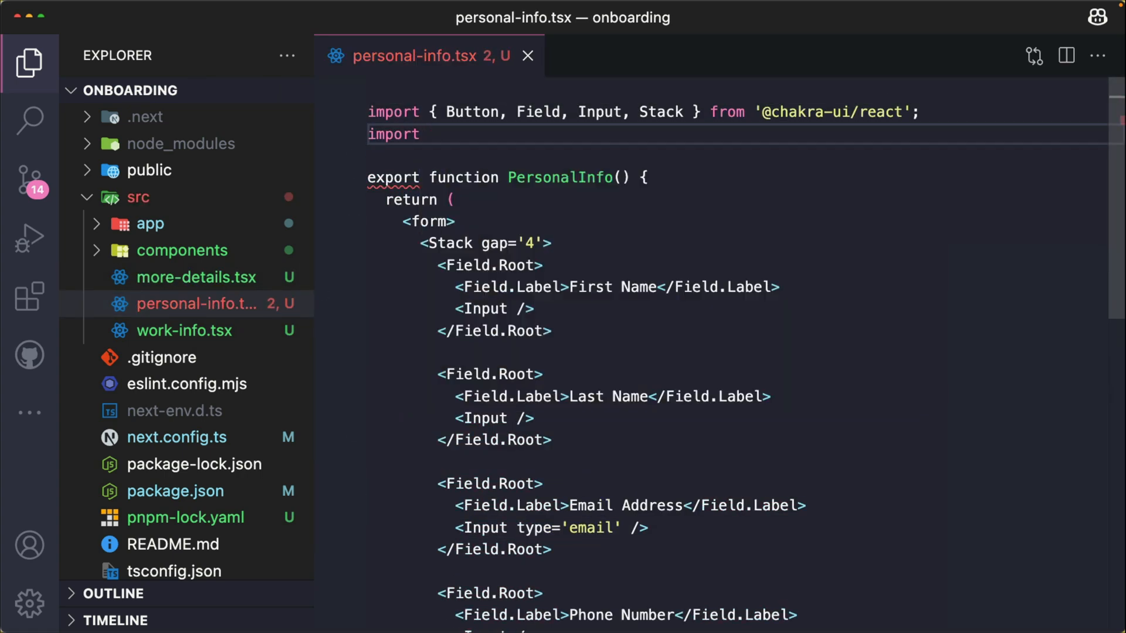
type("{useForm, SubmitHandle")
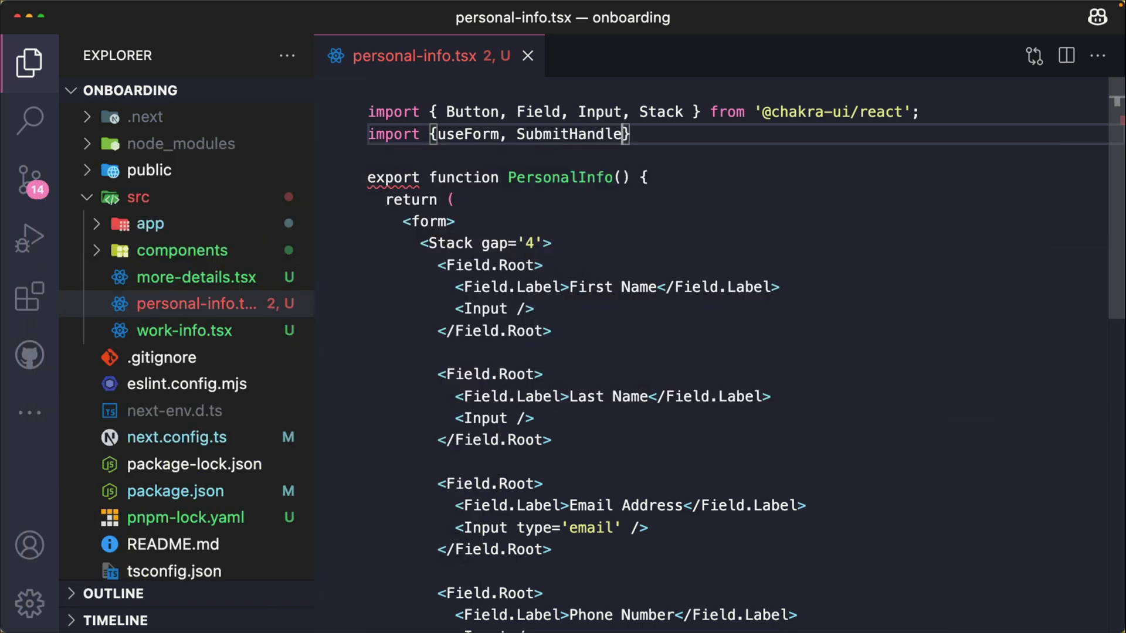
type("r} from")
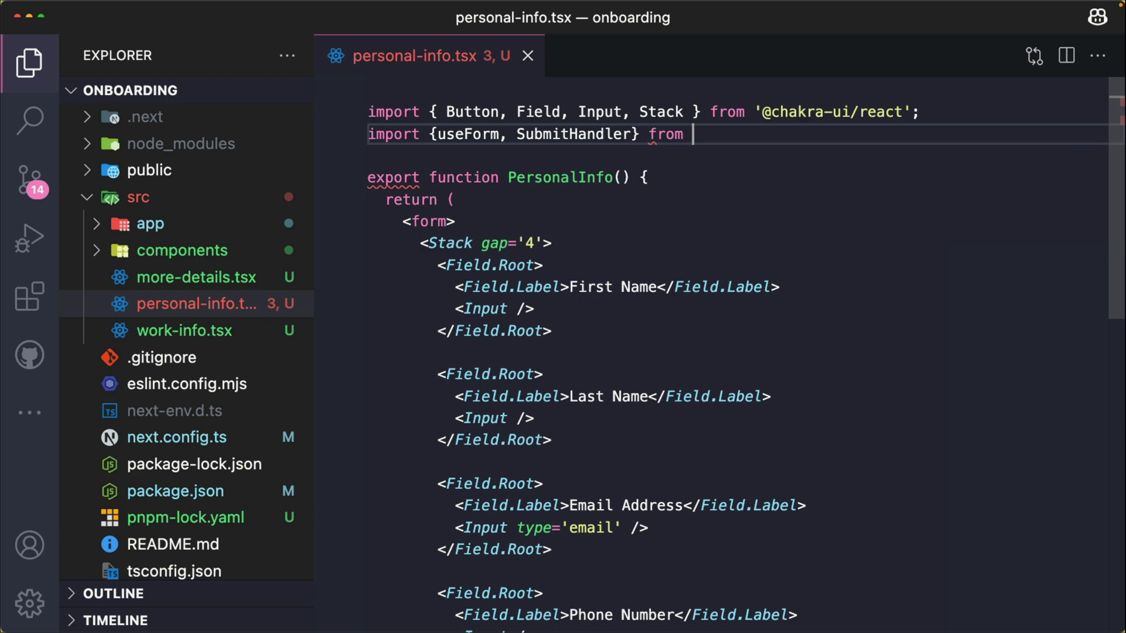
type("\"re")
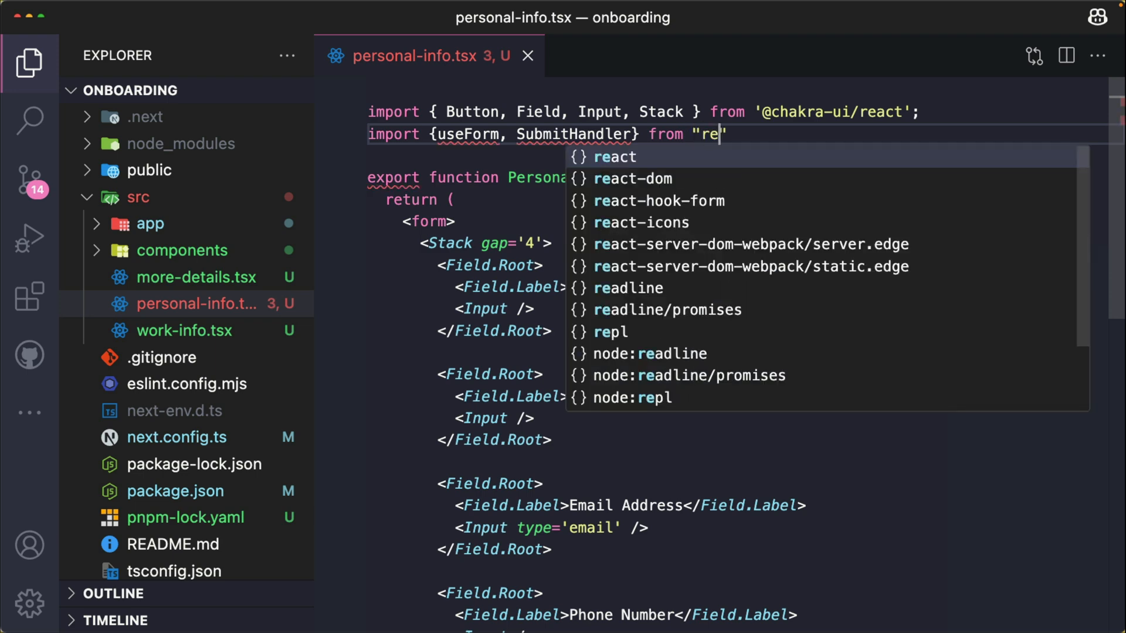
left_click(658, 200)
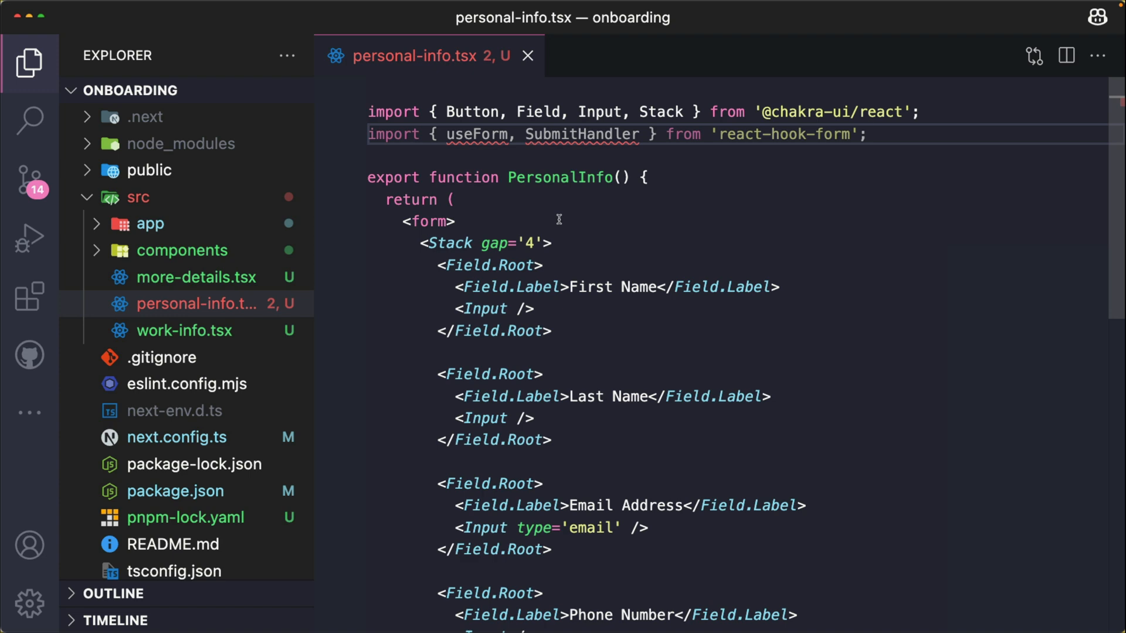
left_click(867, 134)
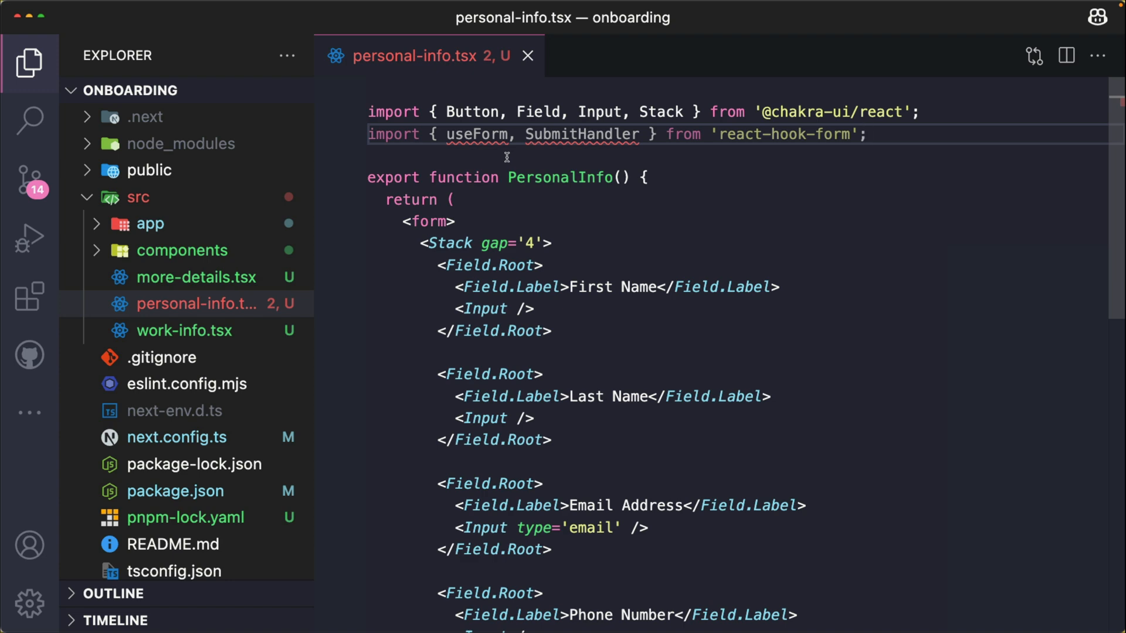
type("import { z } from 'zod';")
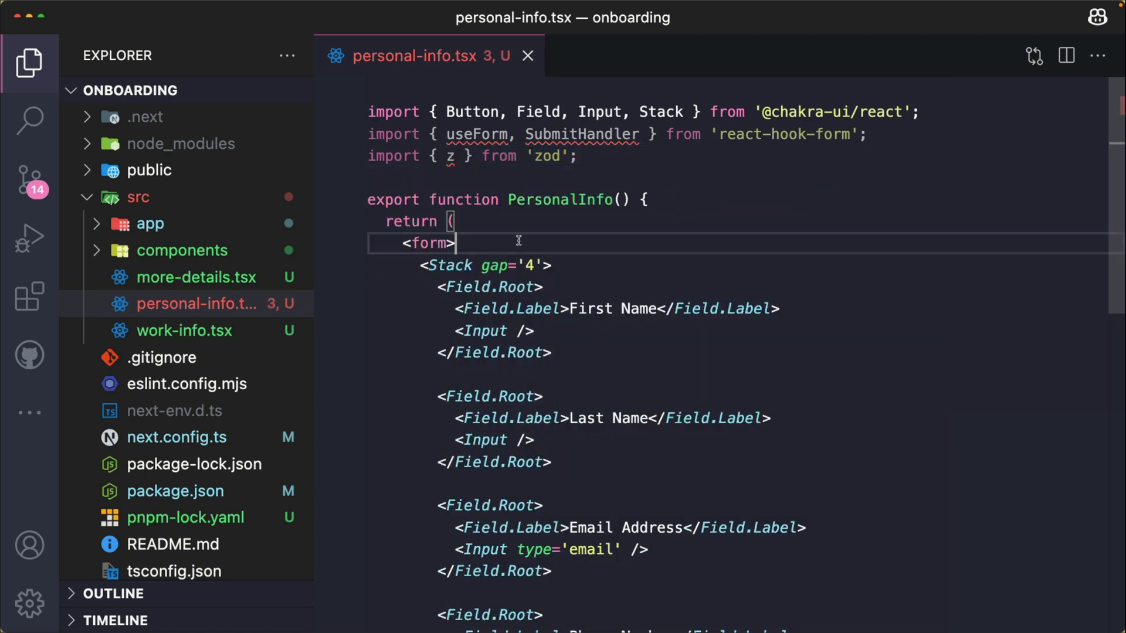
mouse_move(522, 223)
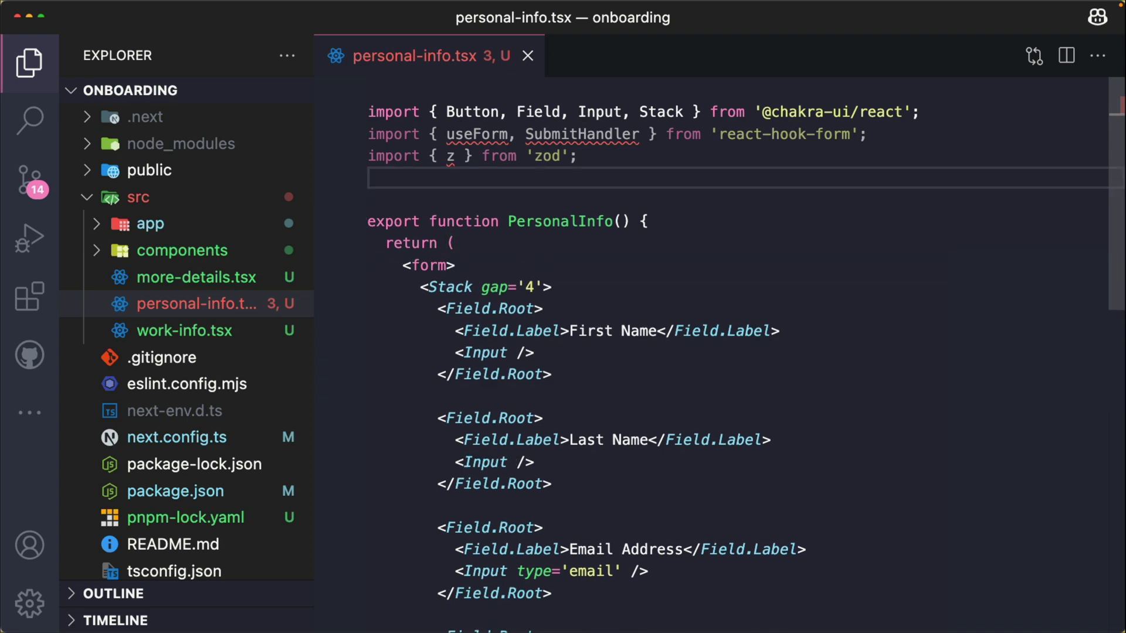
type("import { zodResolver } from '@hookform/resolvers/zod';")
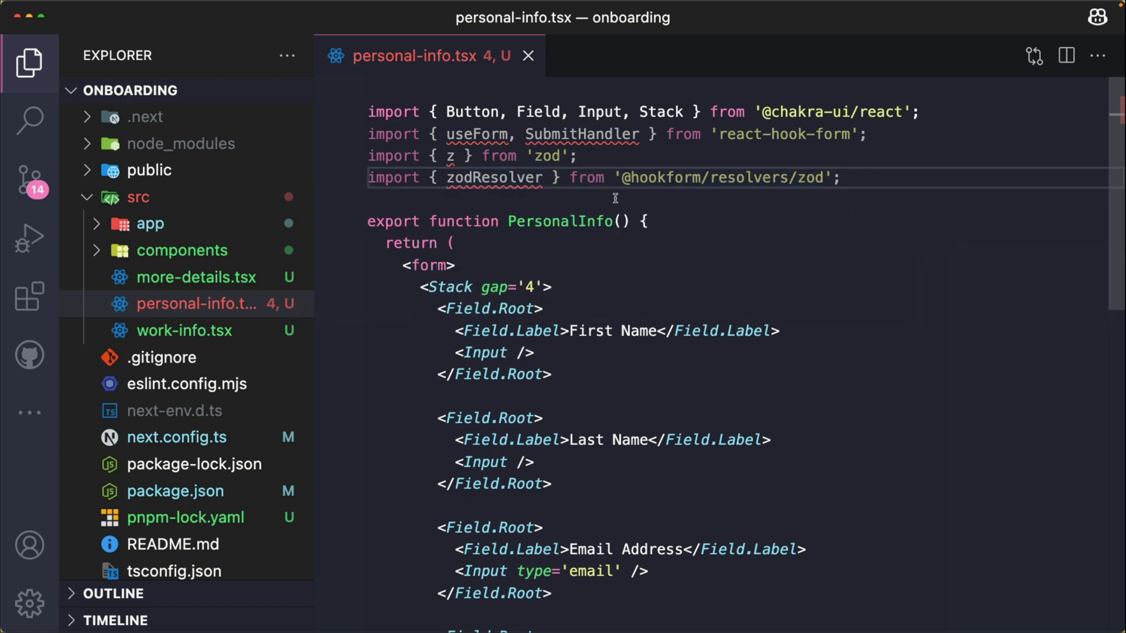
mouse_move(729, 291)
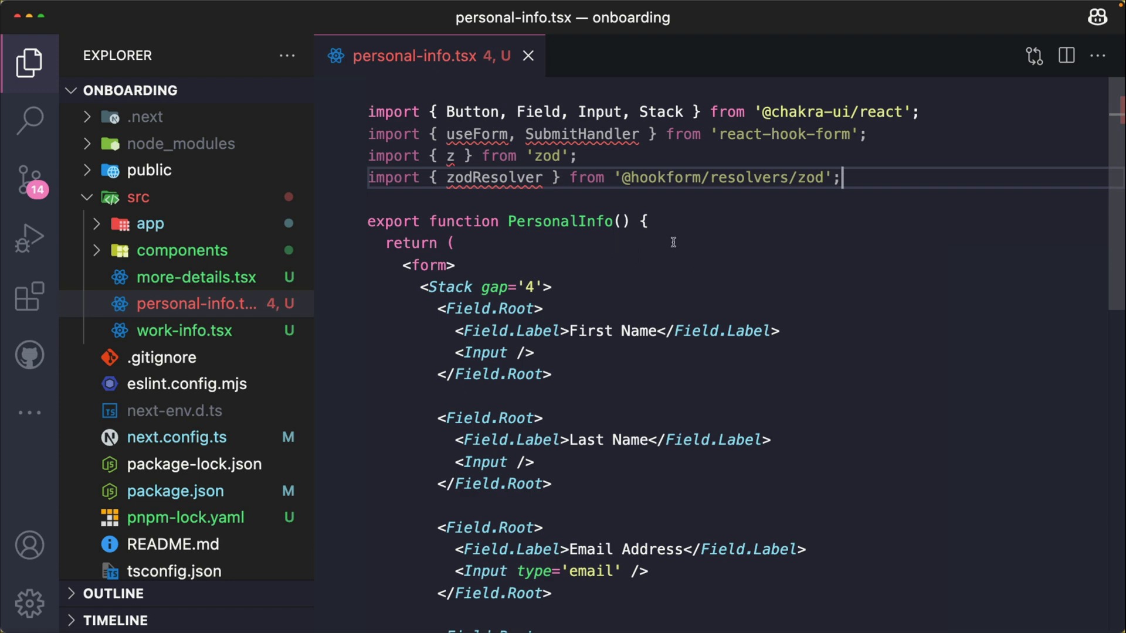
mouse_move(515, 191)
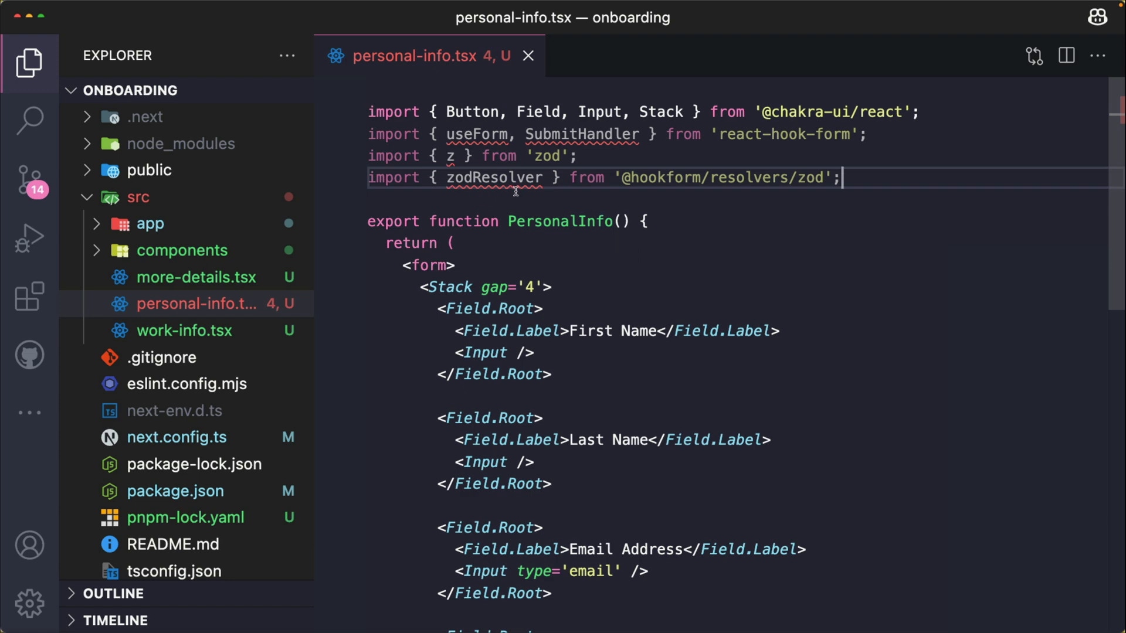
mouse_move(728, 256)
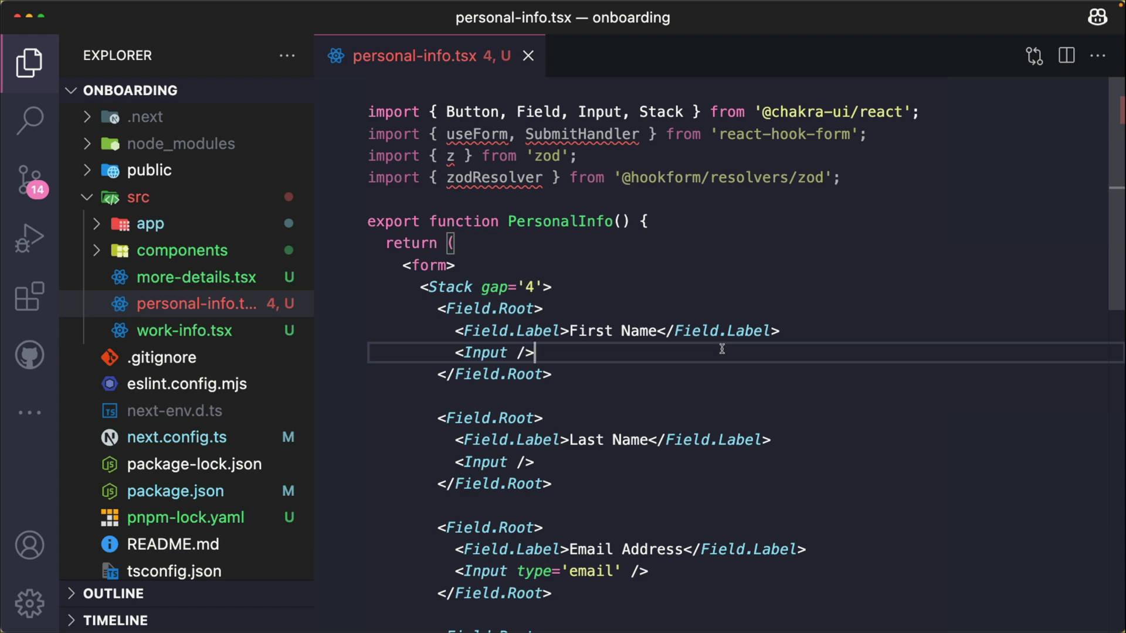
mouse_move(620, 206)
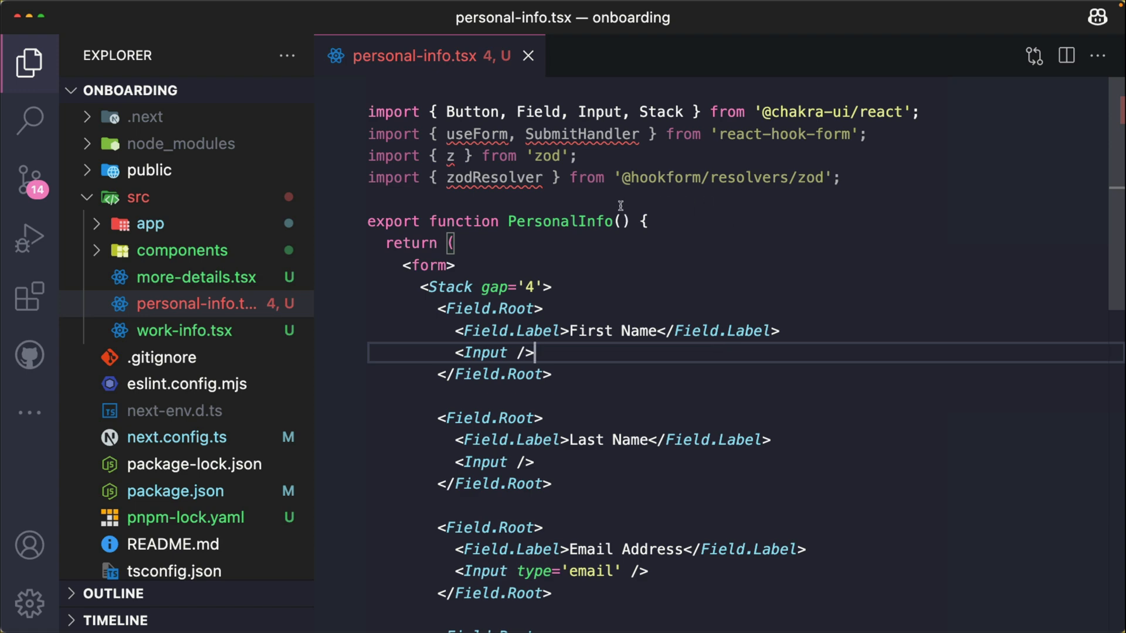
- Start a FormValues interface below the imports with a firstName field
left_click(847, 177)
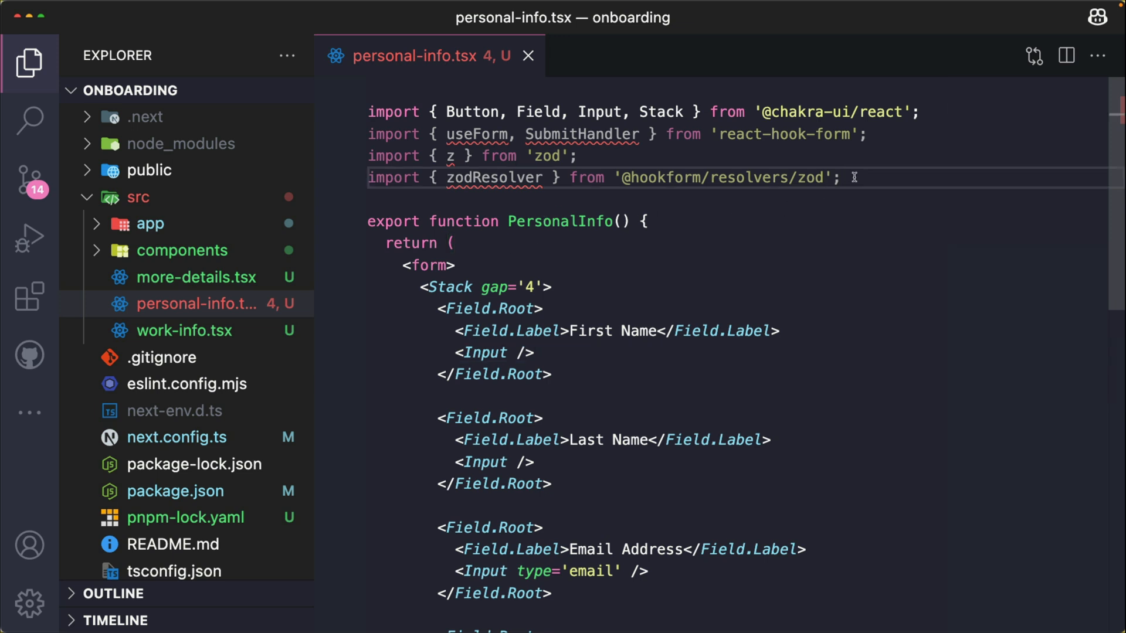
key("Enter")
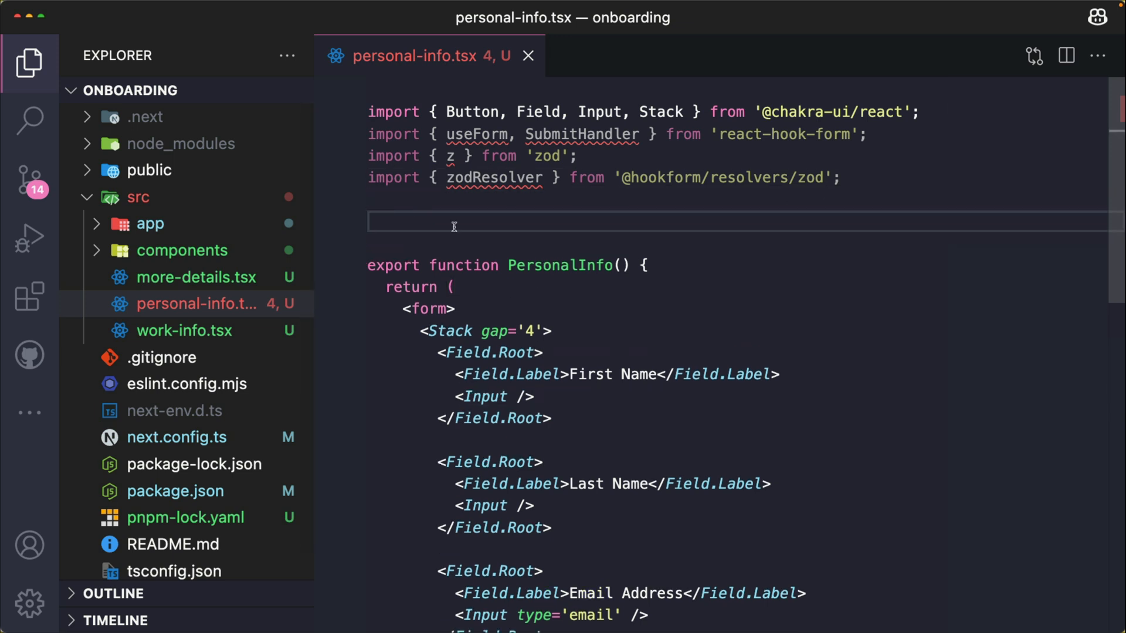
type("interface")
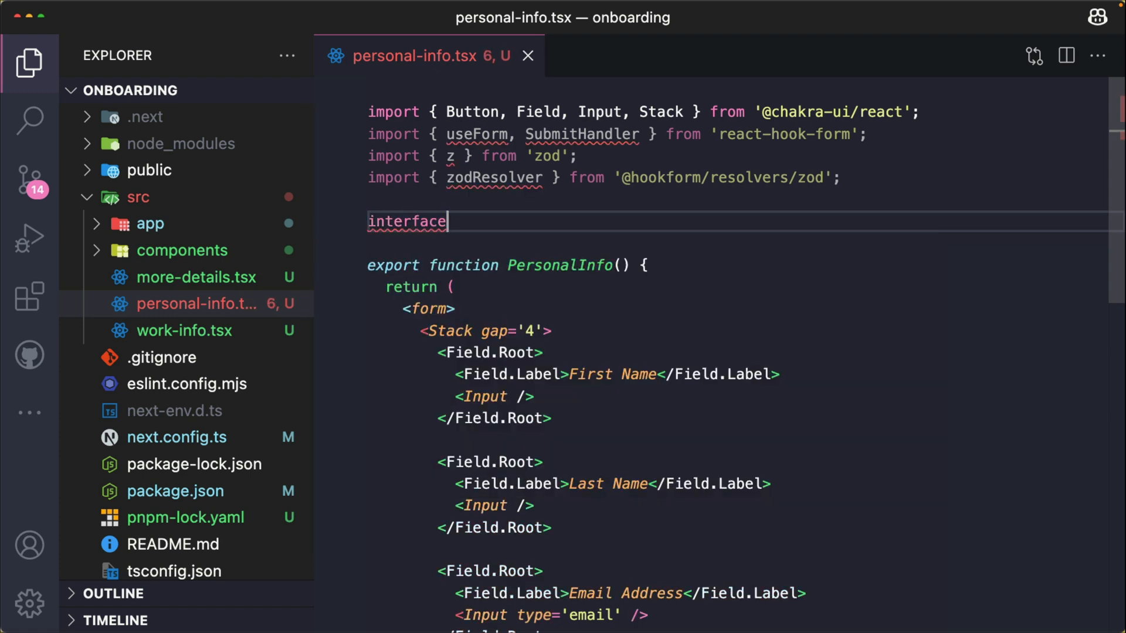
type("FormV")
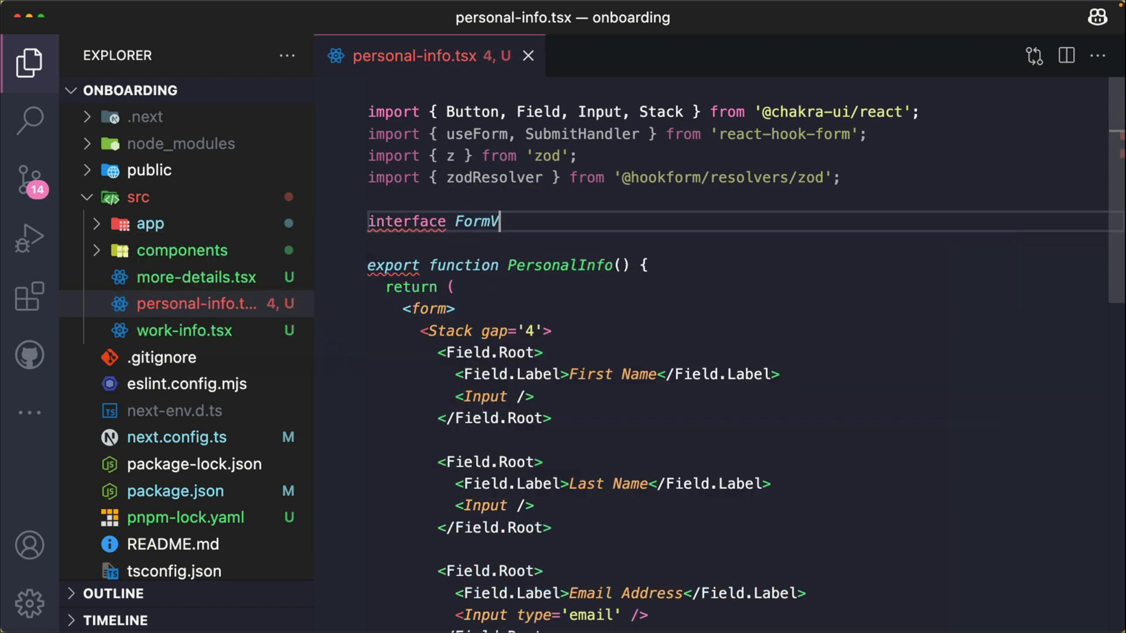
type("Values {")
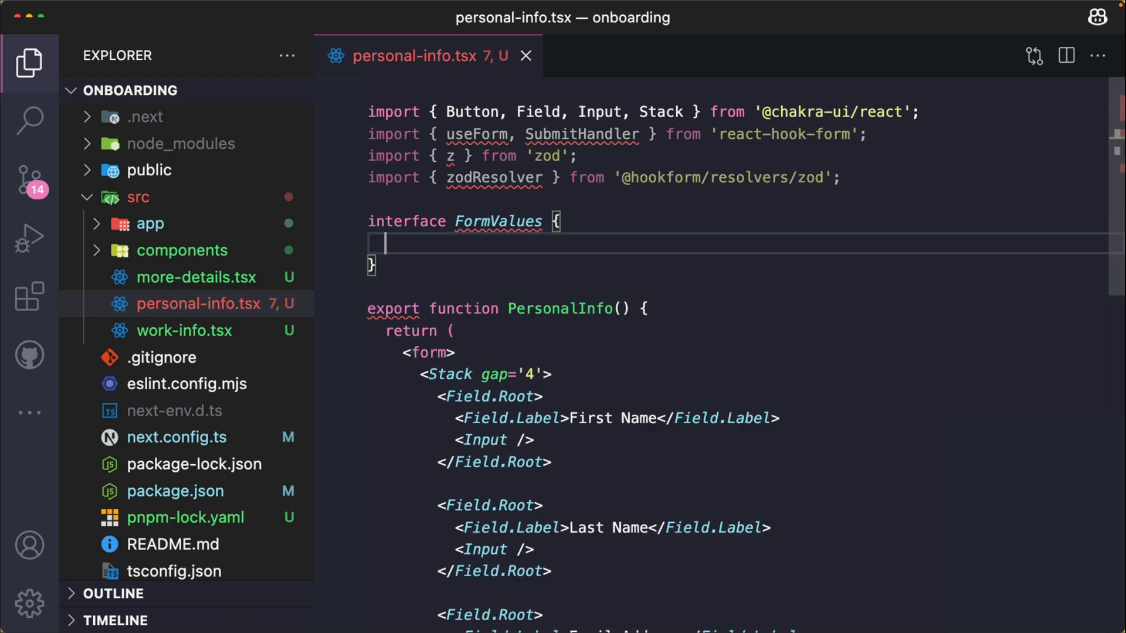
type("firstName: string;")
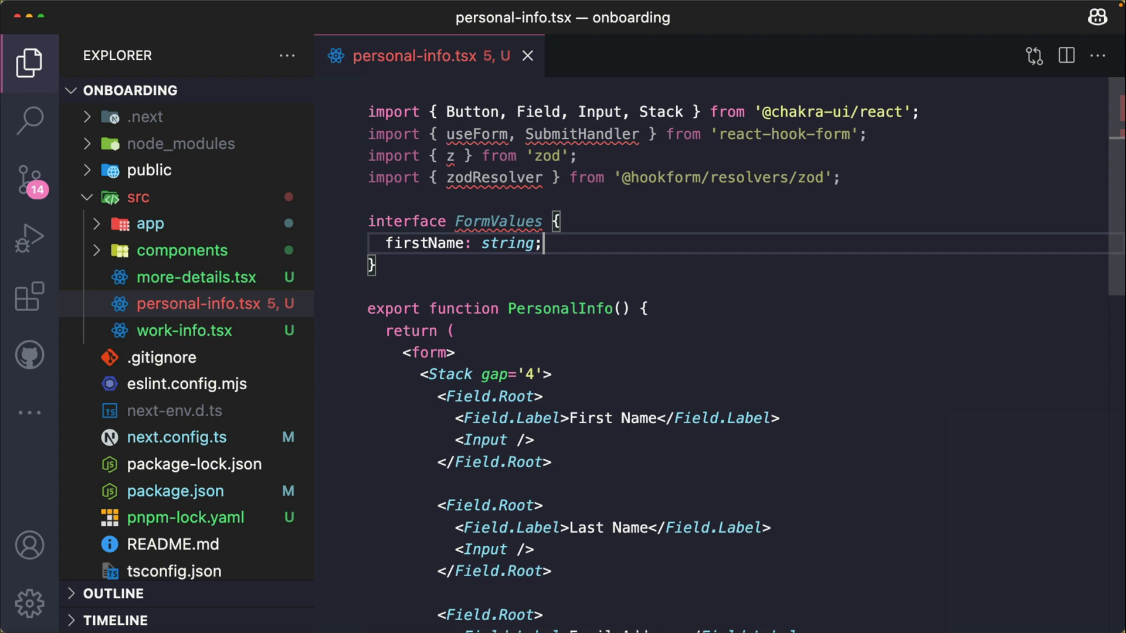
- Add lastName, emailAddress and phoneNumber string fields to FormValues
type("last")
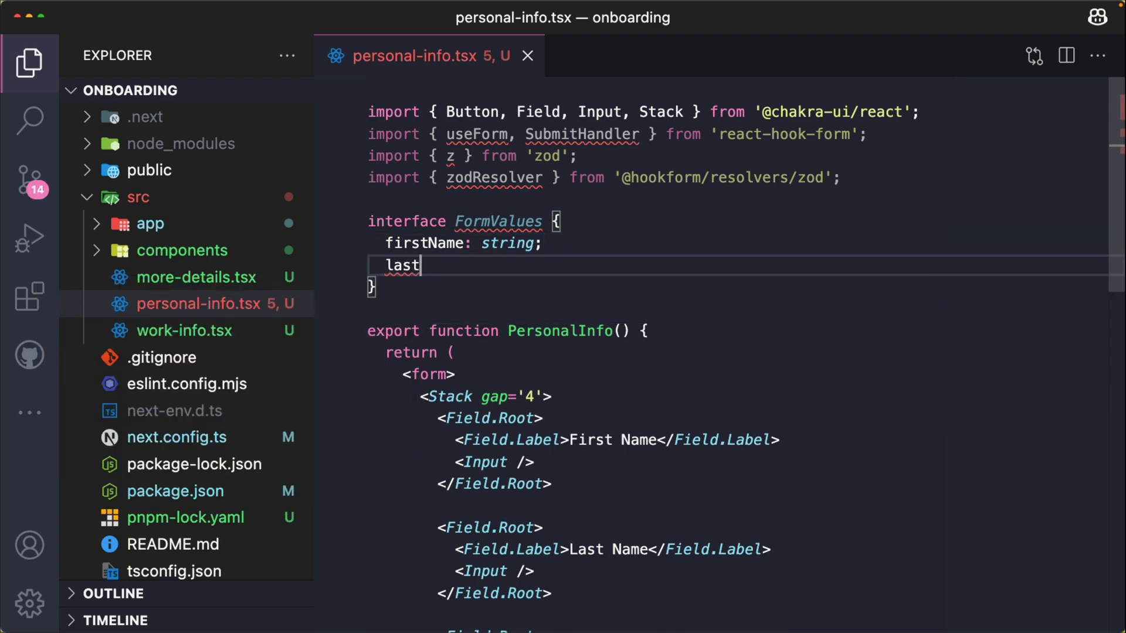
type("Name: string;")
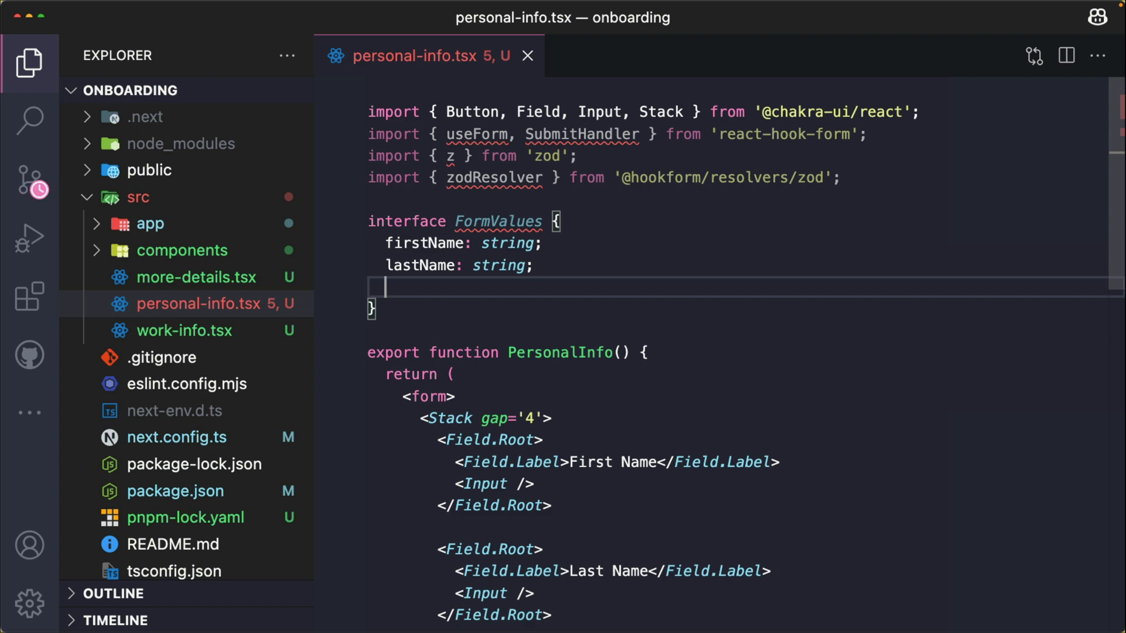
type("emailA")
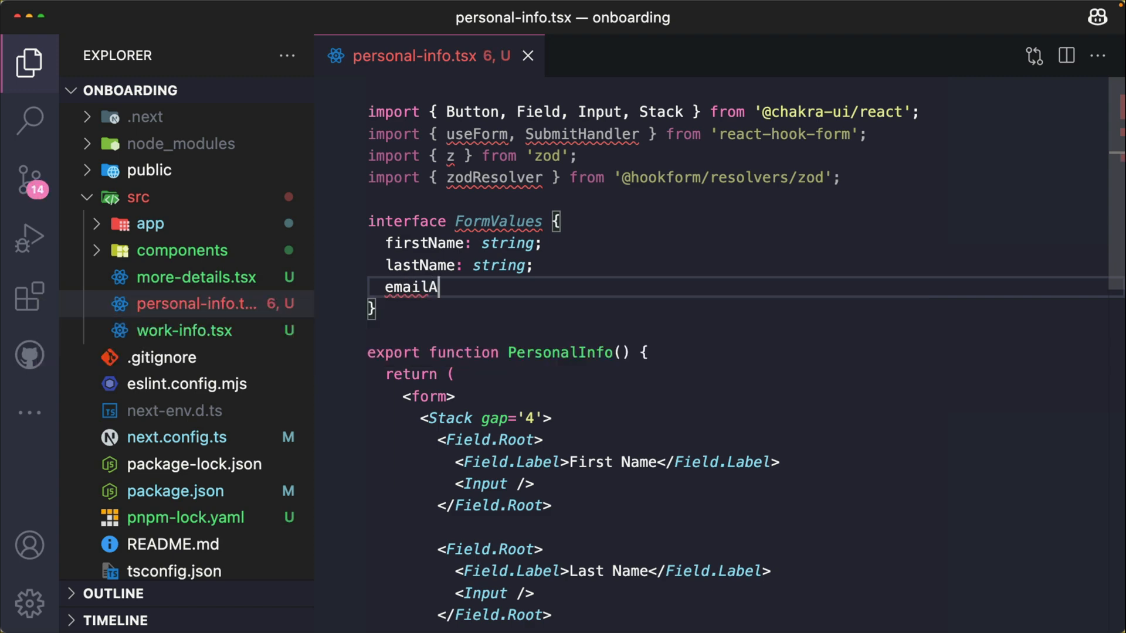
type("ddress: s")
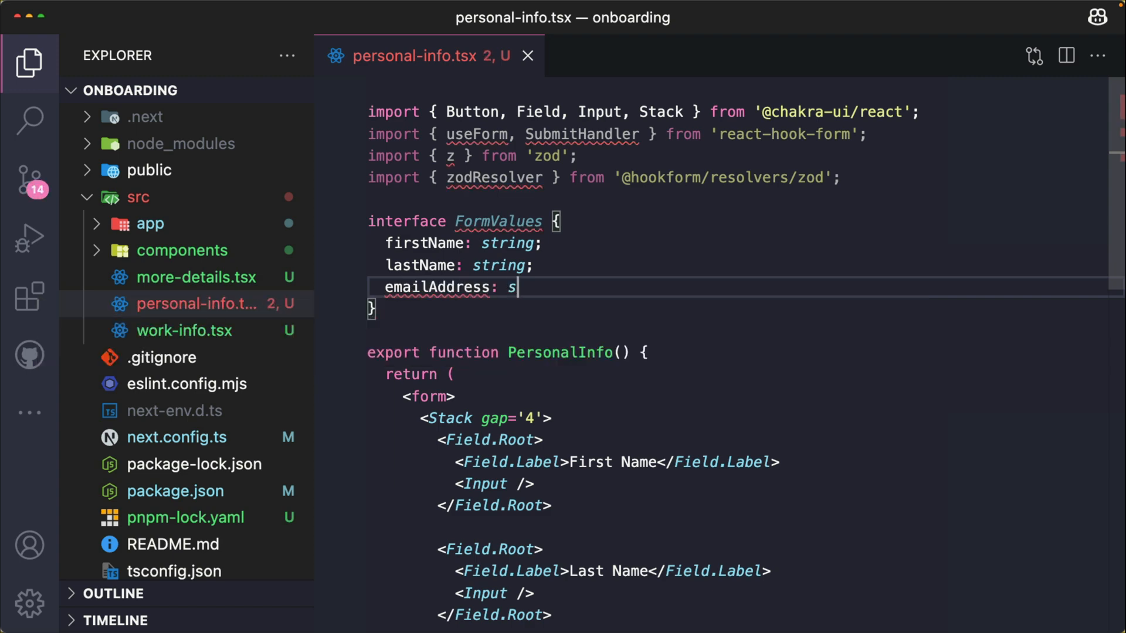
type("tring;")
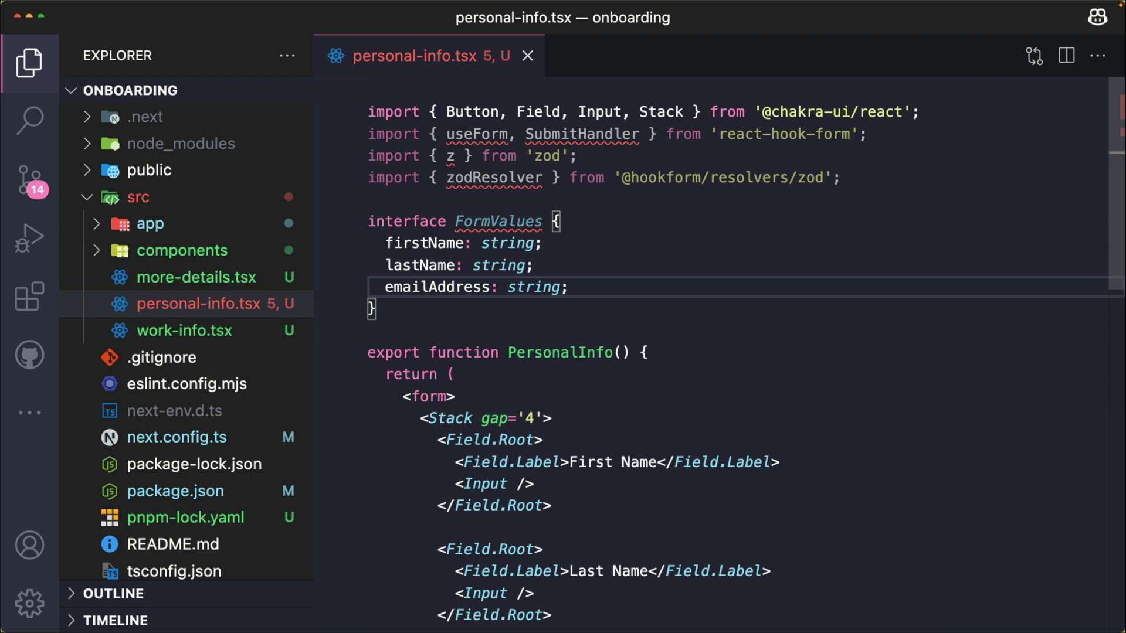
type("phon")
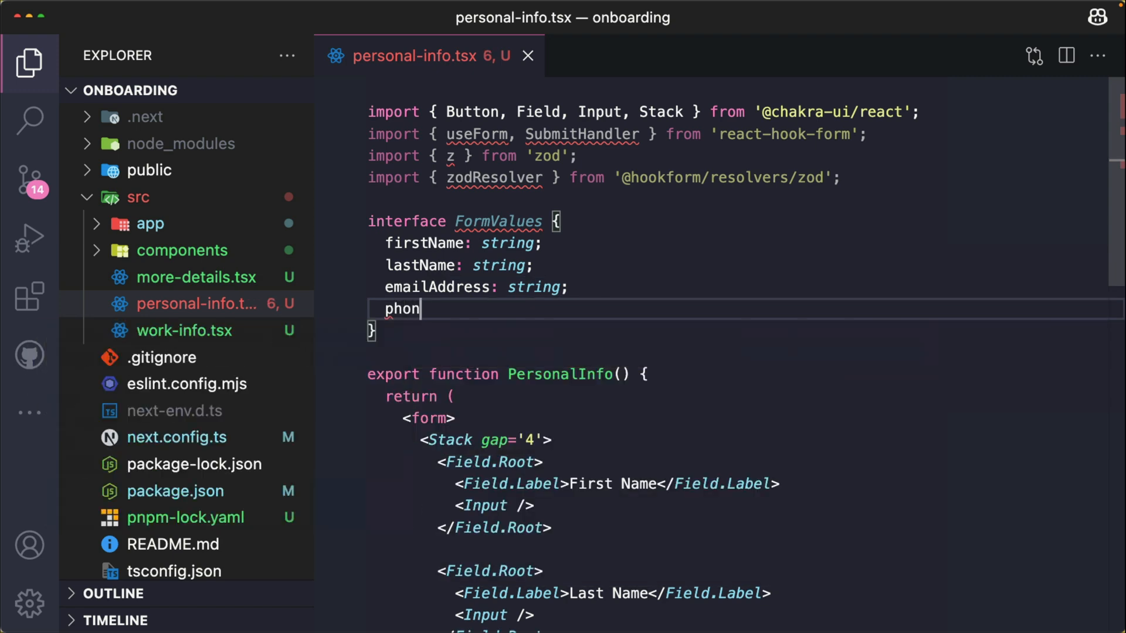
type("eNumber: string;")
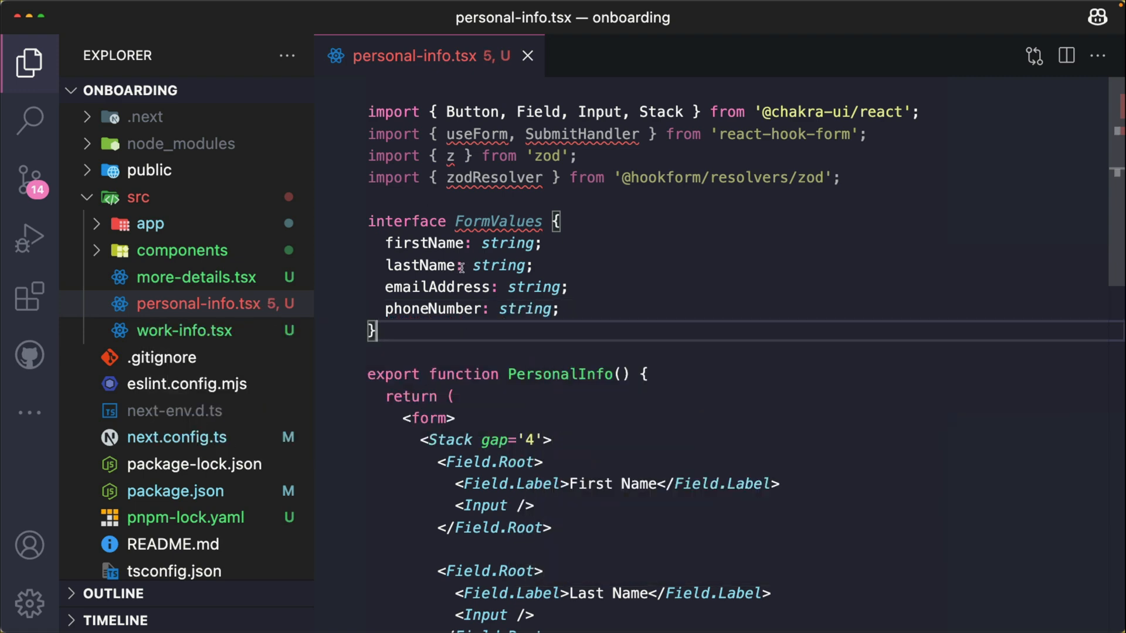
mouse_move(441, 330)
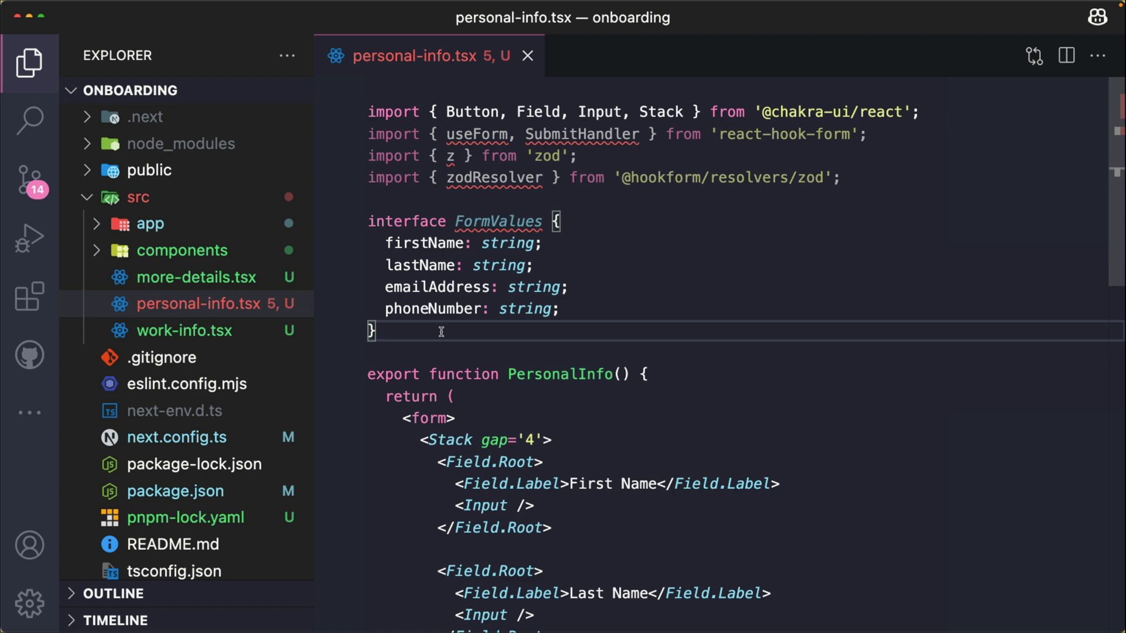
- Define const formSchema = z.object with firstName min(1), message 'Please enter your first name'
type("const formSchema = z")
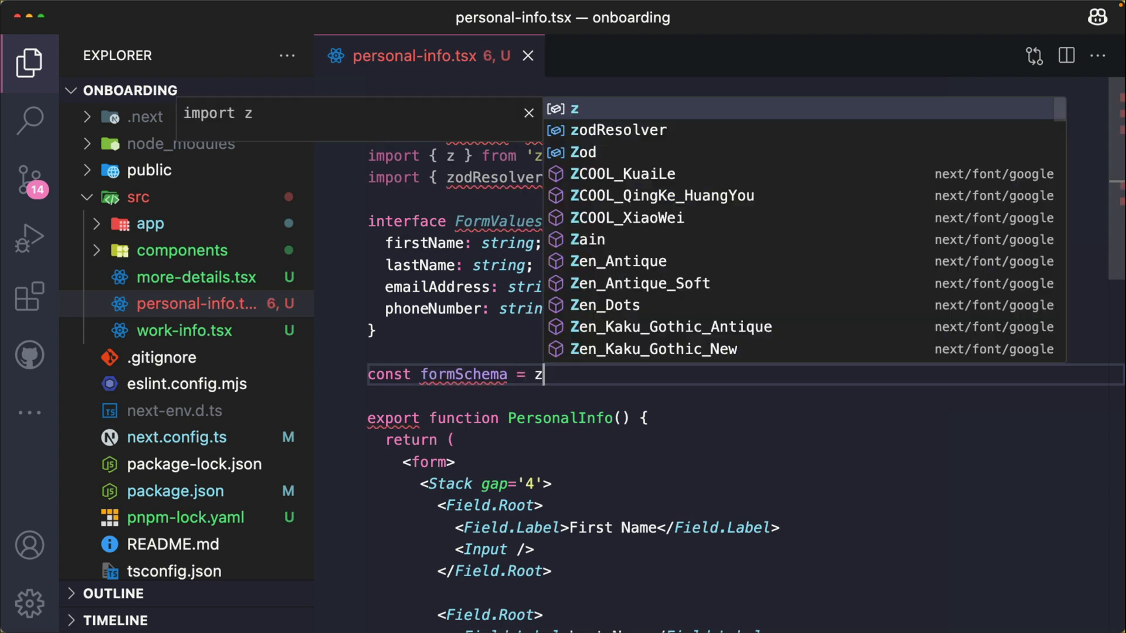
type(".obje")
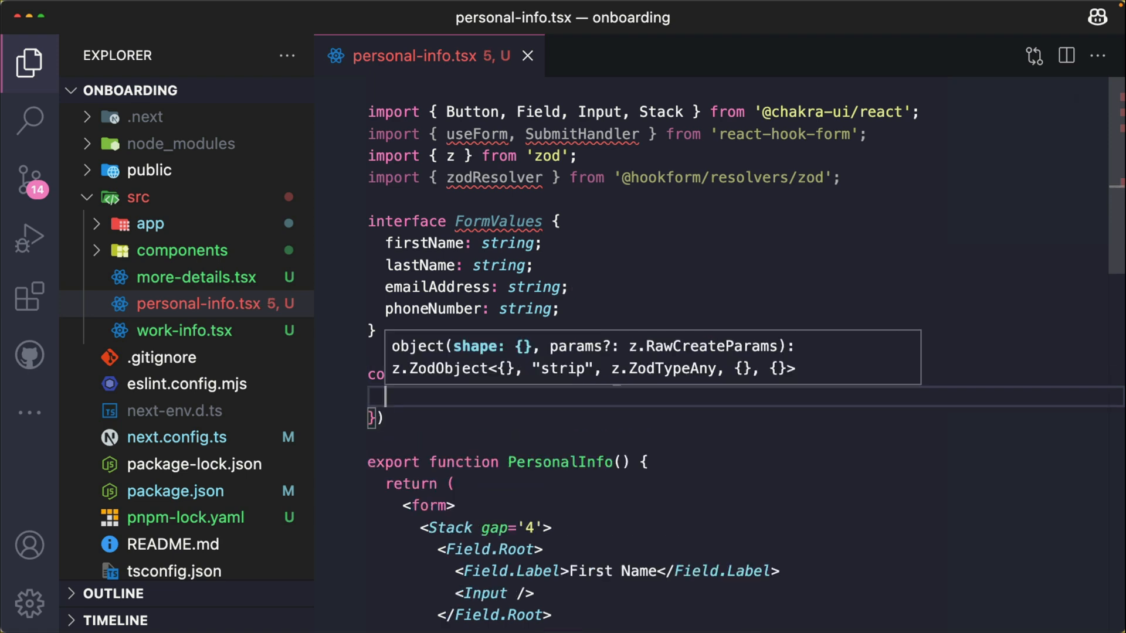
type("firstName: z.")
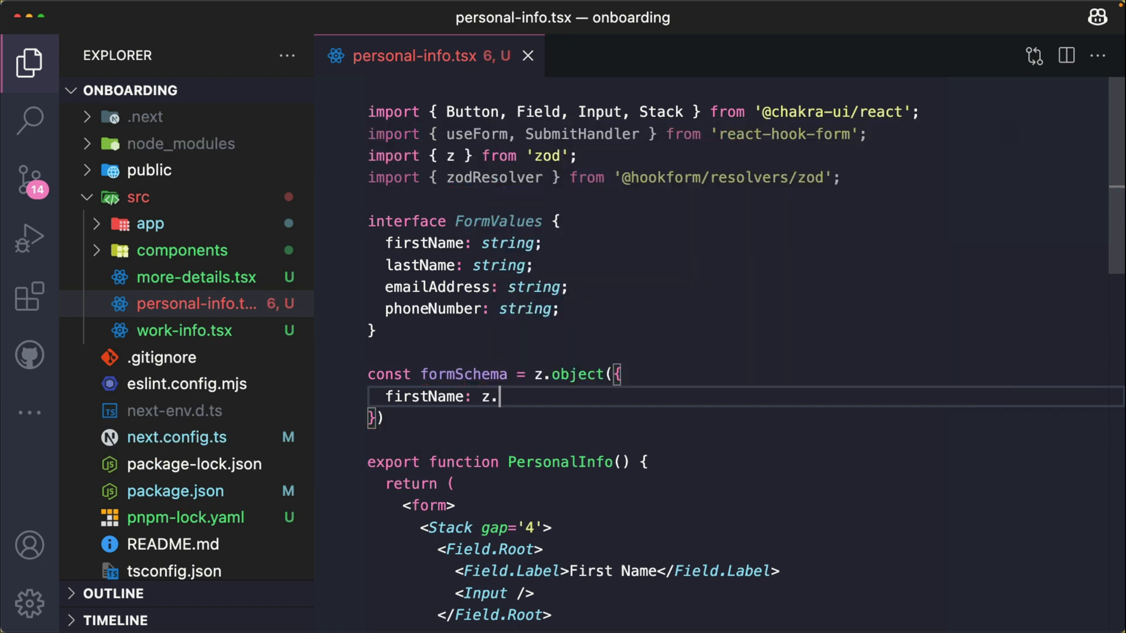
type("string(")
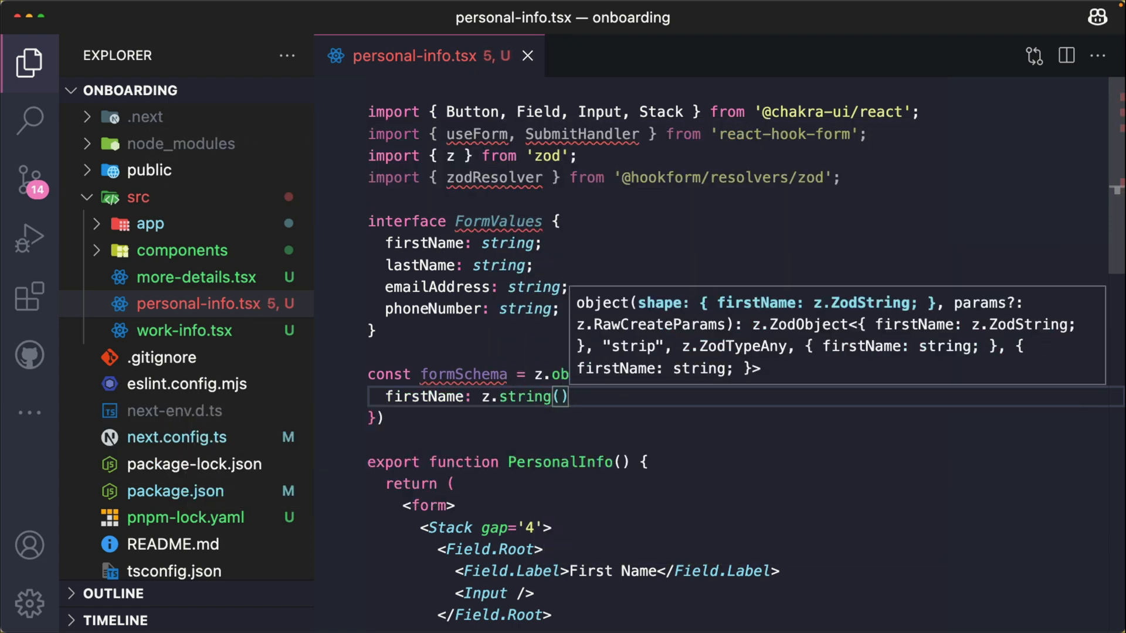
type(".min(")
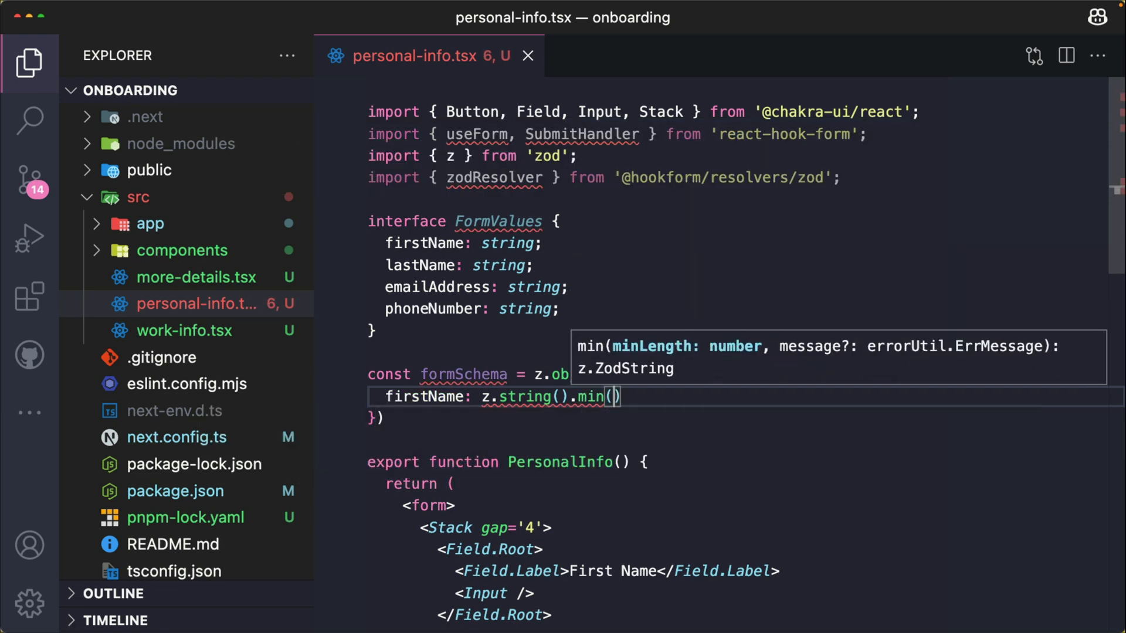
type("1,")
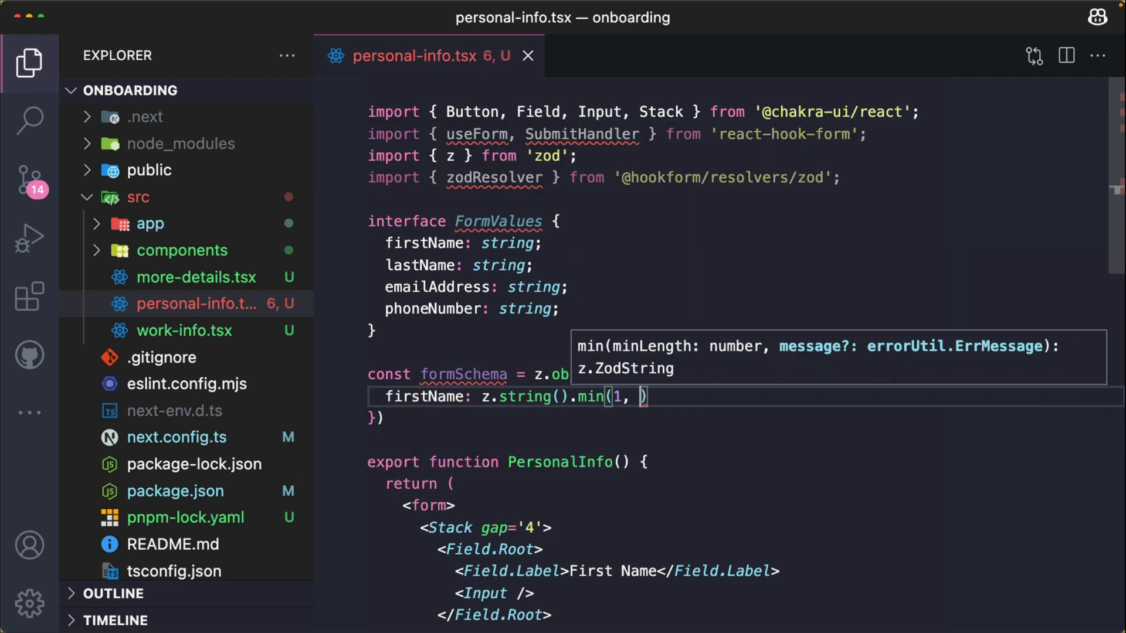
type("{ message:")
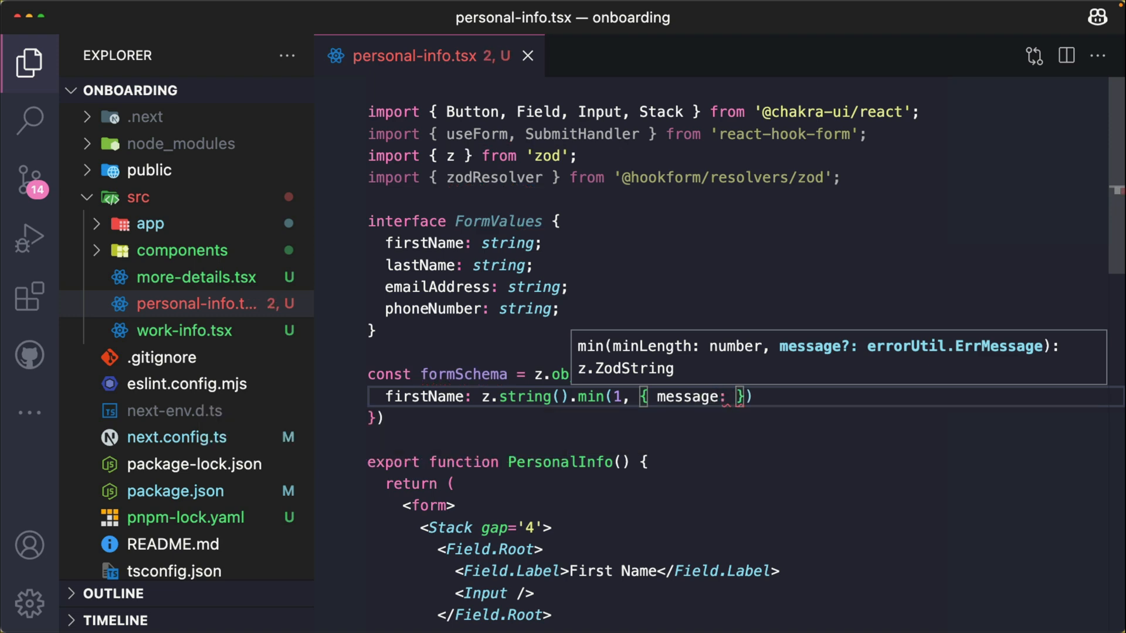
type("'Please en")
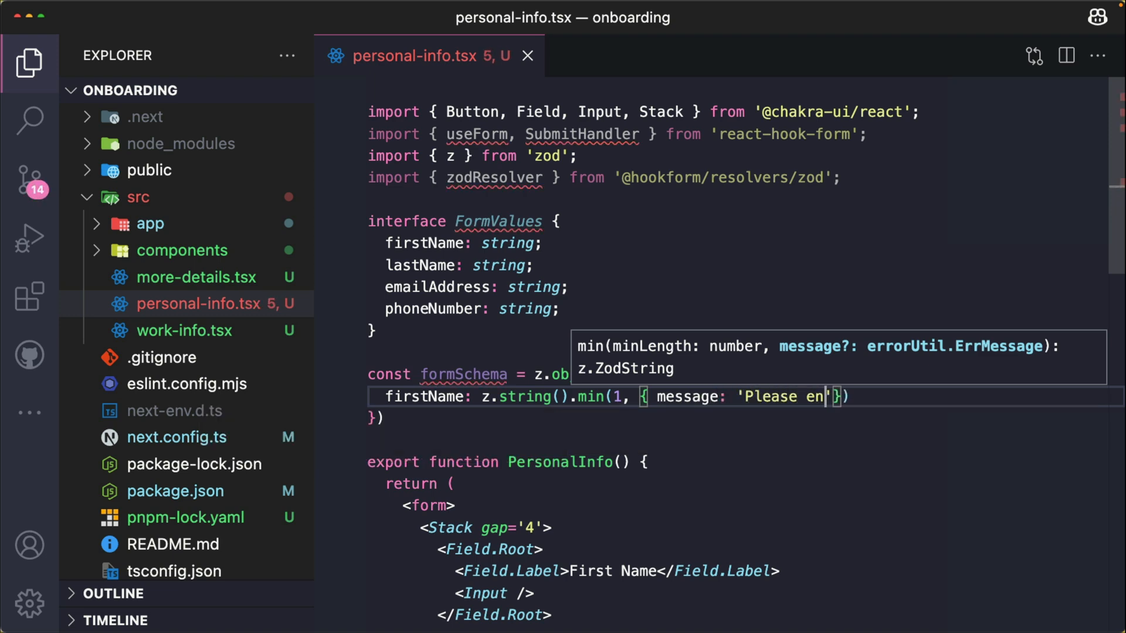
type("ter your firs")
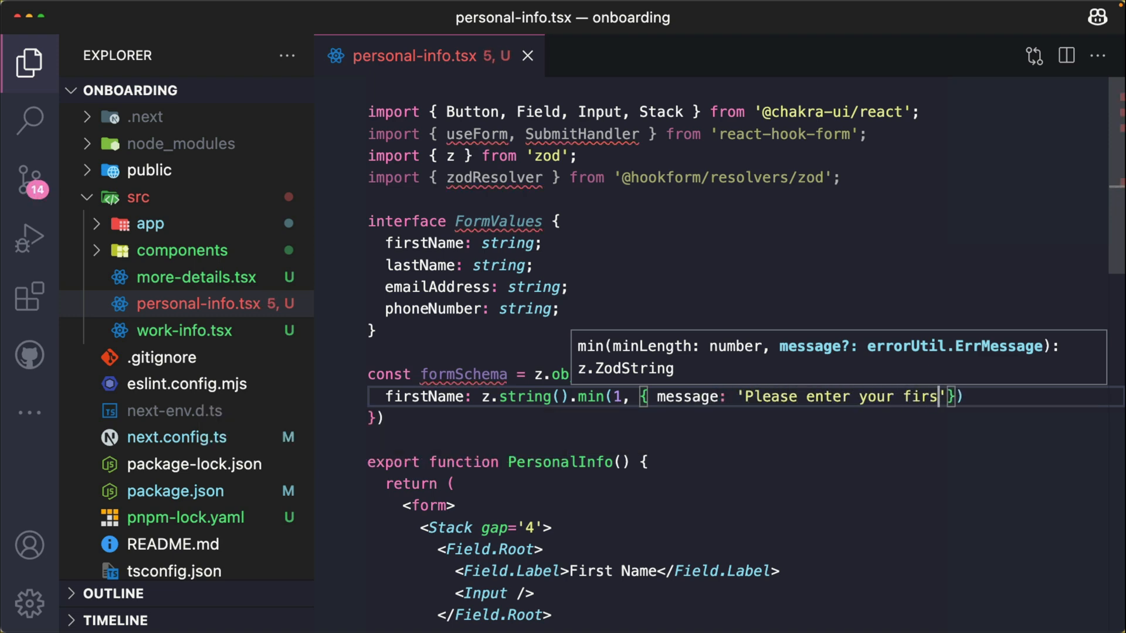
type("t name' }),")
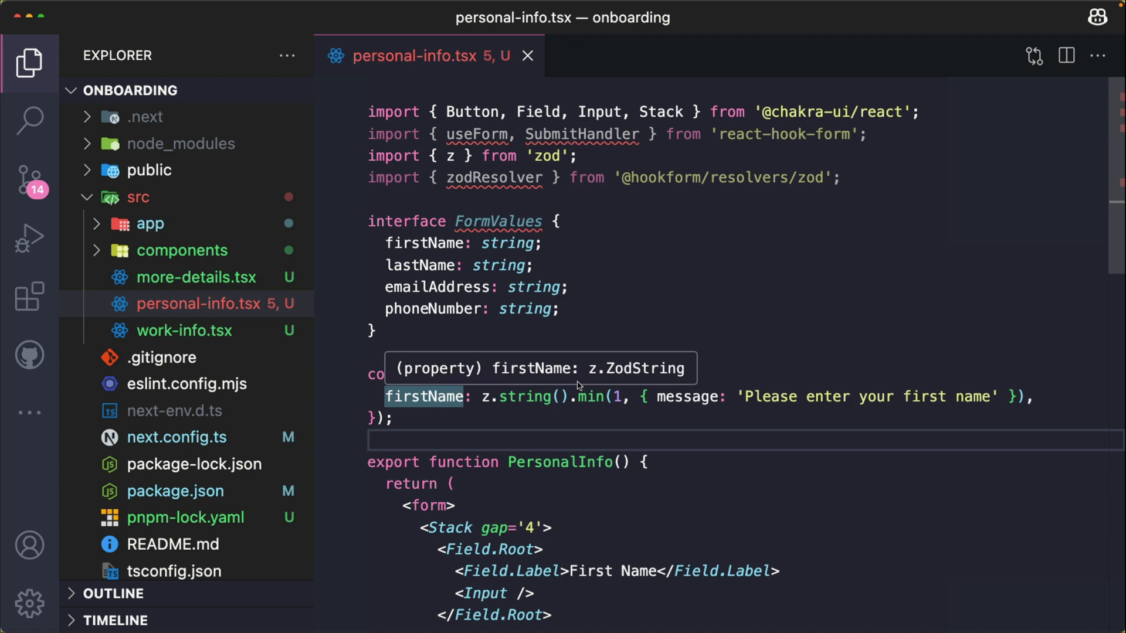
mouse_move(621, 395)
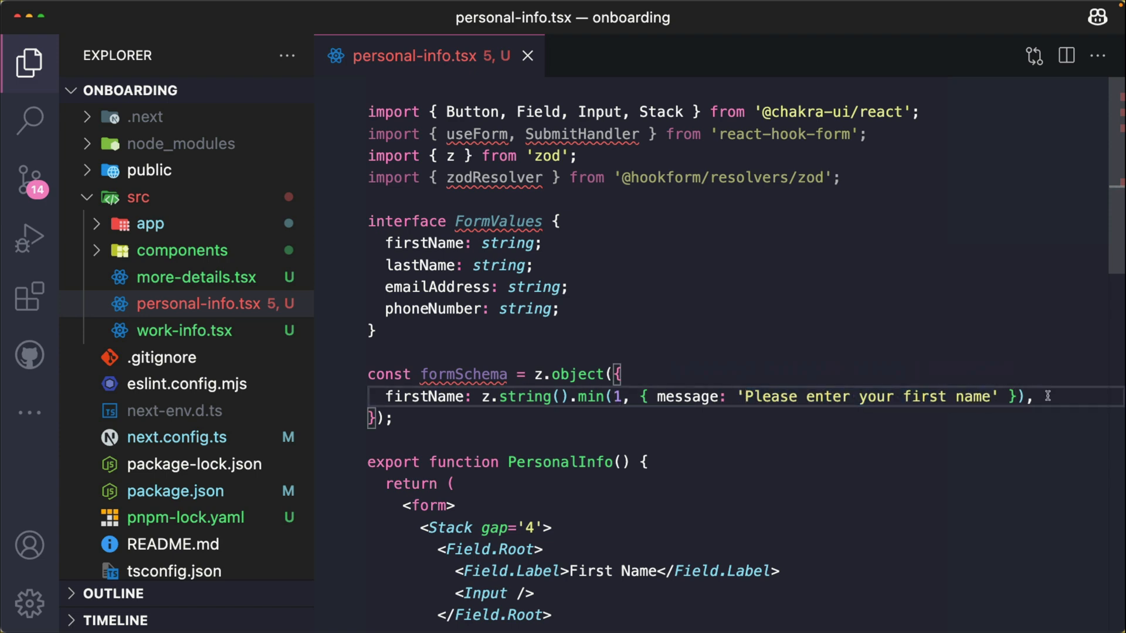
- Add lastName: z.string().min(1) with message 'Please enter your last name' to formSchema
type("lastNA")
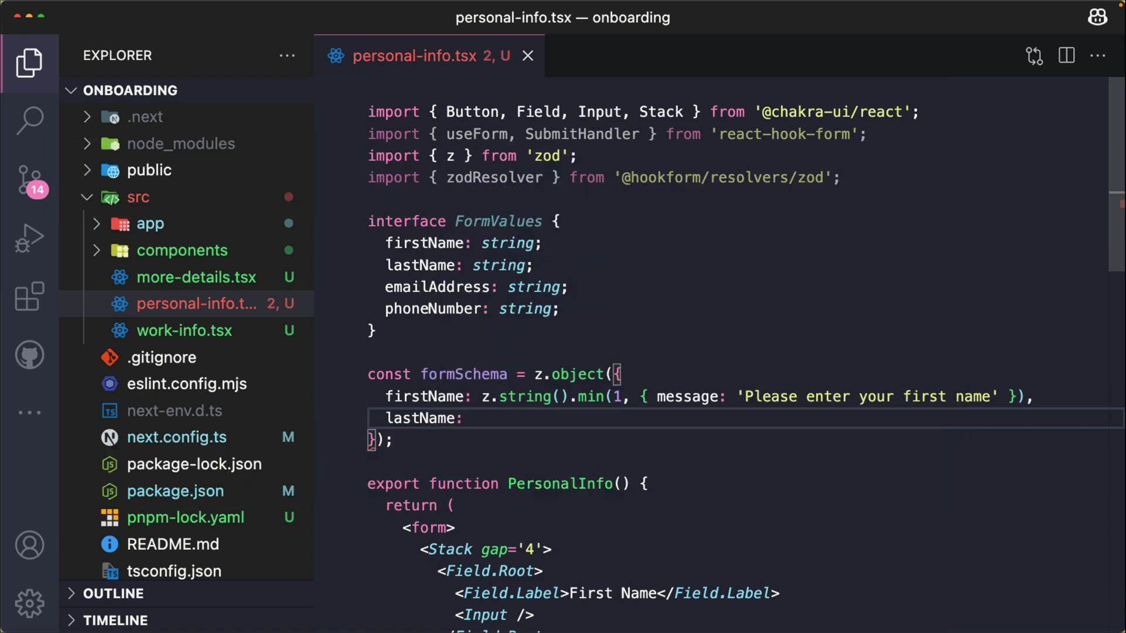
type("z.string().")
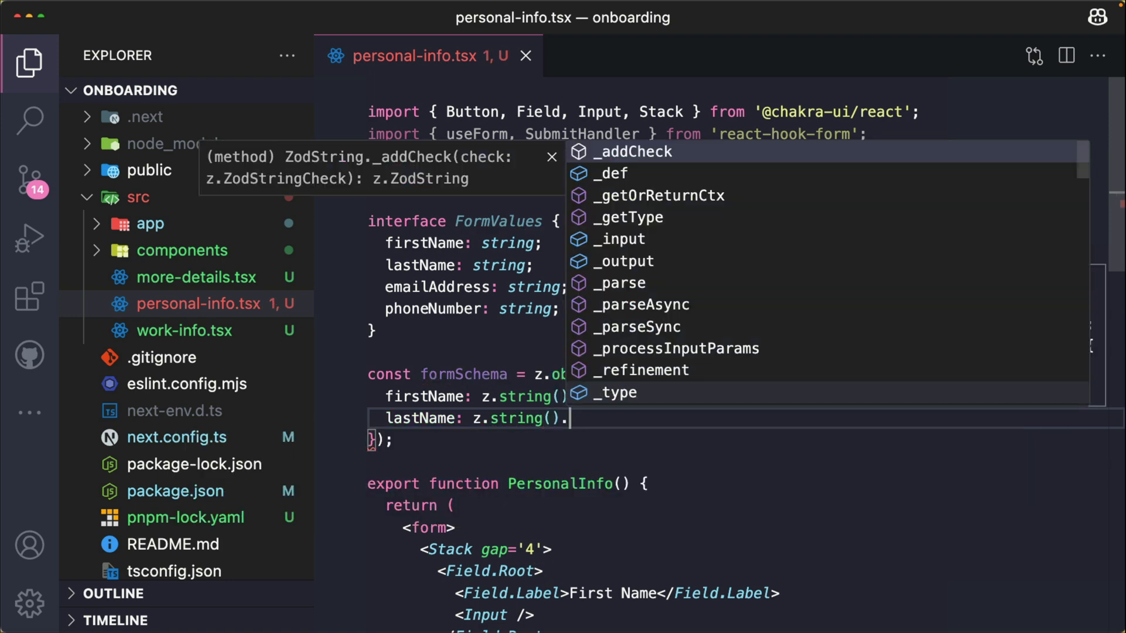
type("min")
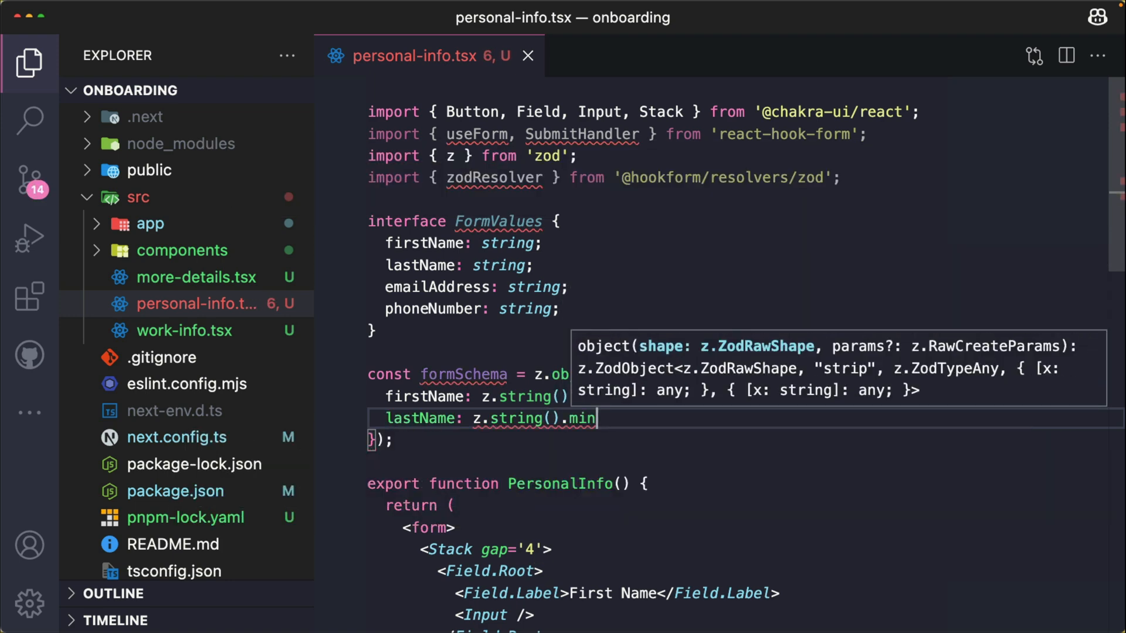
type("(1)")
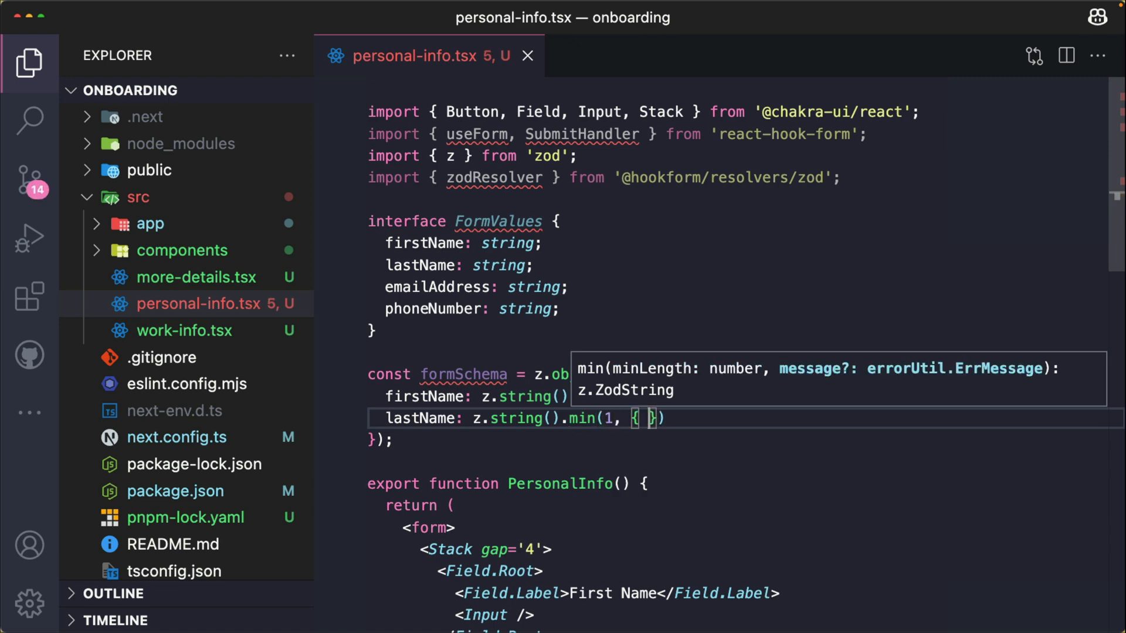
type("message:")
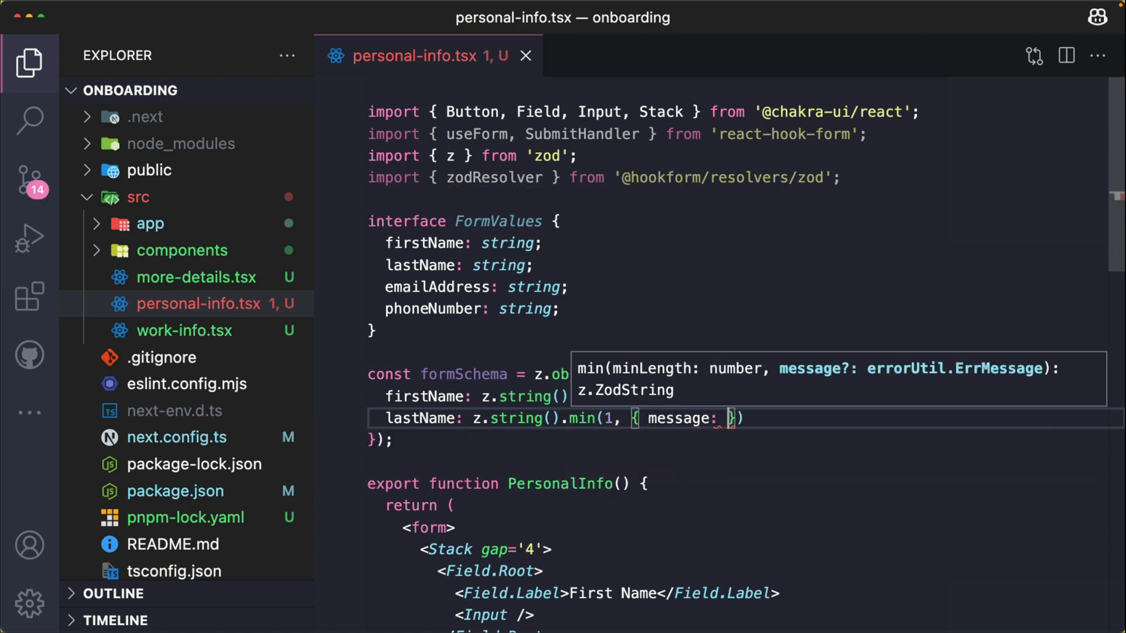
type("Please enter your last name'")
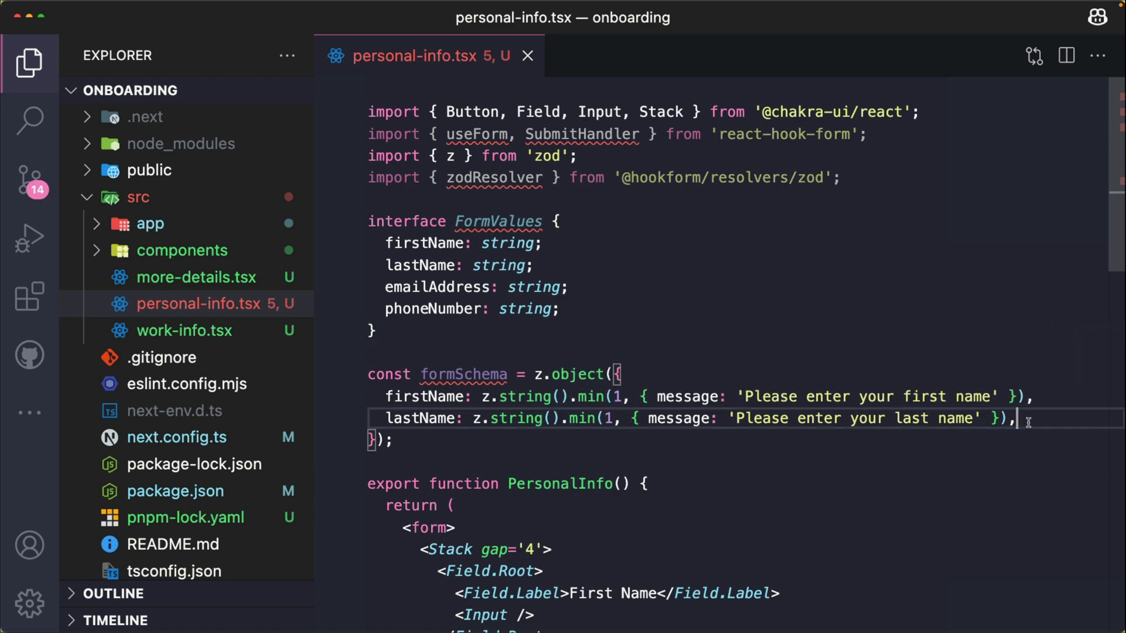
- Add emailAddress: z.string().email() to formSchema
type("emailAddress:")
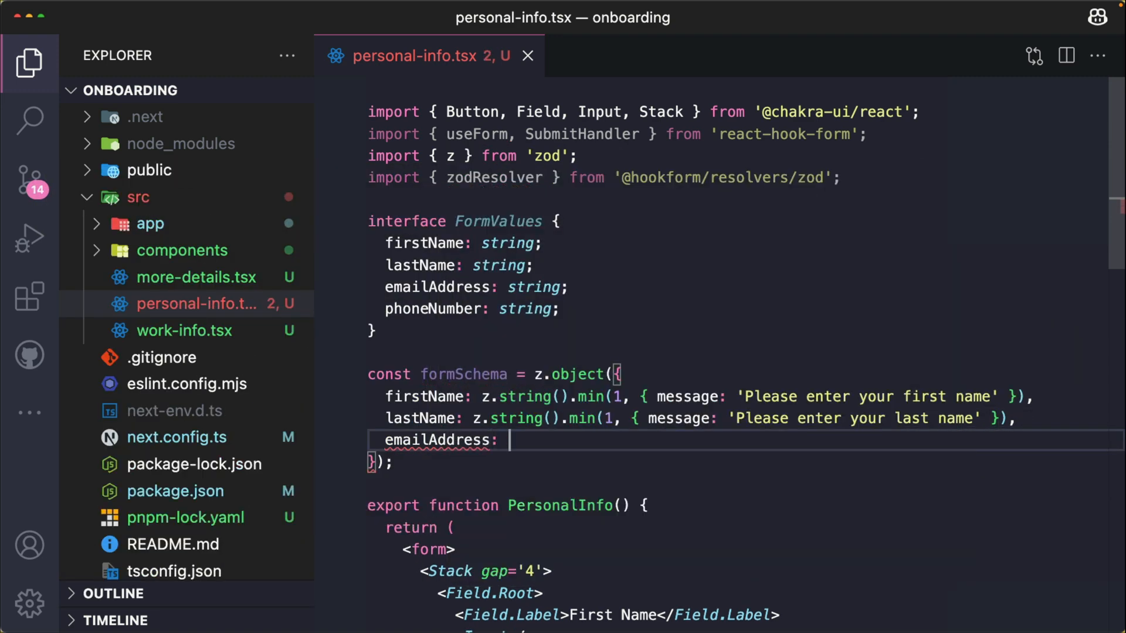
type("z.s")
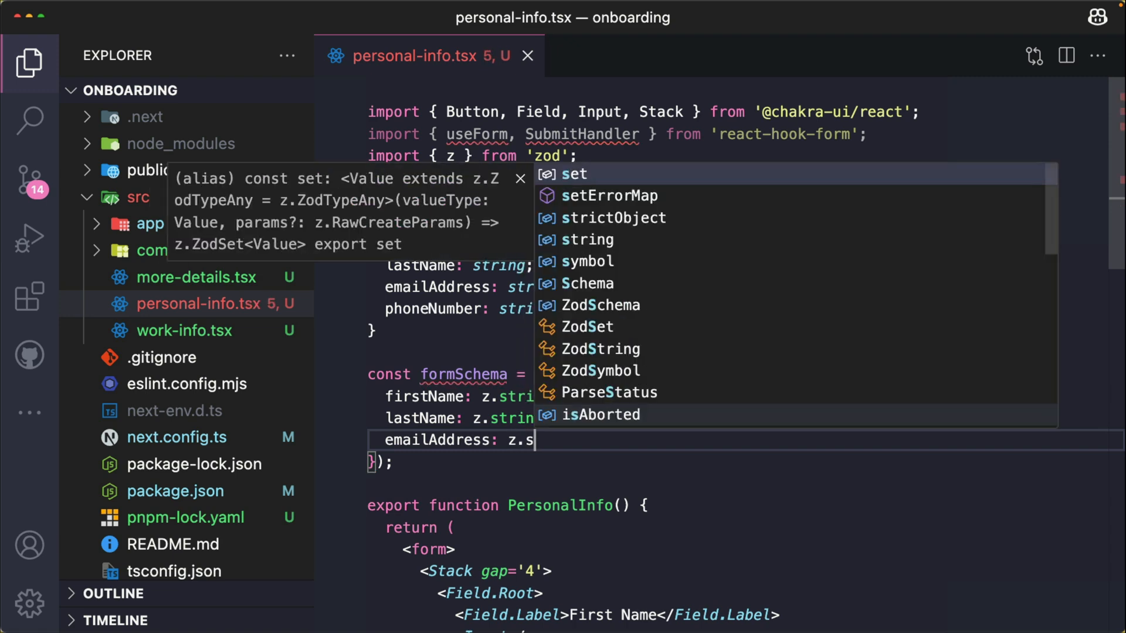
type("tring(")
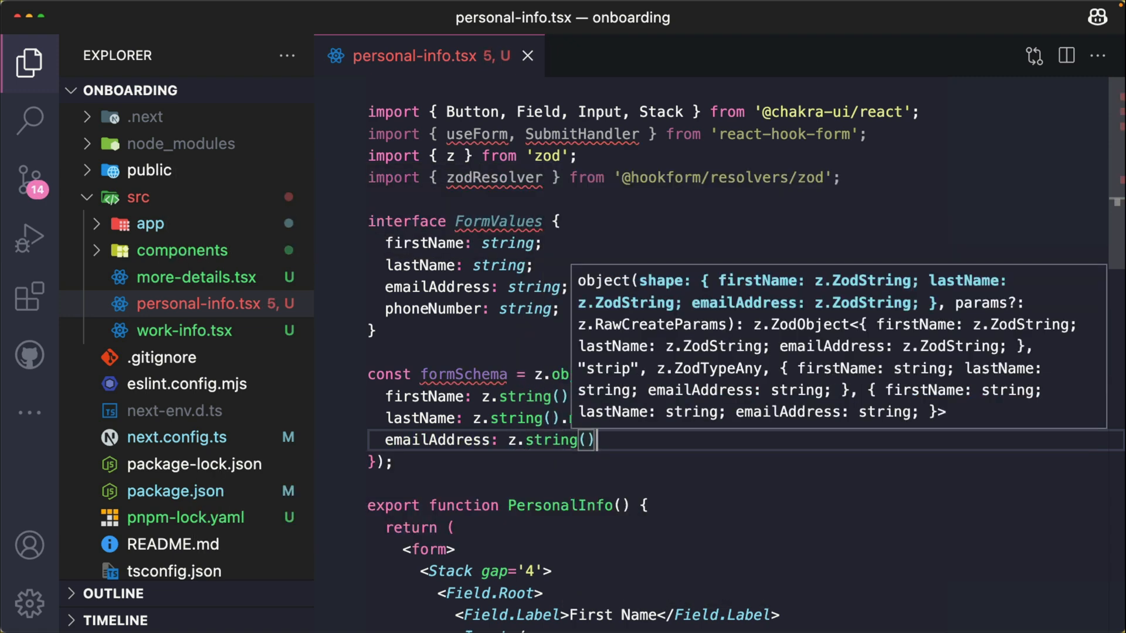
type(".email(),")
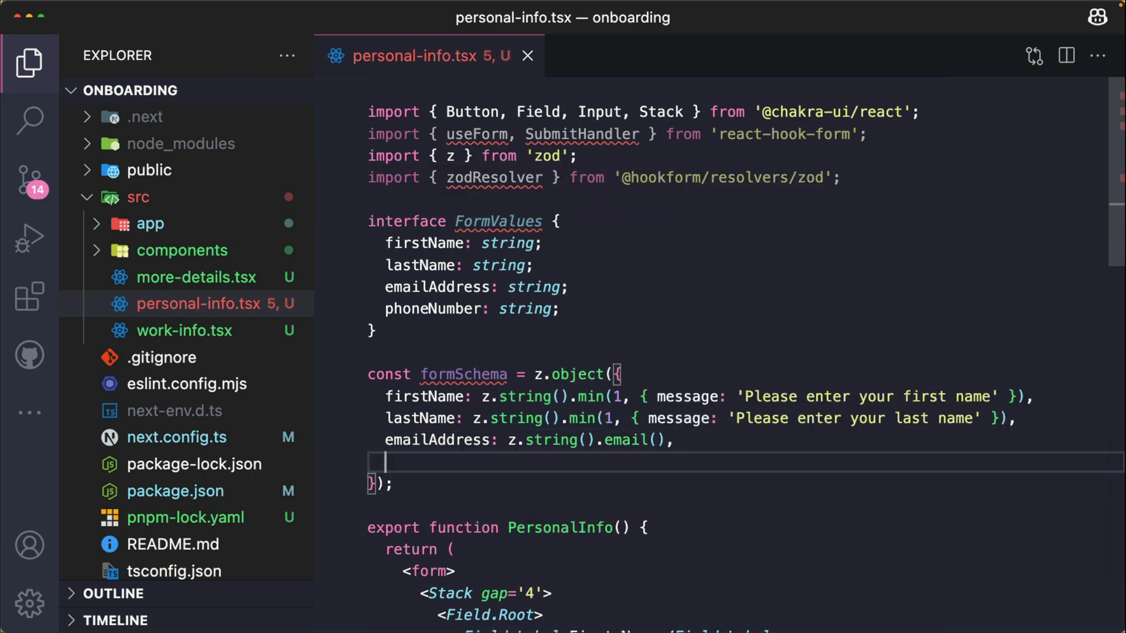
- Add phoneNumber: z.string().min(10) with message 'Please enter a valid phone number'
type("phoneNumber:")
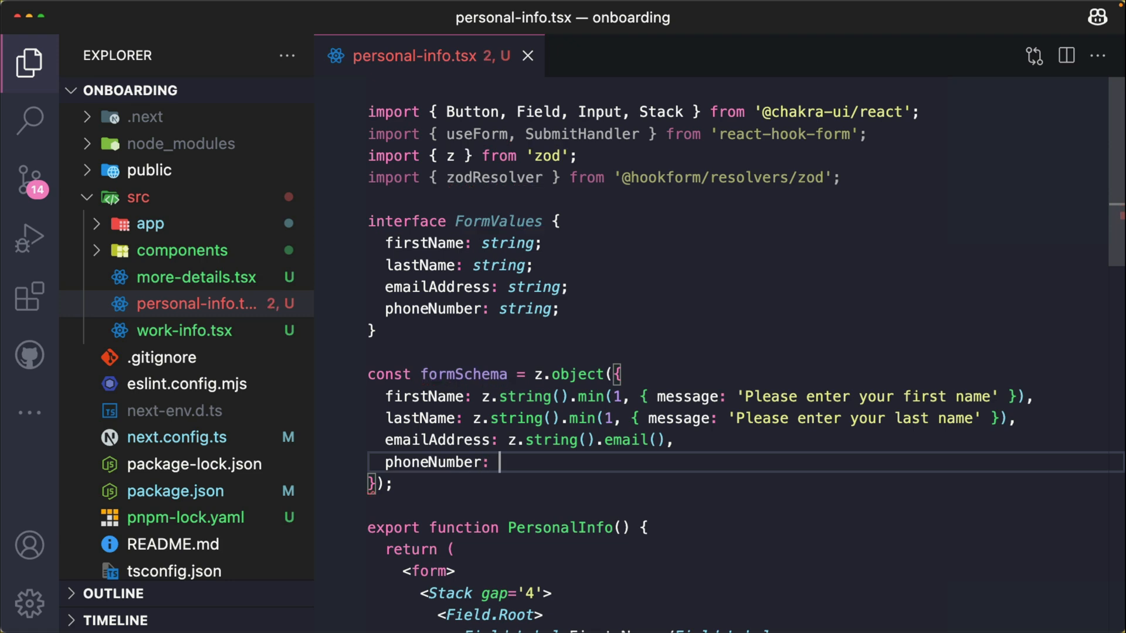
type("z.string()")
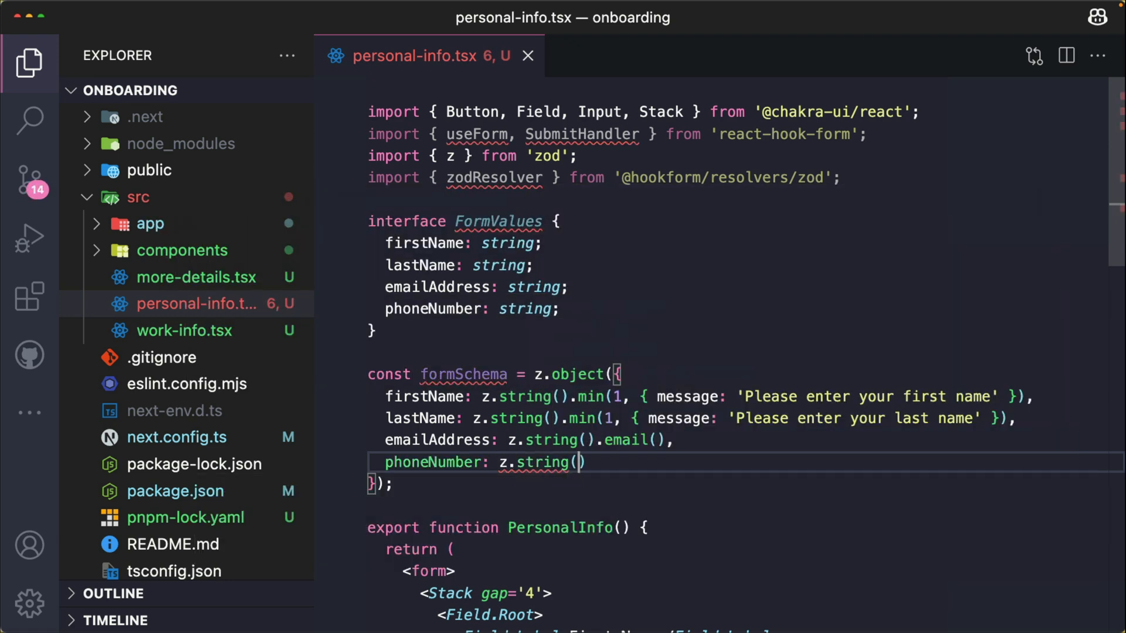
type(".m")
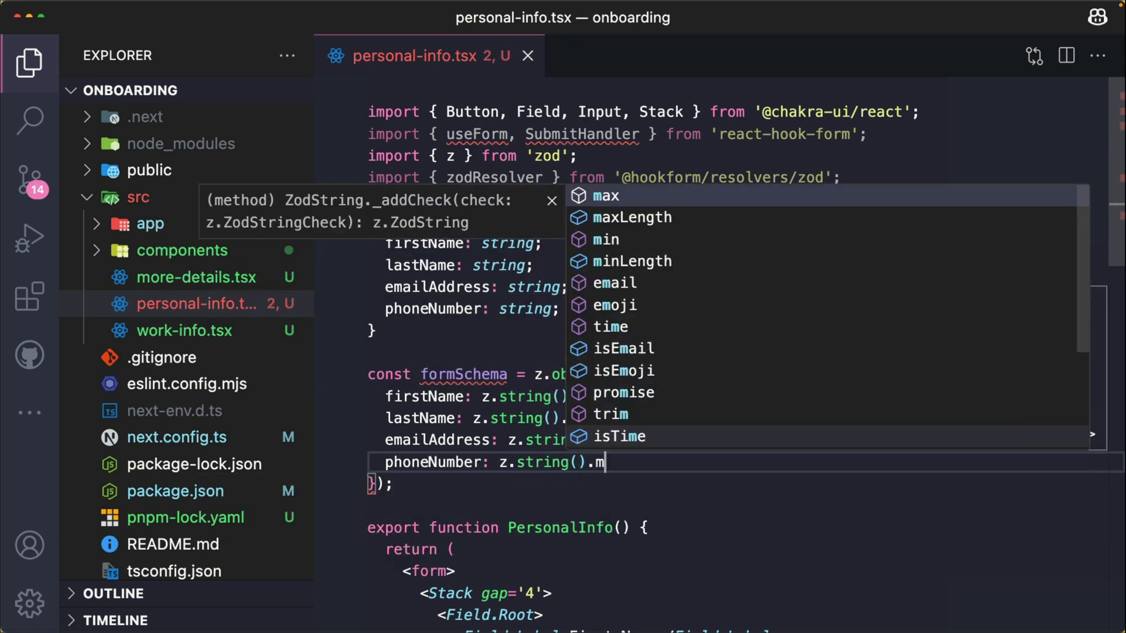
type("in(10")
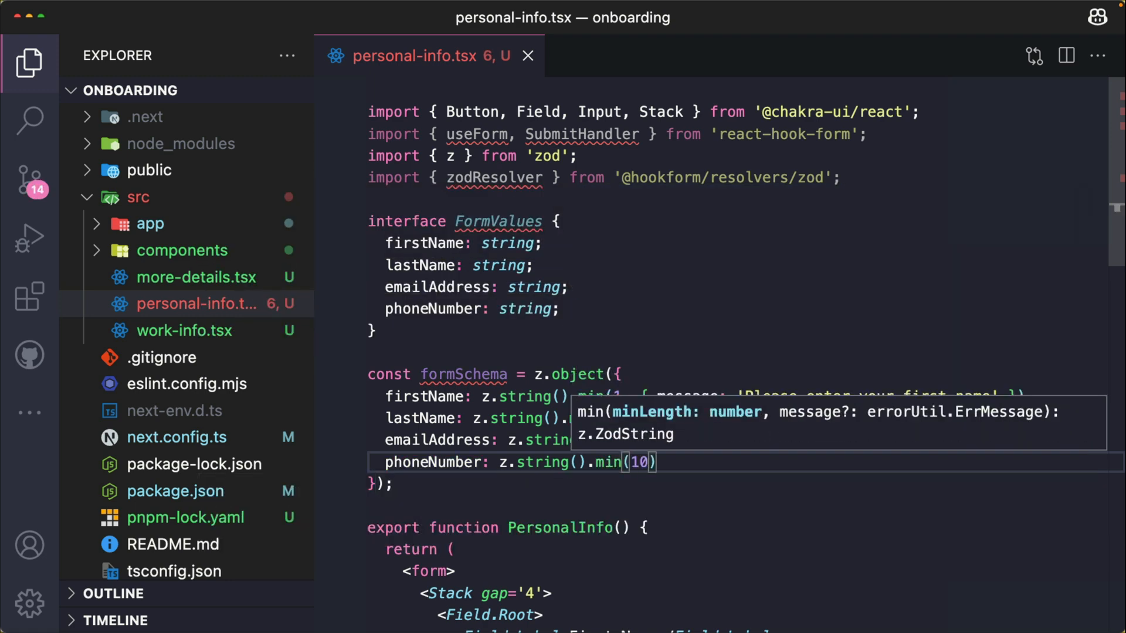
type(", {}")
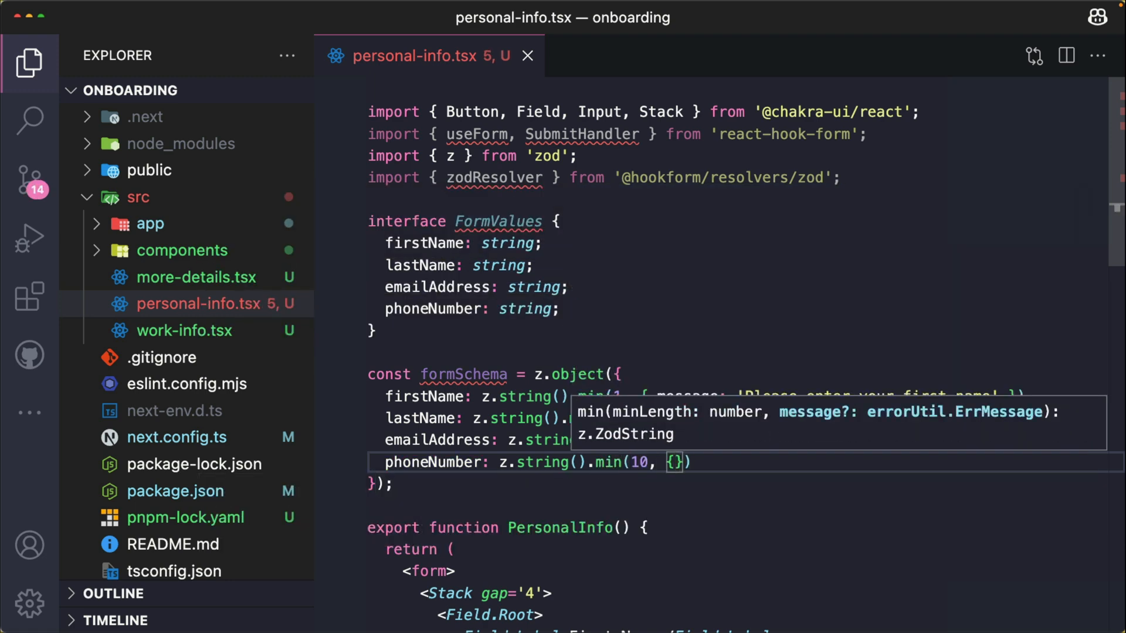
type("message:")
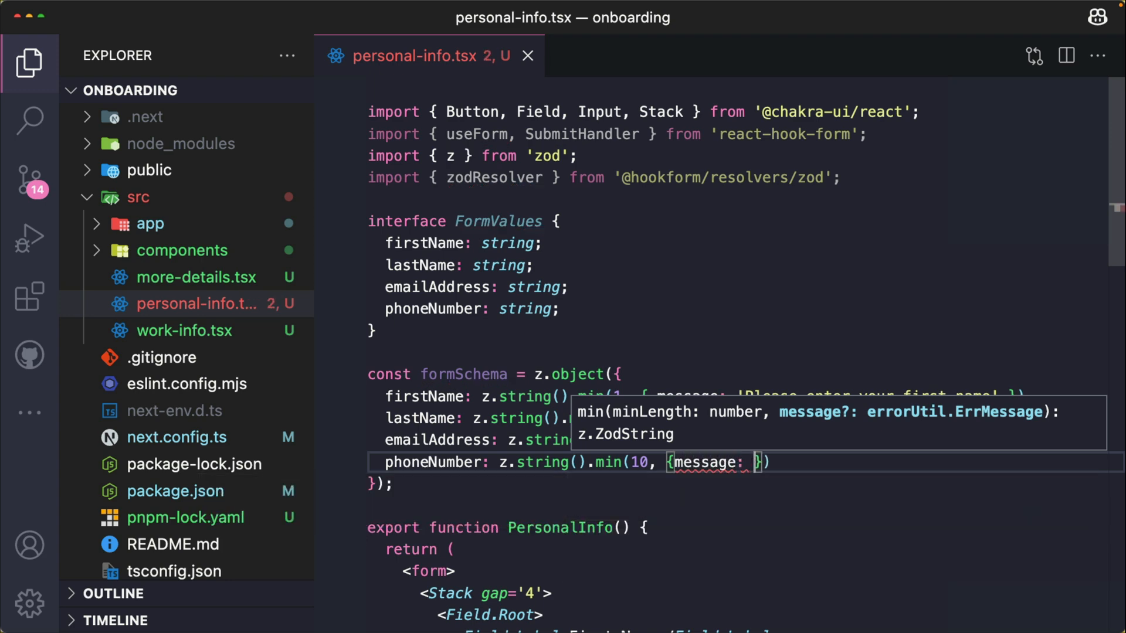
type("Please enter a valid phone number' }),")
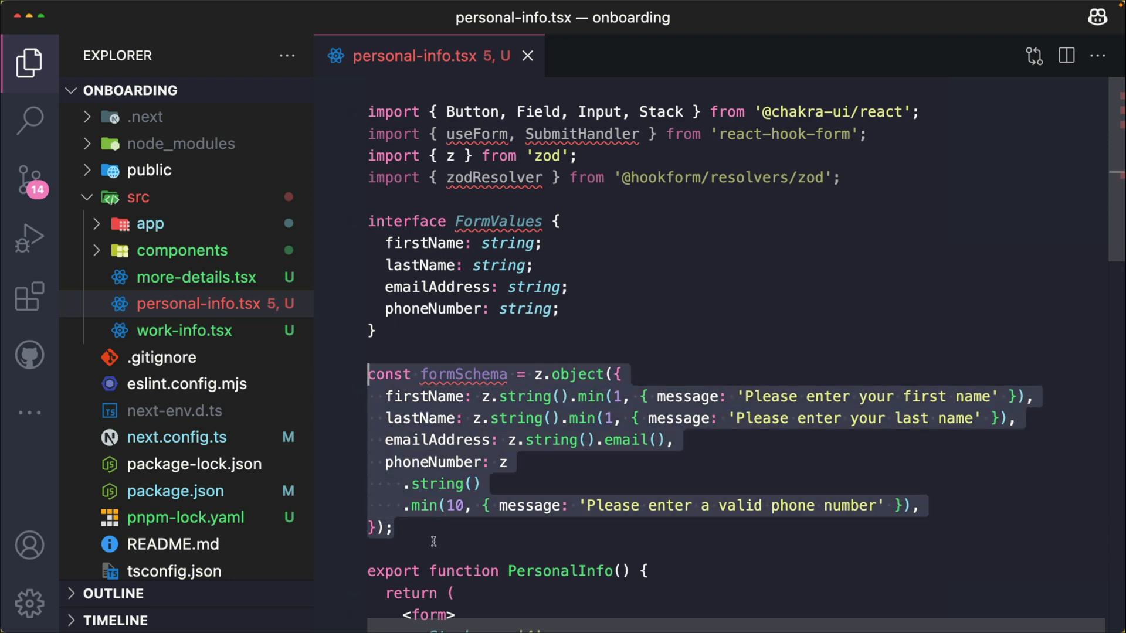
- Add const { register } = useForm<FormValues>({ resolver: zodResolver(formSchema) }) in PersonalInfo
scroll("down", 3)
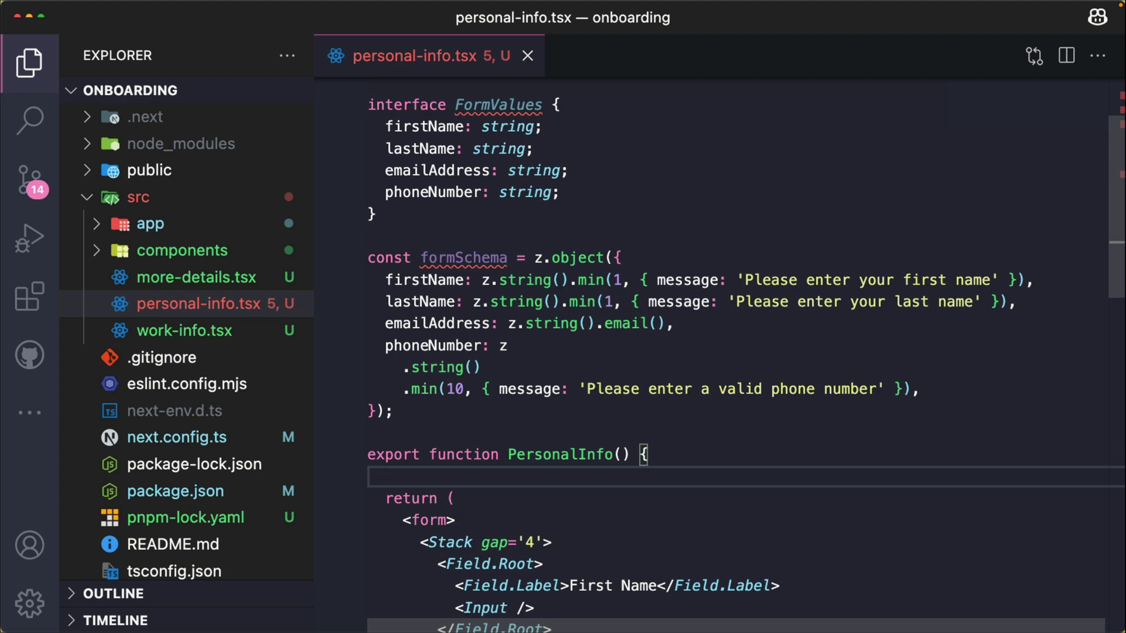
scroll("down", 3)
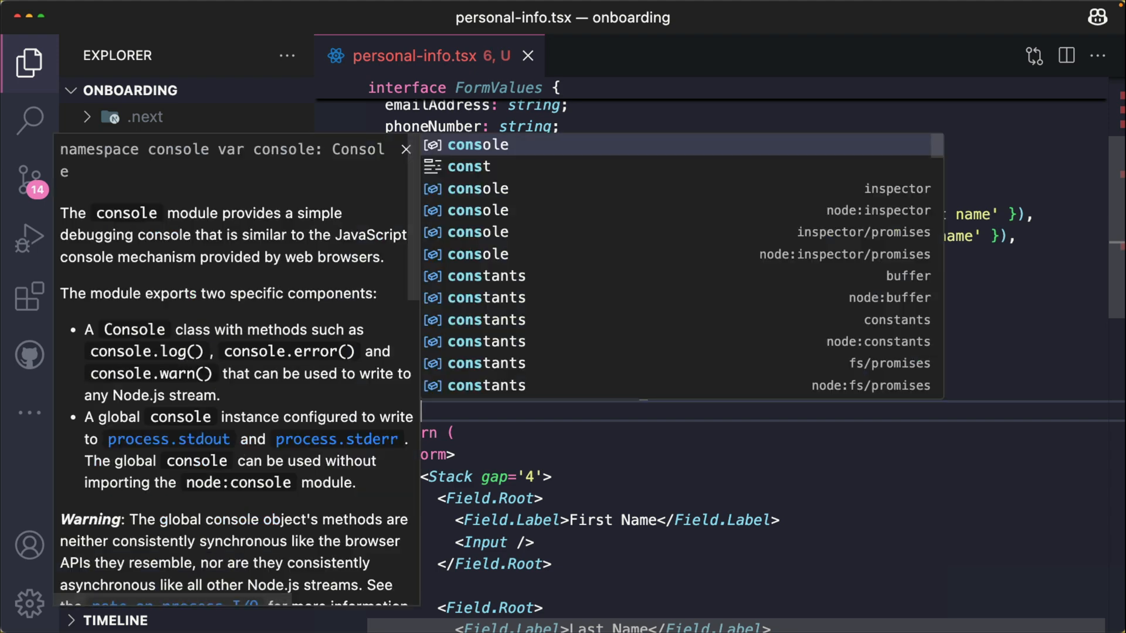
type("regist}")
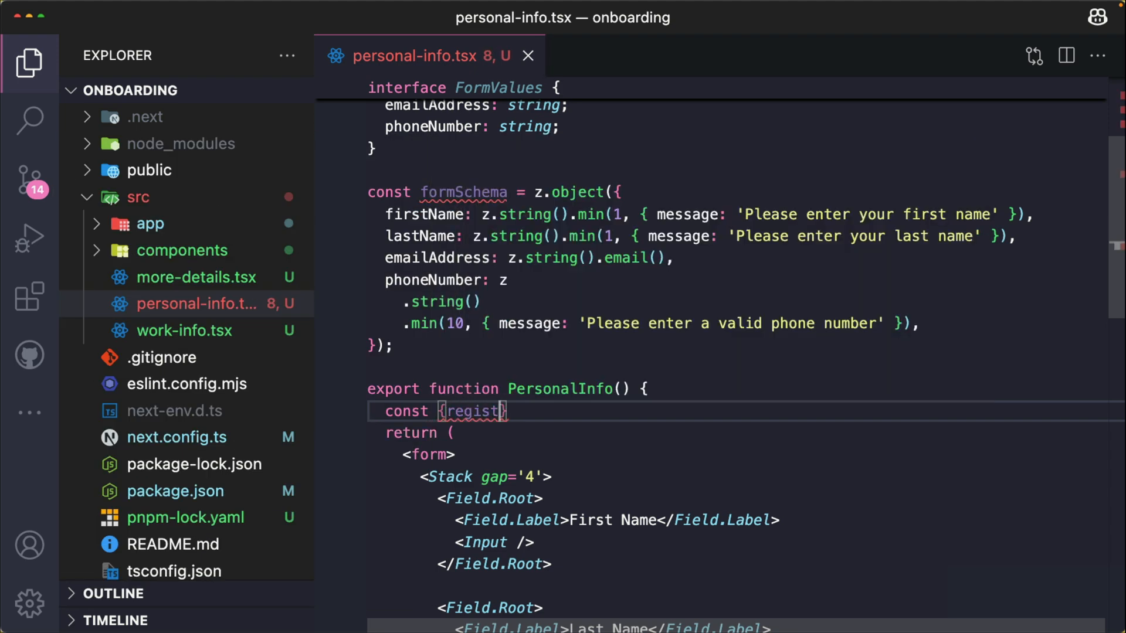
type("er} =")
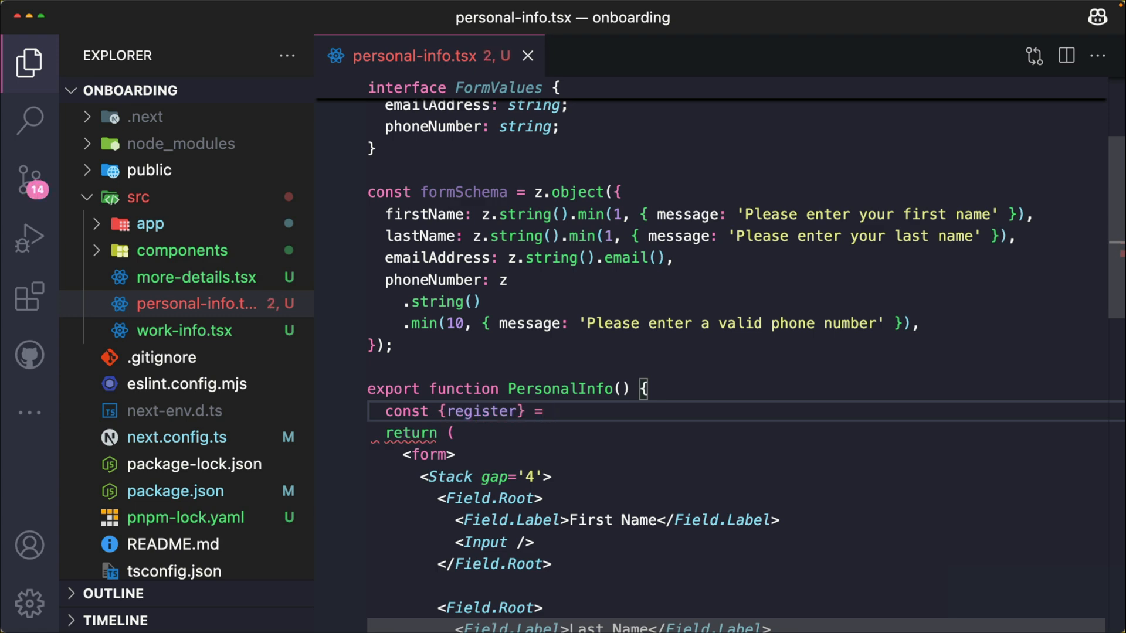
type("useForm")
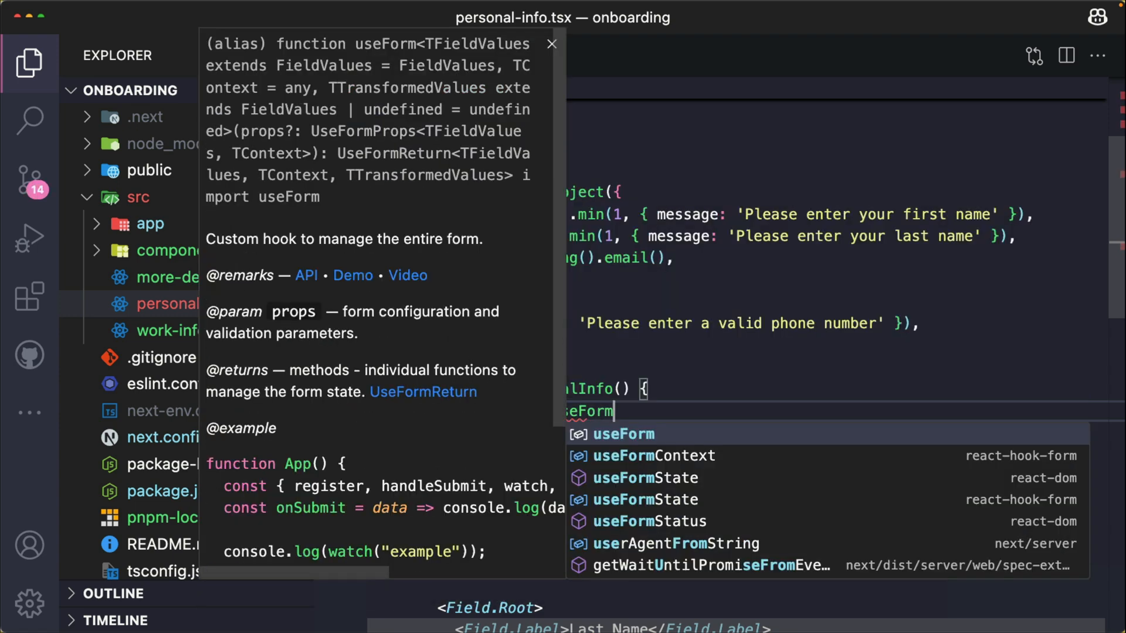
type("<For")
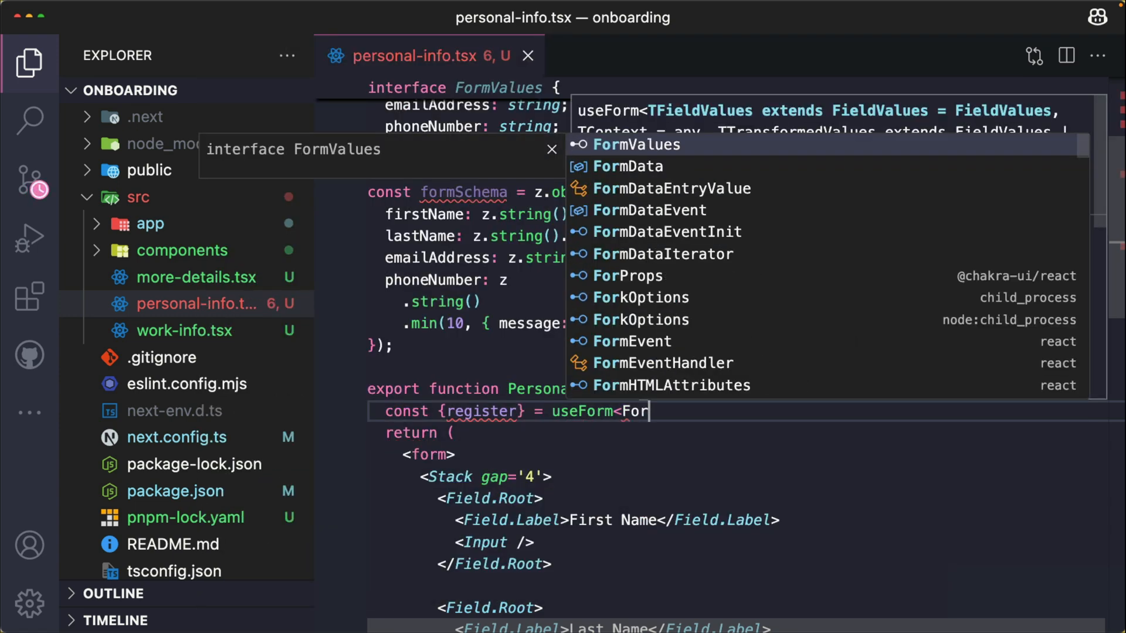
type("mValues></FormValues>")
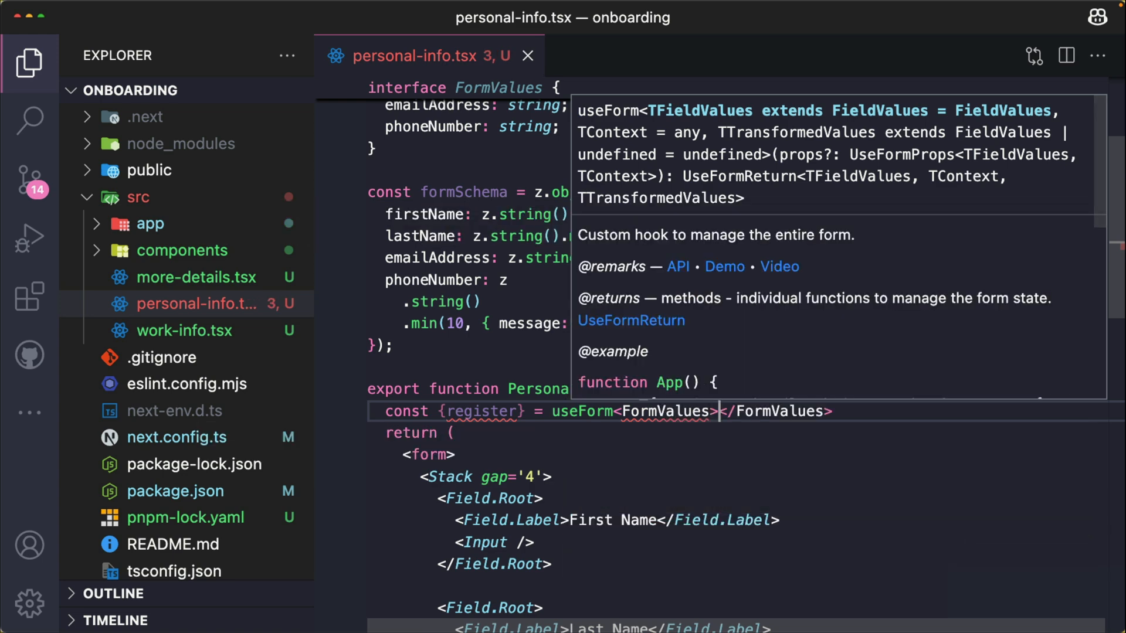
type("()")
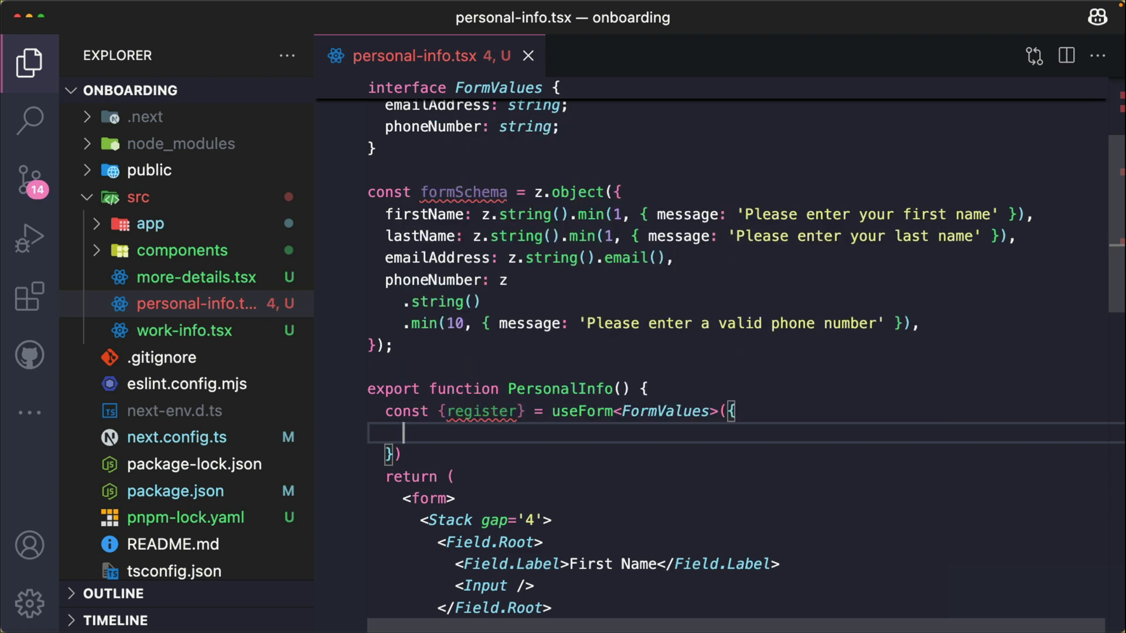
type("resolver: zodResolver(")
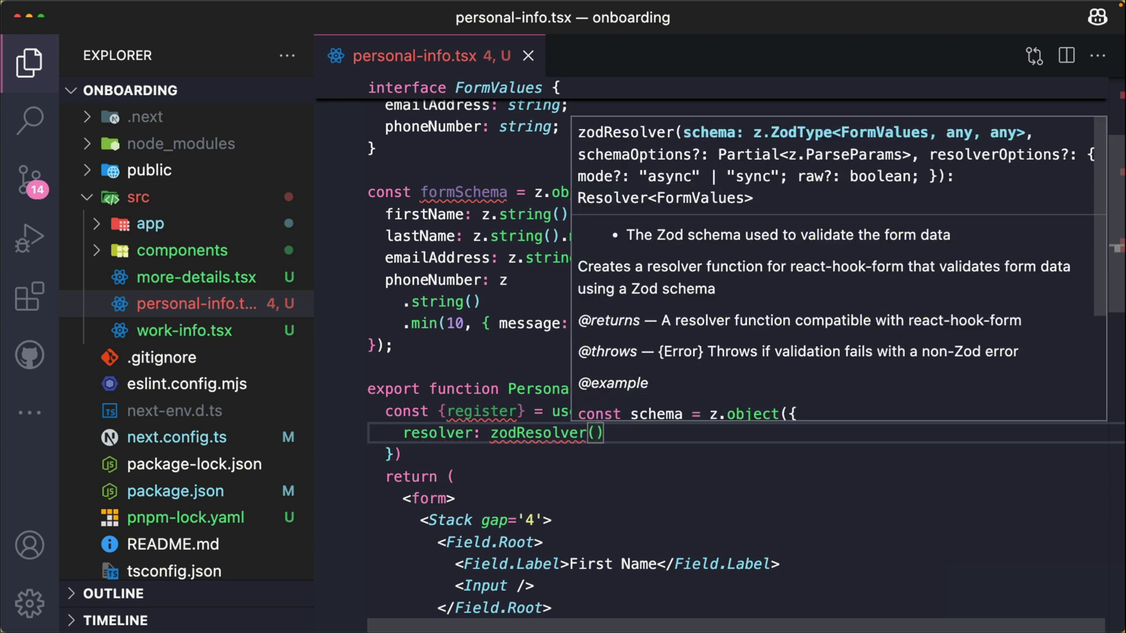
type("formSchema")
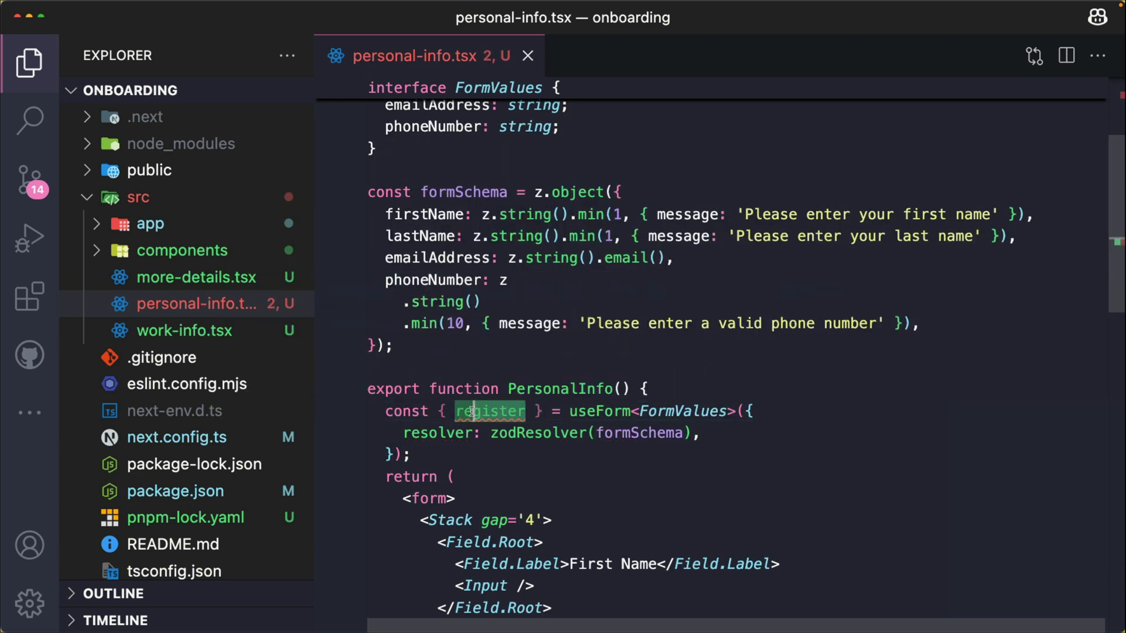
mouse_move(489, 412)
type(", handleSubmit, ")
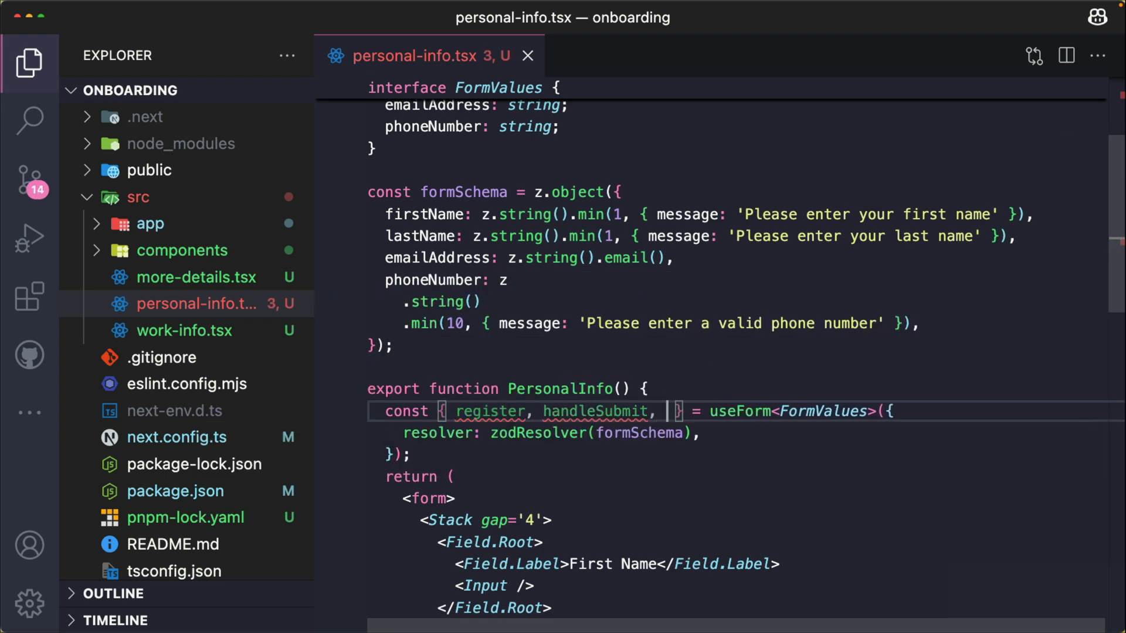
- Add handleSubmit and formState errors to the useForm destructuring
type("formState: { errors },")
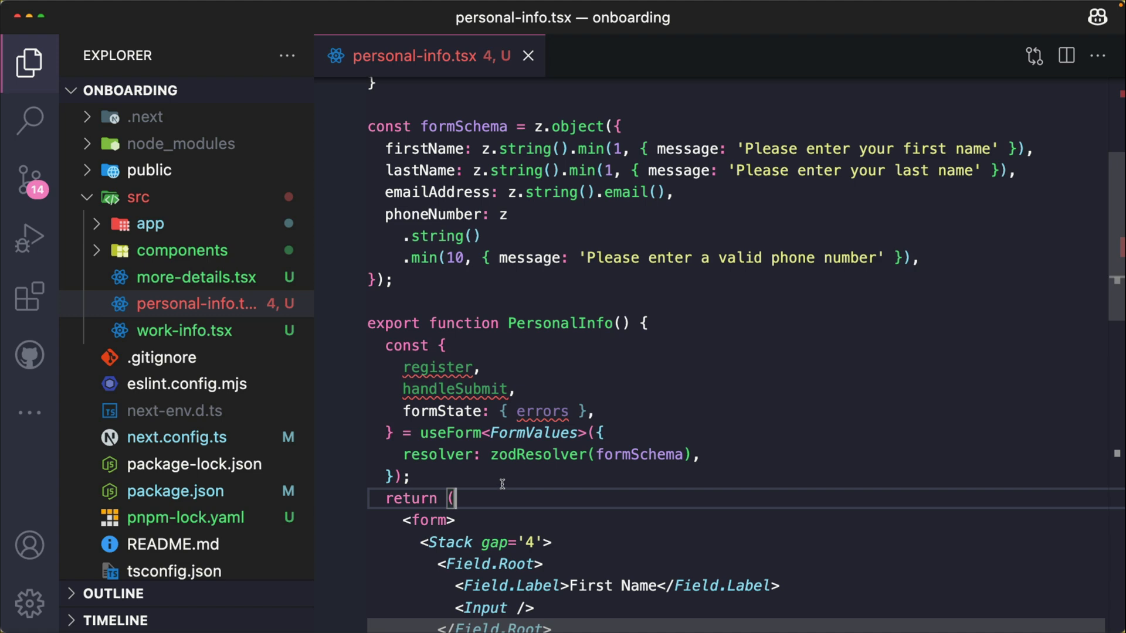
mouse_move(533, 390)
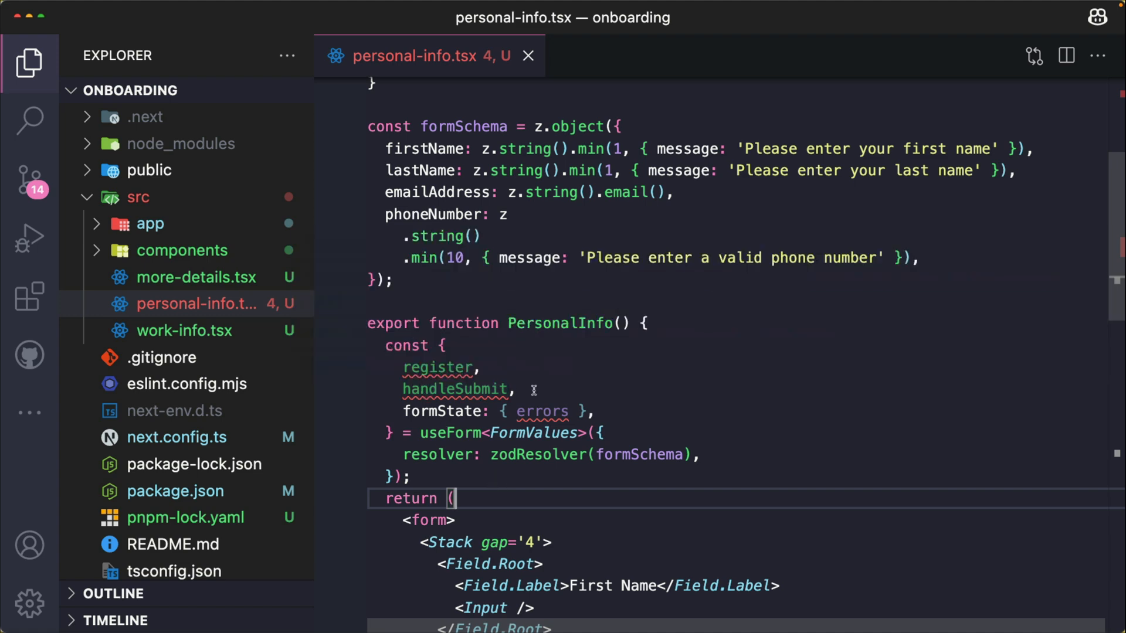
double_click(537, 454)
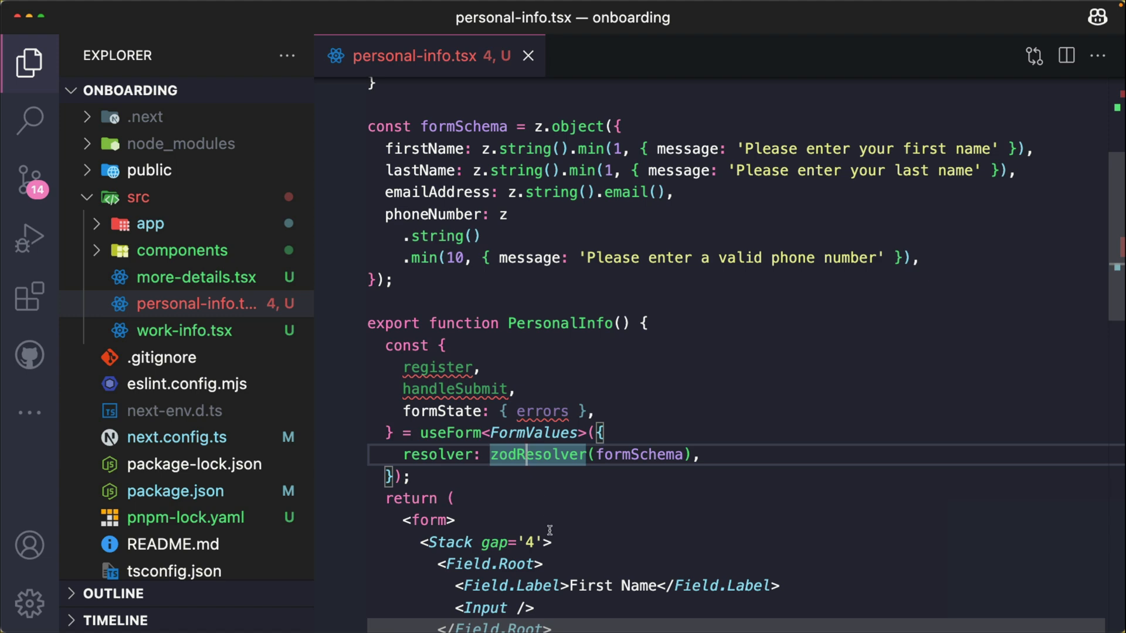
mouse_move(545, 540)
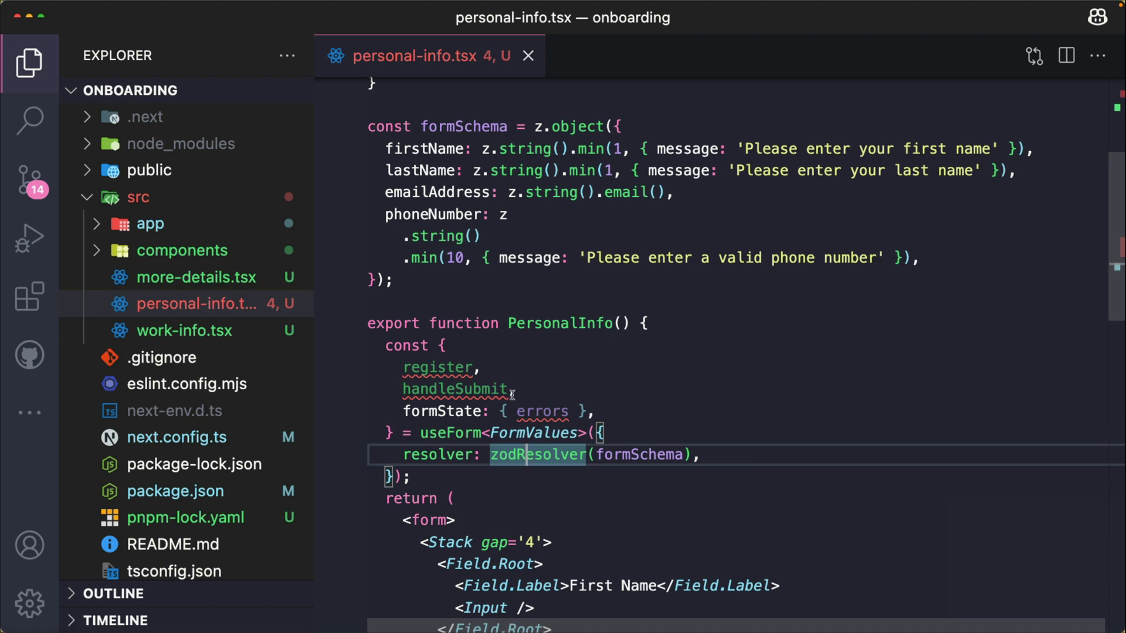
mouse_move(535, 495)
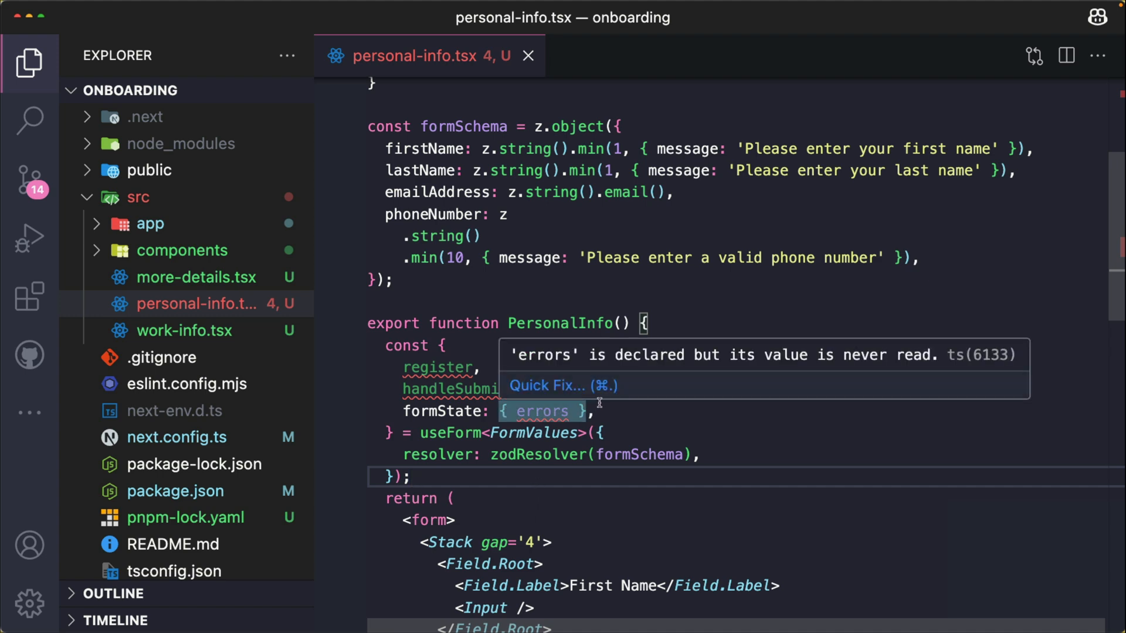
- Add const onSubmit: SubmitHandler<FormValues> = (data) => console.log(data); below useForm
key("Enter")
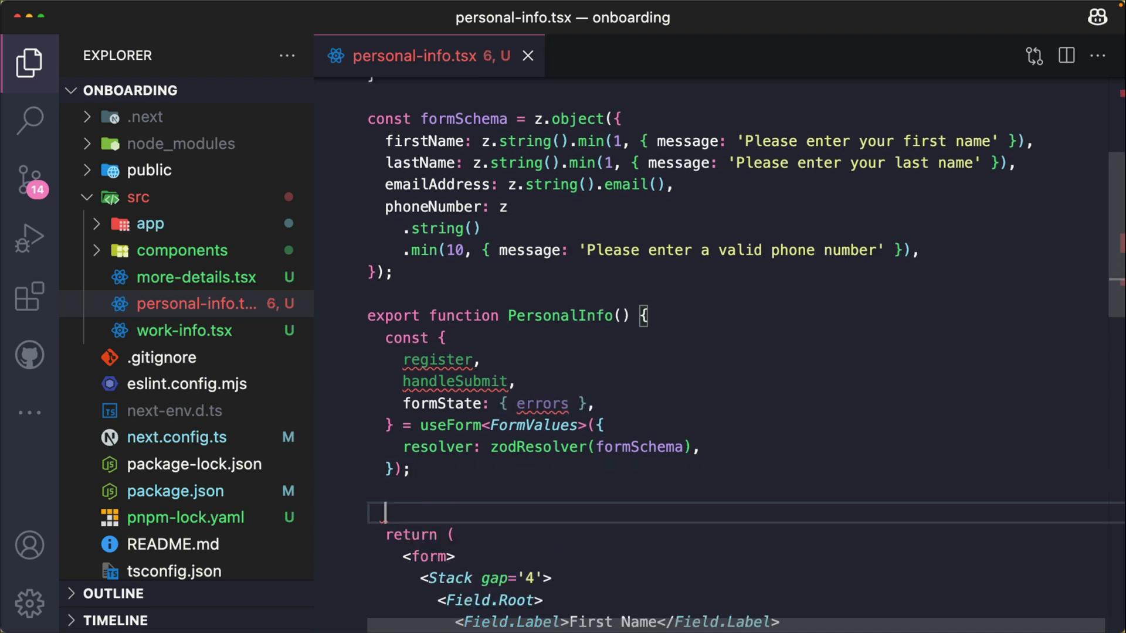
type("const")
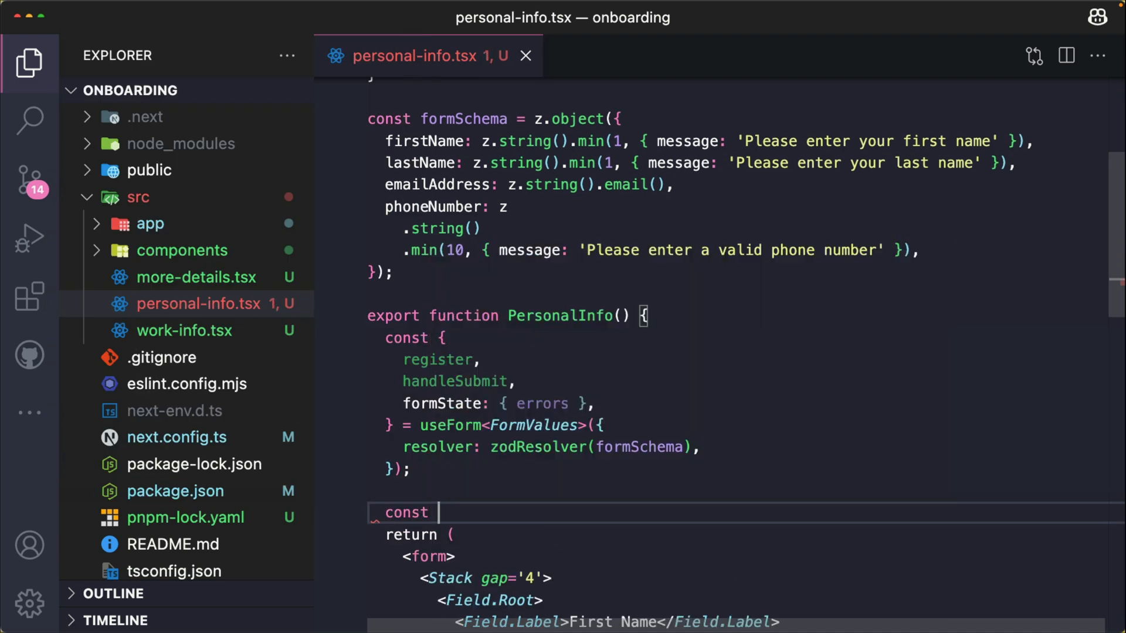
type("onSubmit")
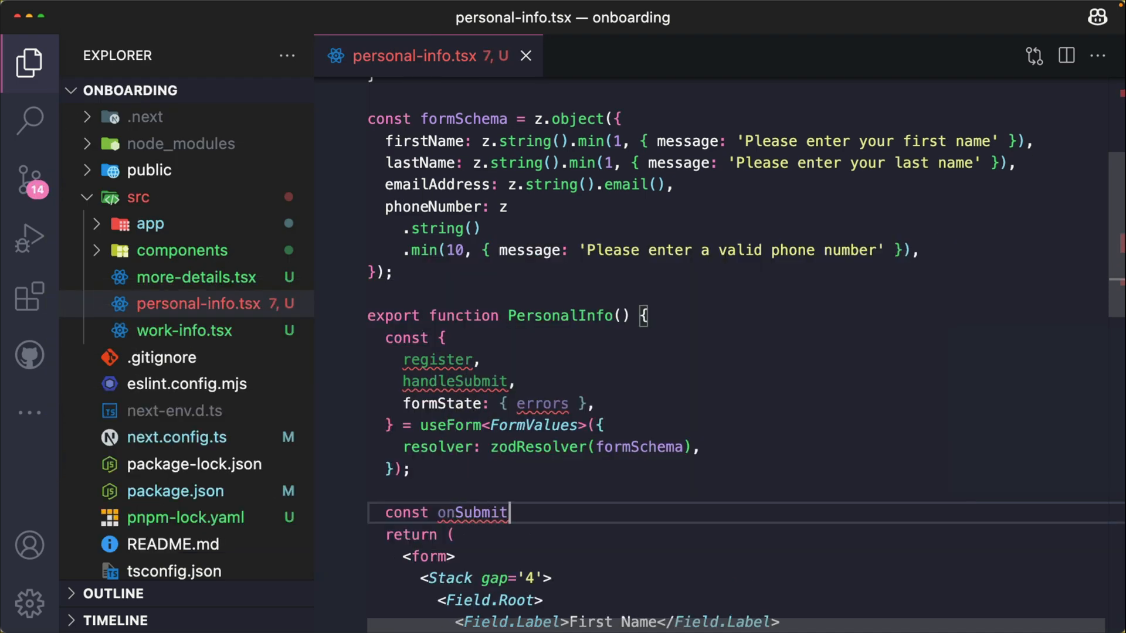
type(":")
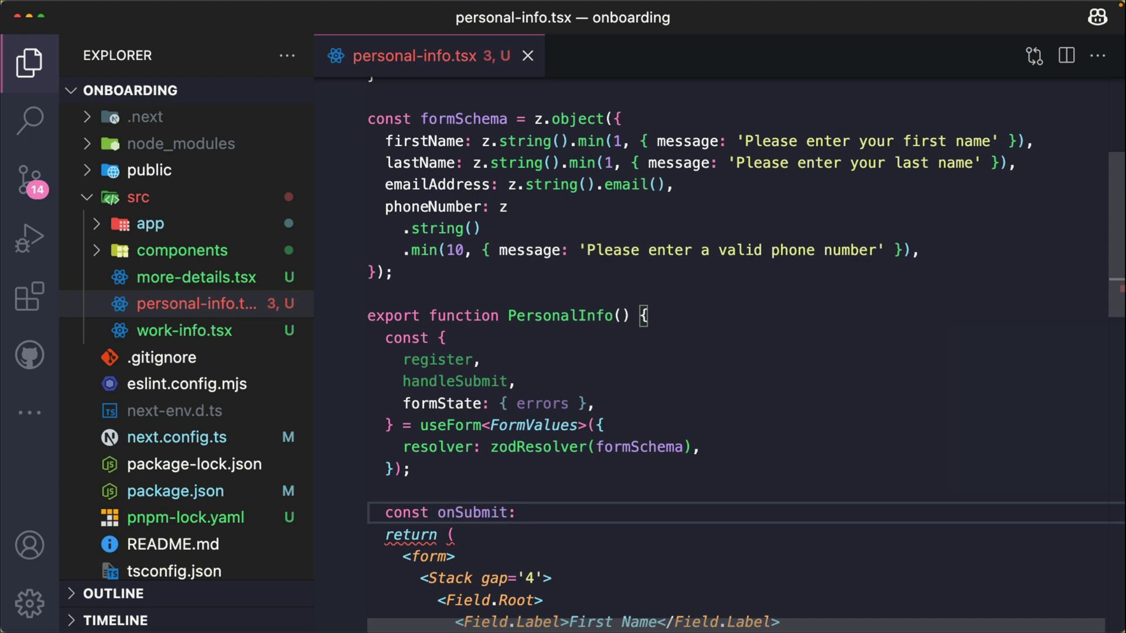
type("SubmitHandler<")
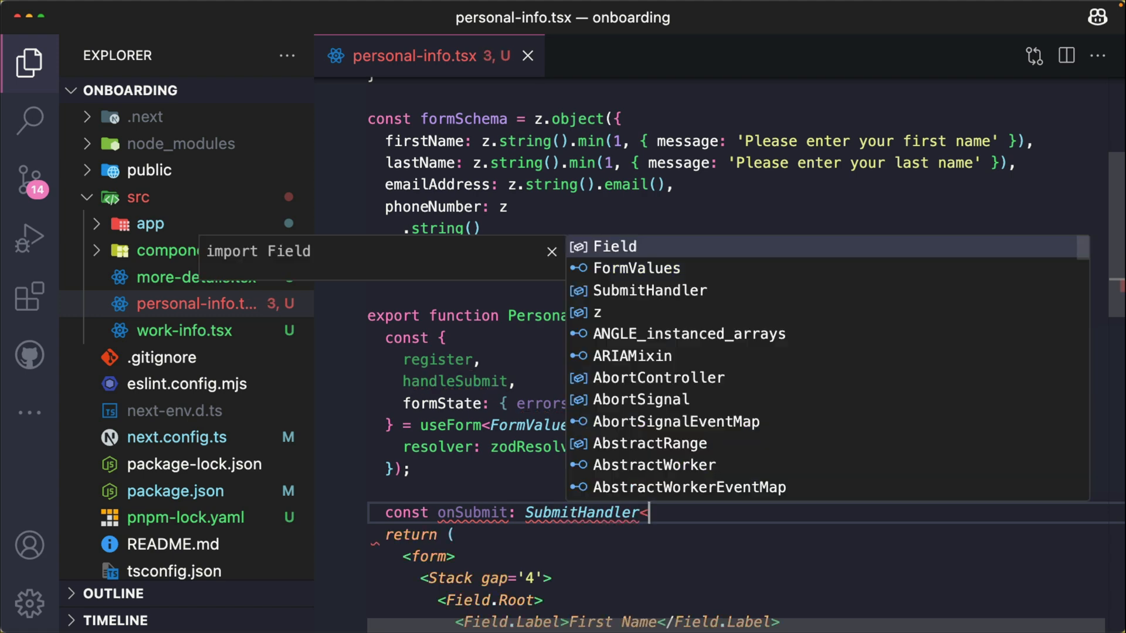
type("FormValues> =")
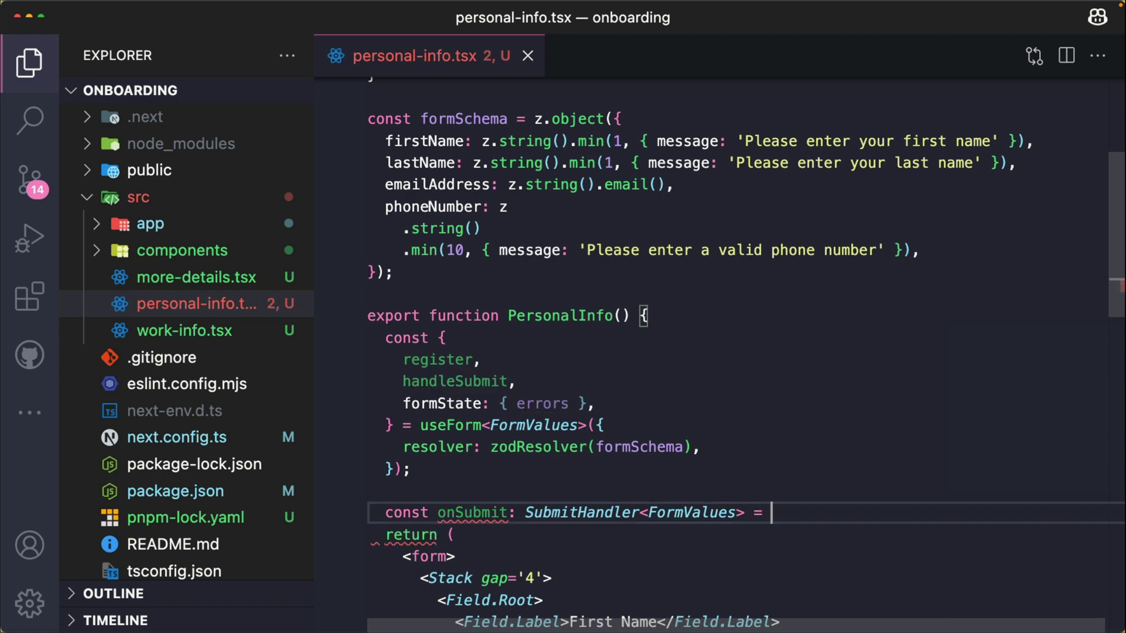
type("(data) => co")
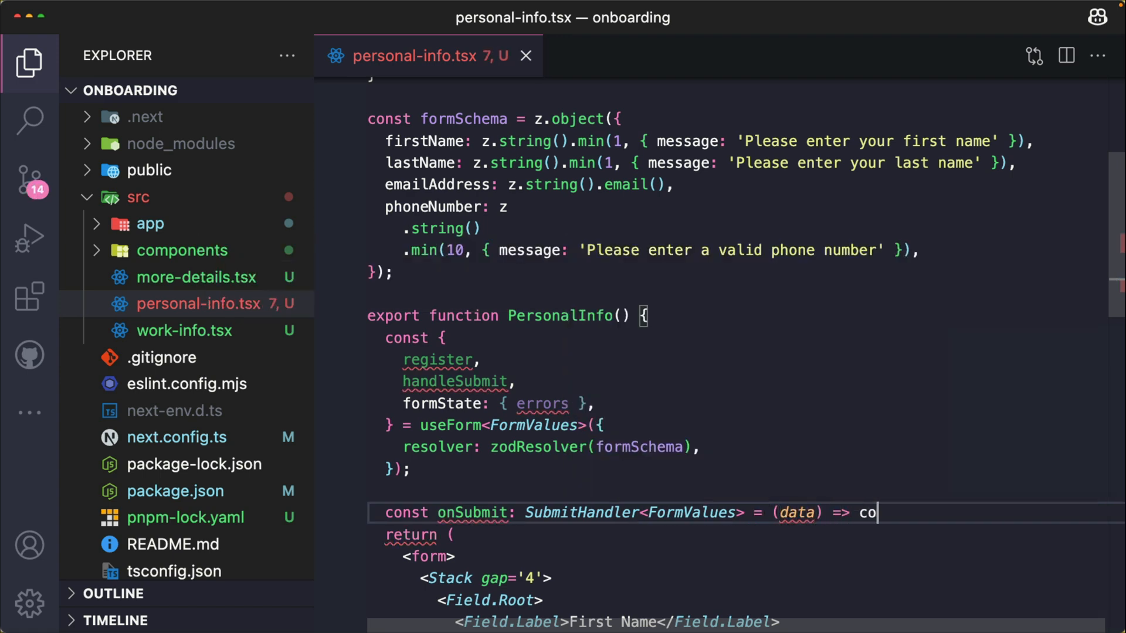
type("nsole")
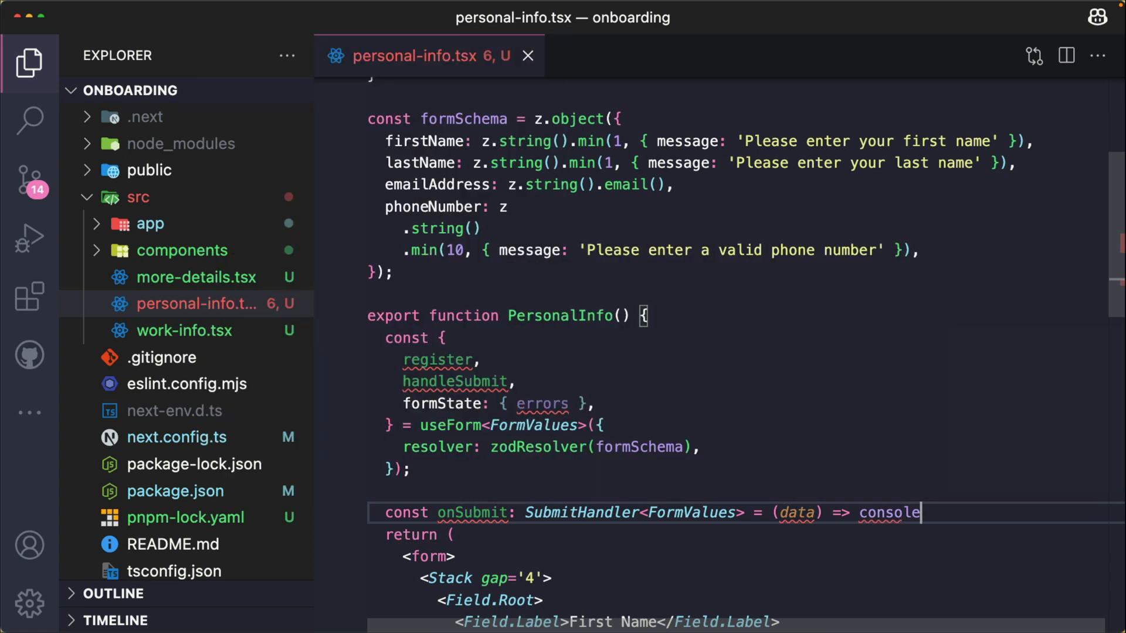
type(".log(data);")
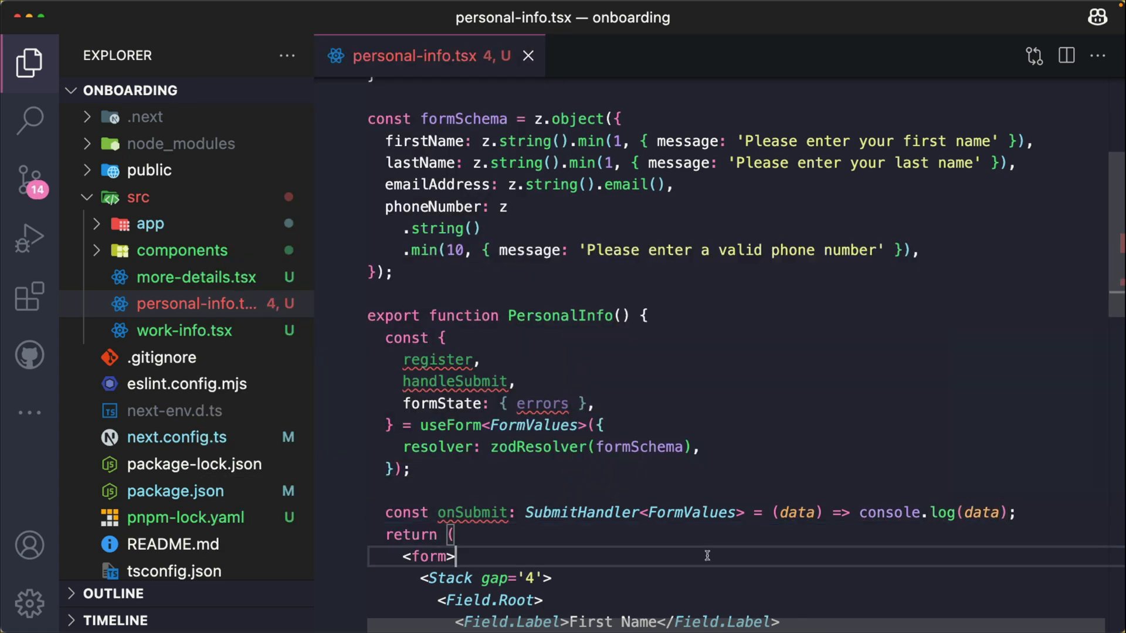
- Give the First Name field invalid={!!errors.firstName} and a Field.ErrorText showing errors.firstName?.message
scroll("down", 3)
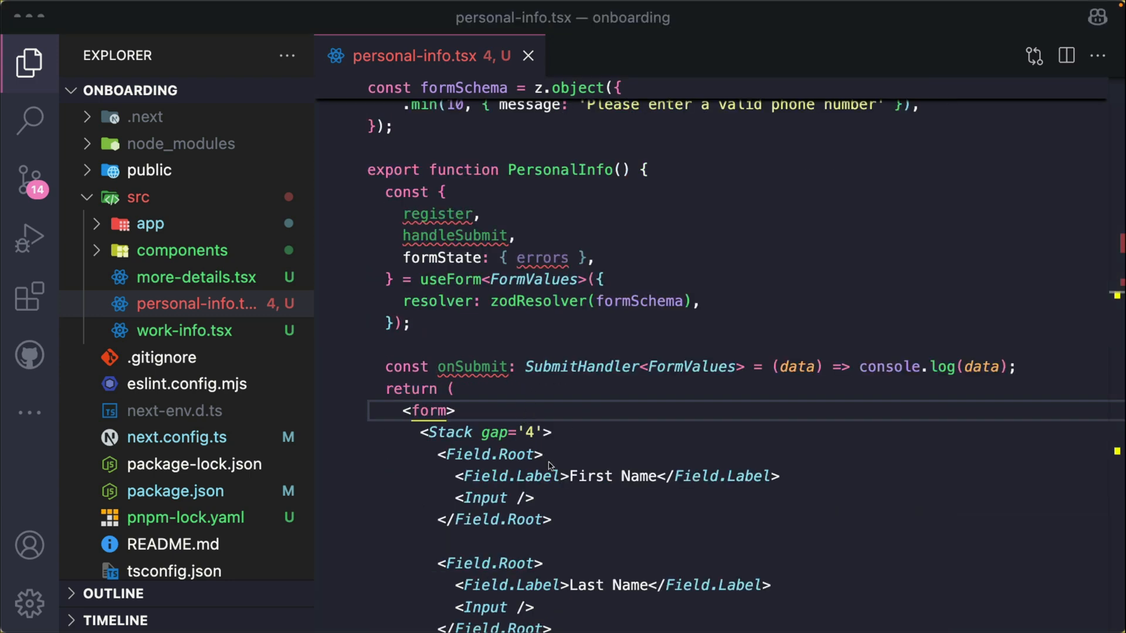
mouse_move(569, 450)
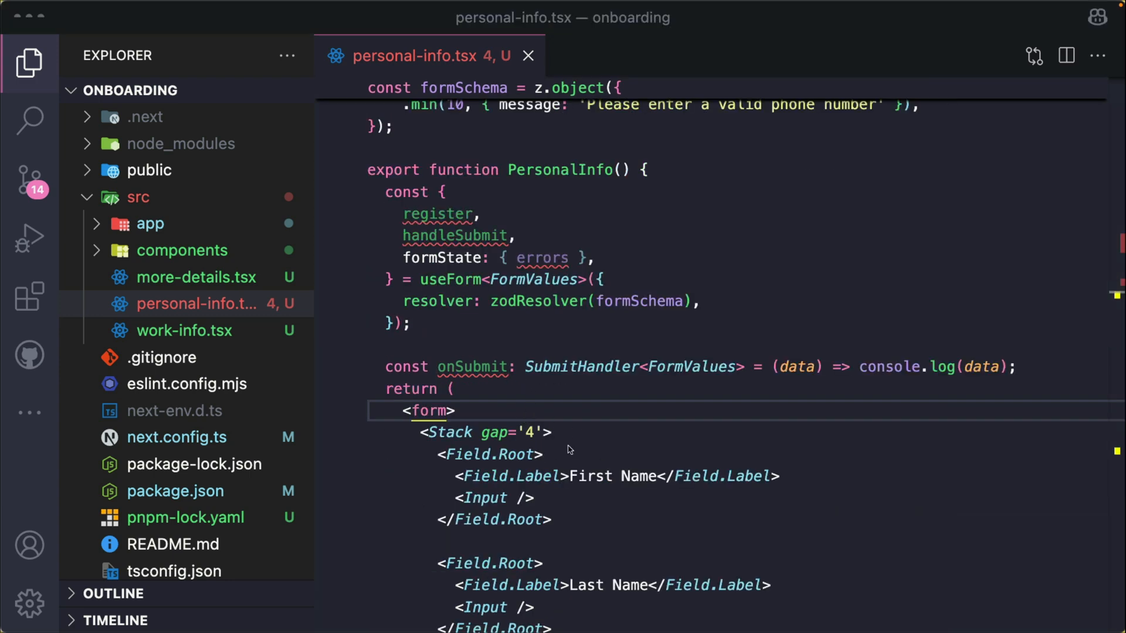
type("invalid={!!errors.firstName")
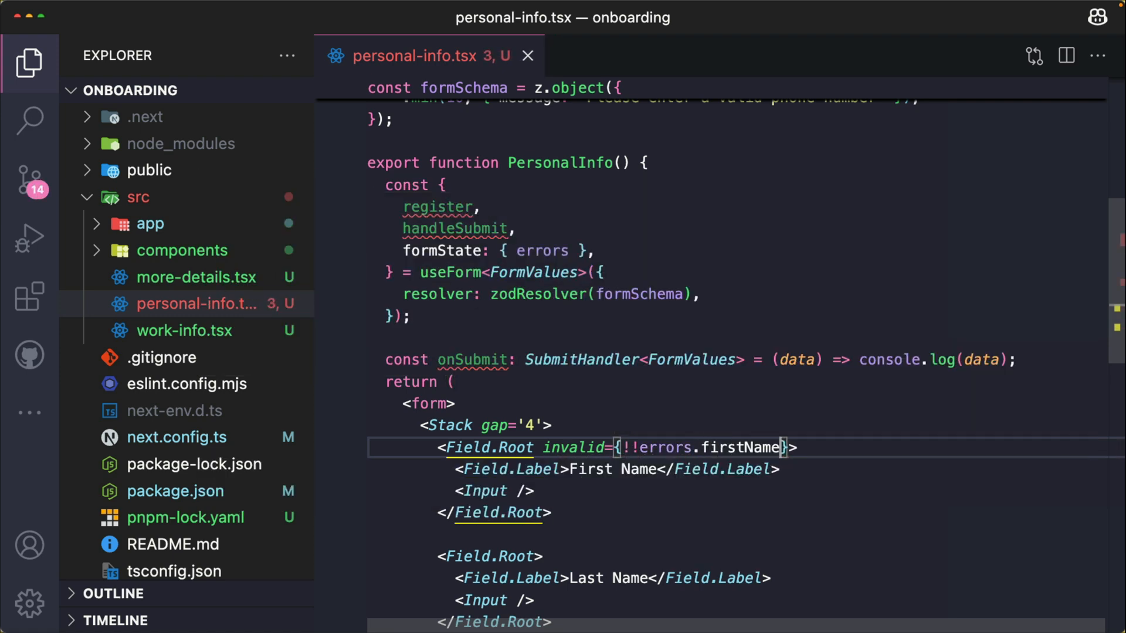
left_click(535, 491)
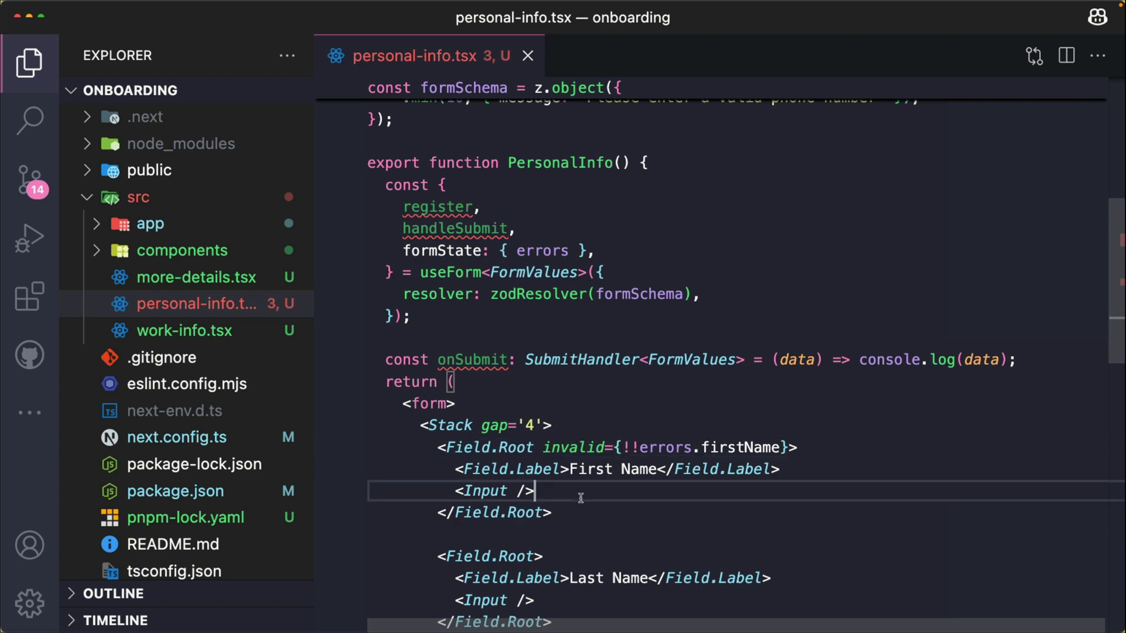
key("Enter")
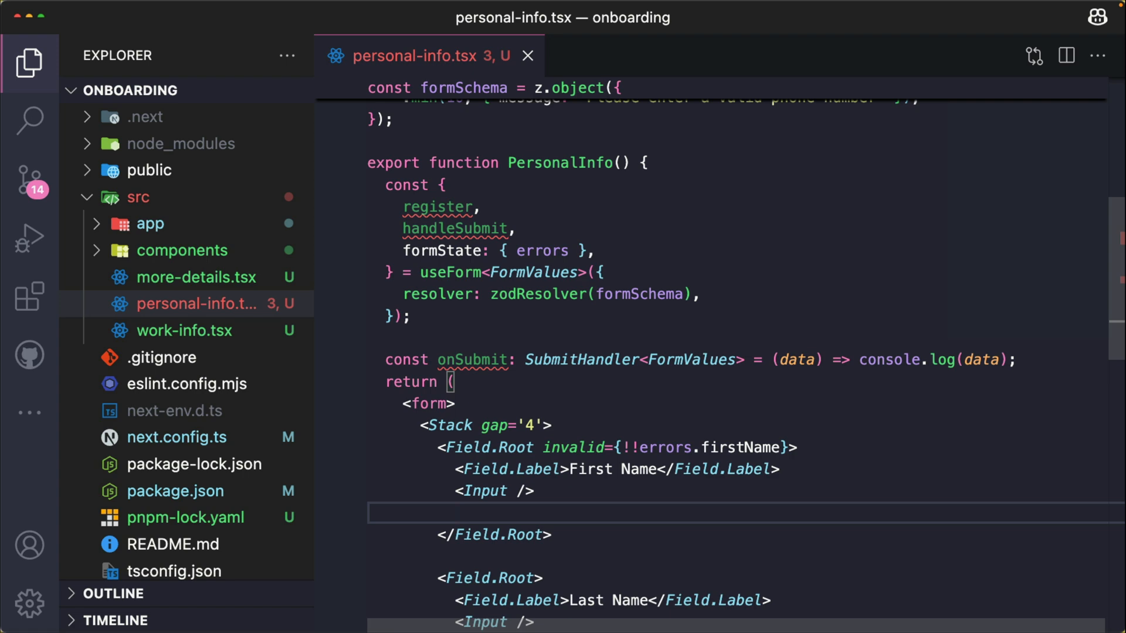
type("Field.ErrorText>{errors.firstName?</Field.ErrorText>")
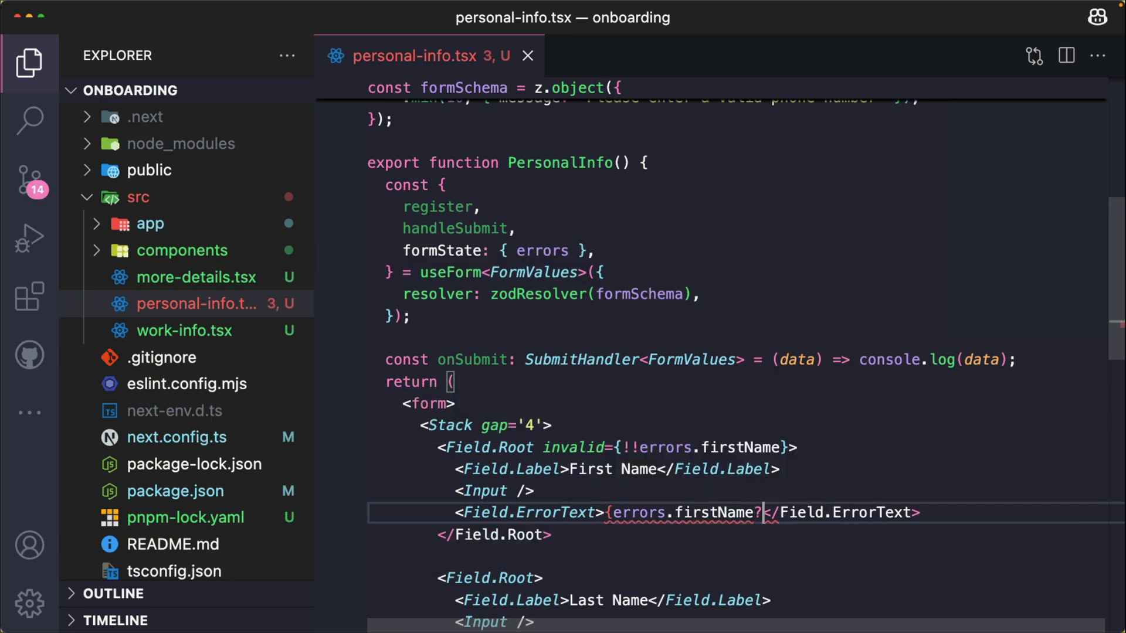
type(".message}")
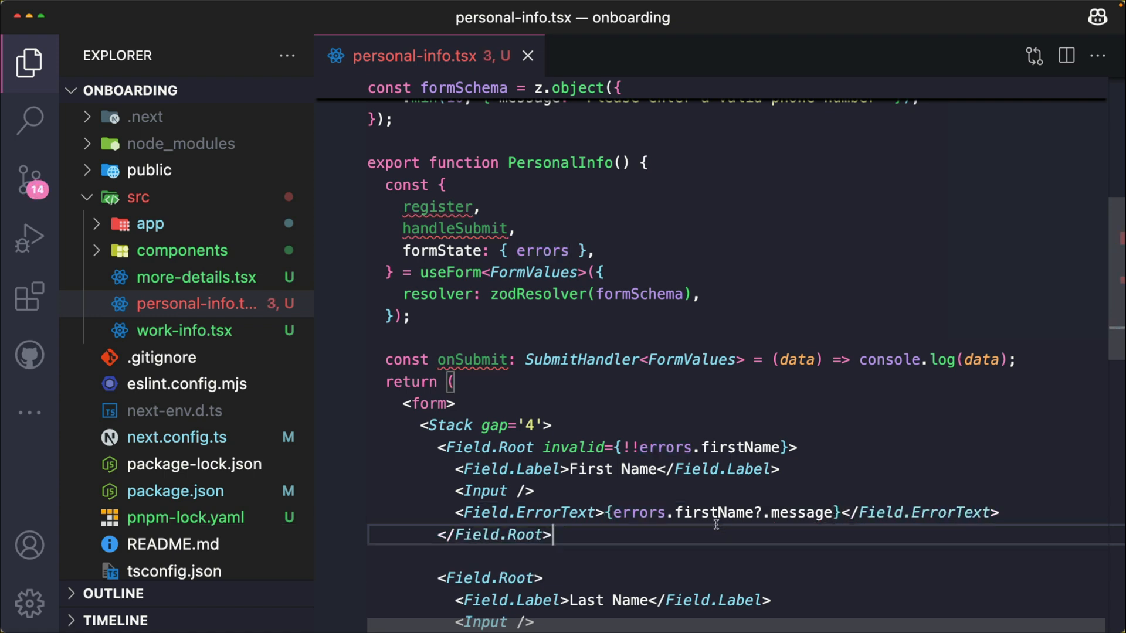
mouse_move(544, 499)
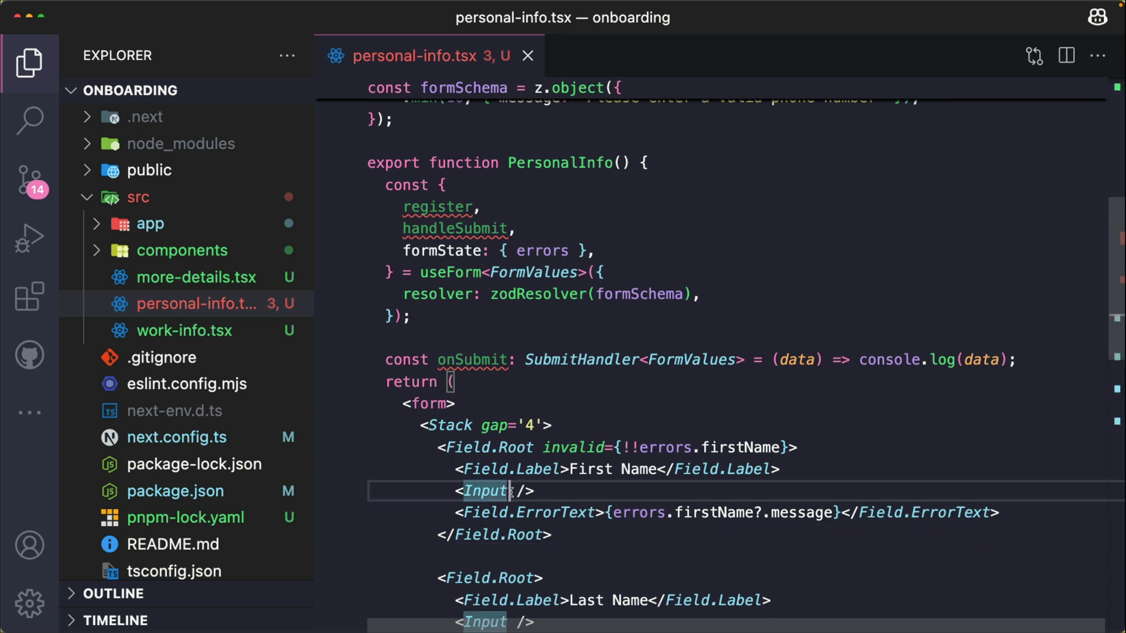
- Spread {...register('firstName')} onto the First Name input
type("{}")
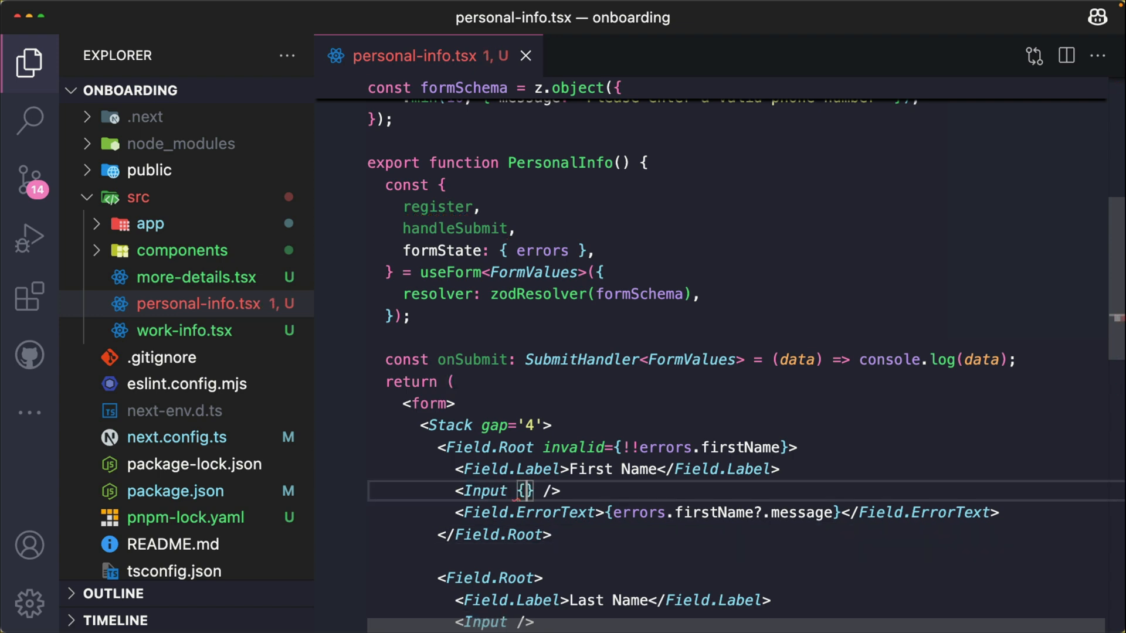
type("...resgister(")
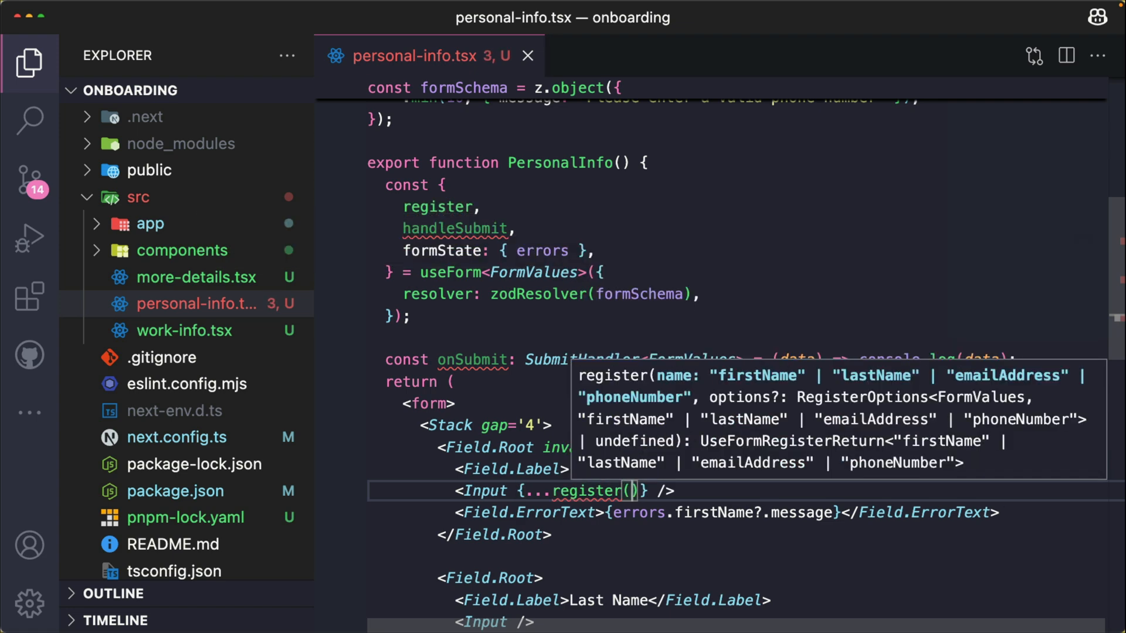
type("'firstName'")
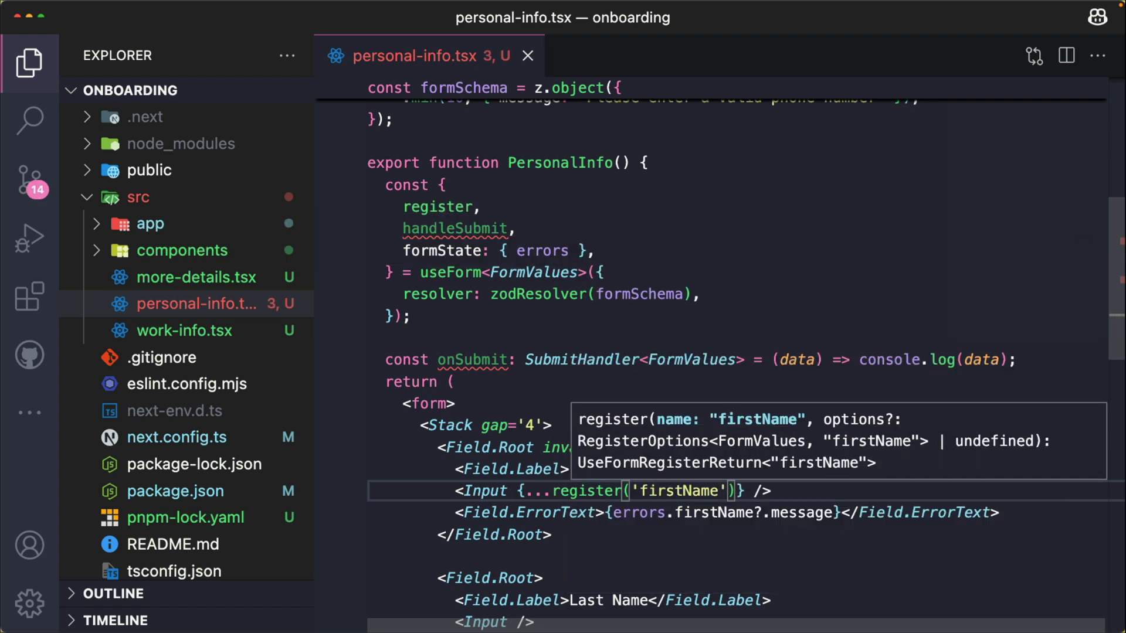
left_click(607, 535)
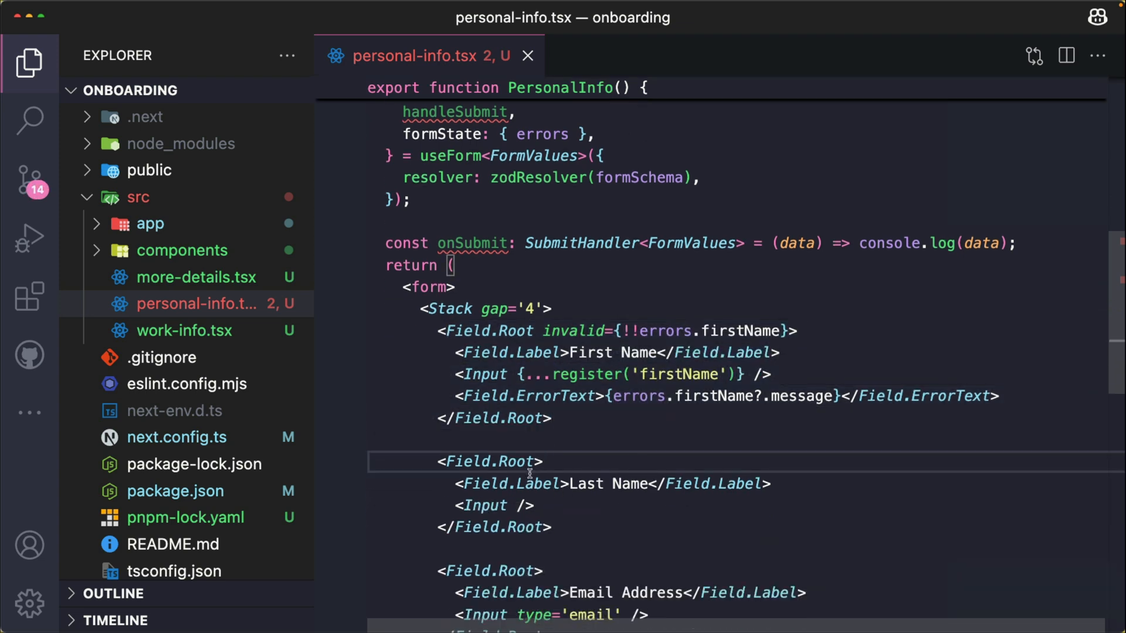
- Flag the Last Name field invalid on errors and register its input as 'lastName'
type("i")
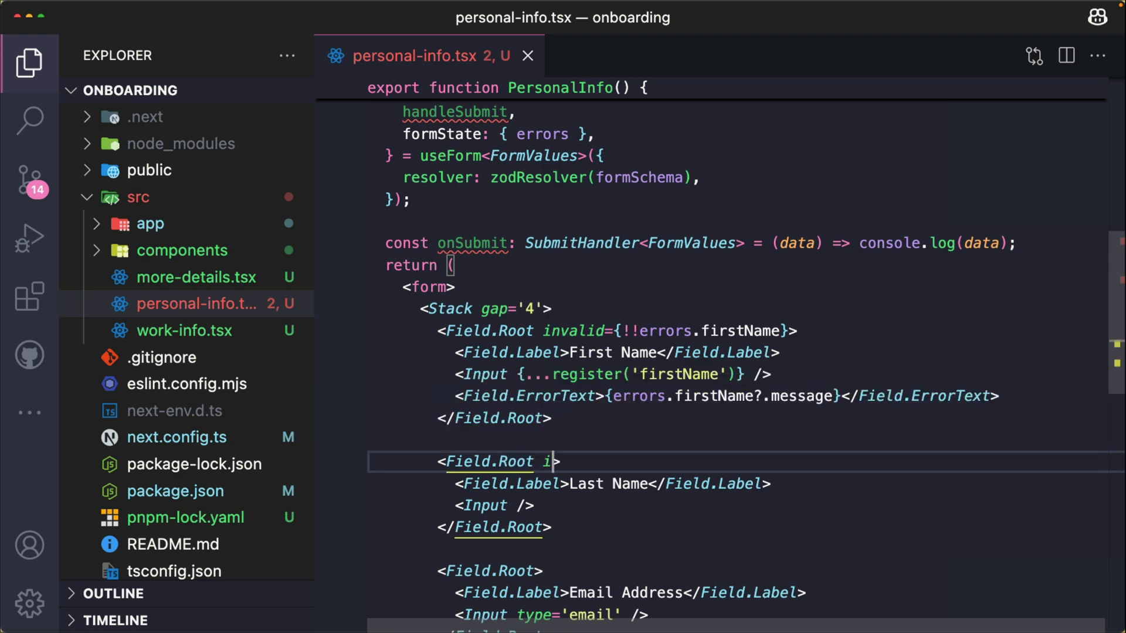
type("nvalid={}")
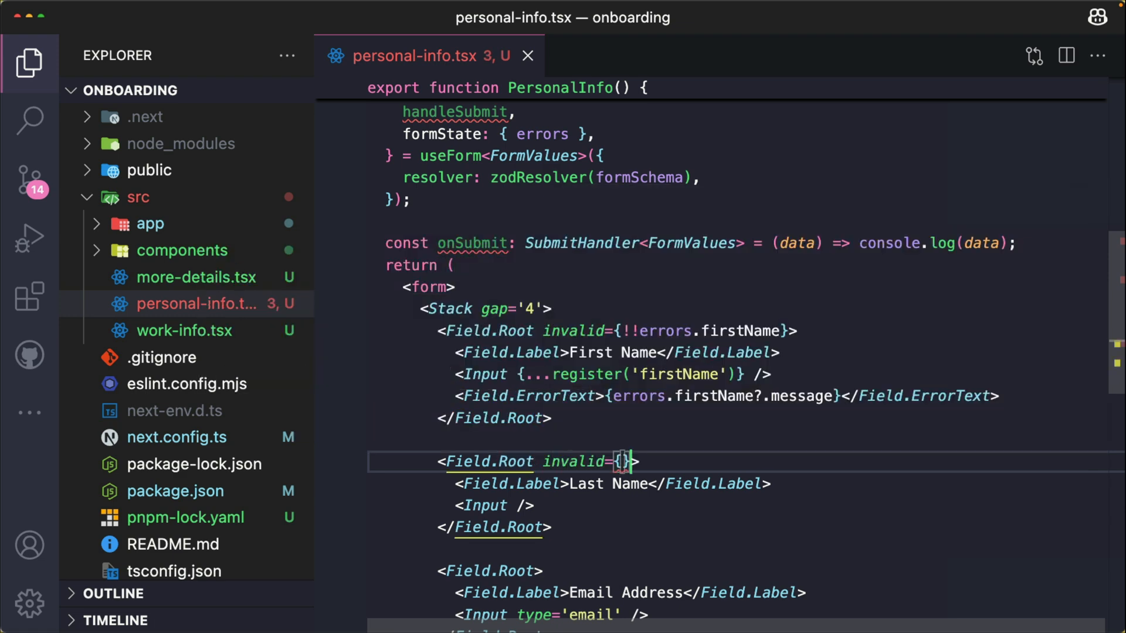
type("!!erros")
left_click(738, 506)
type("{.")
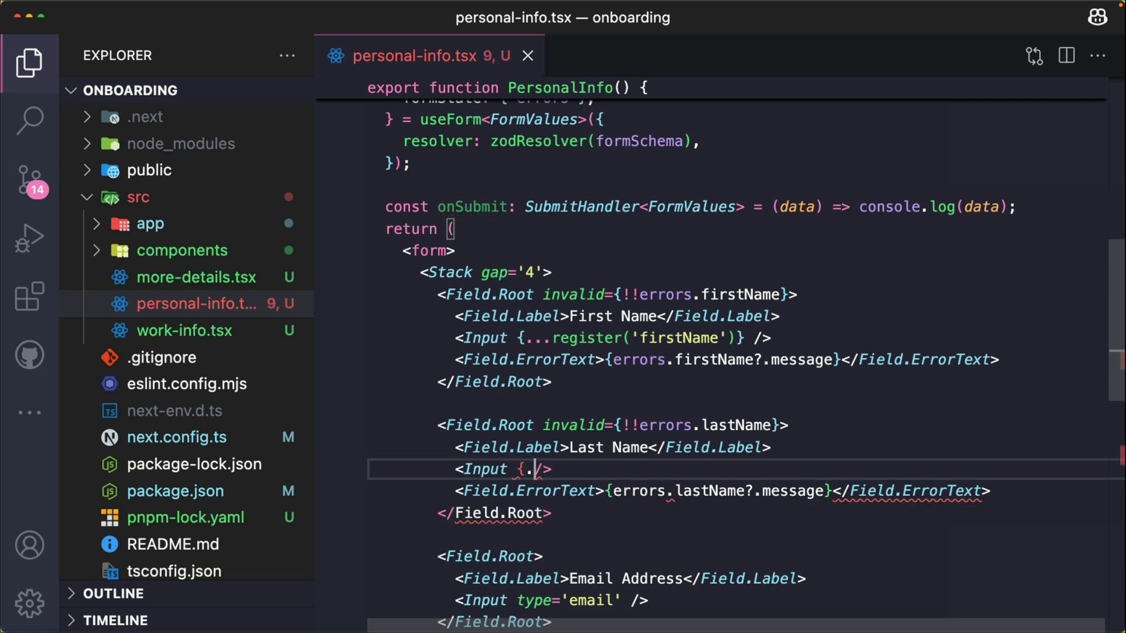
type("register(")
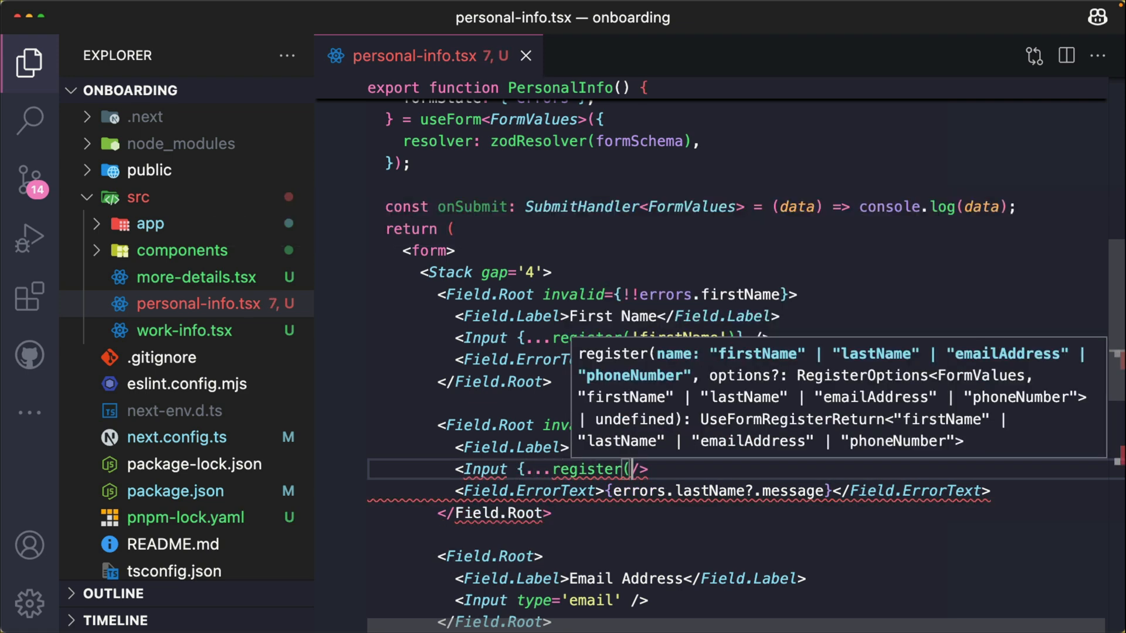
type("'las")
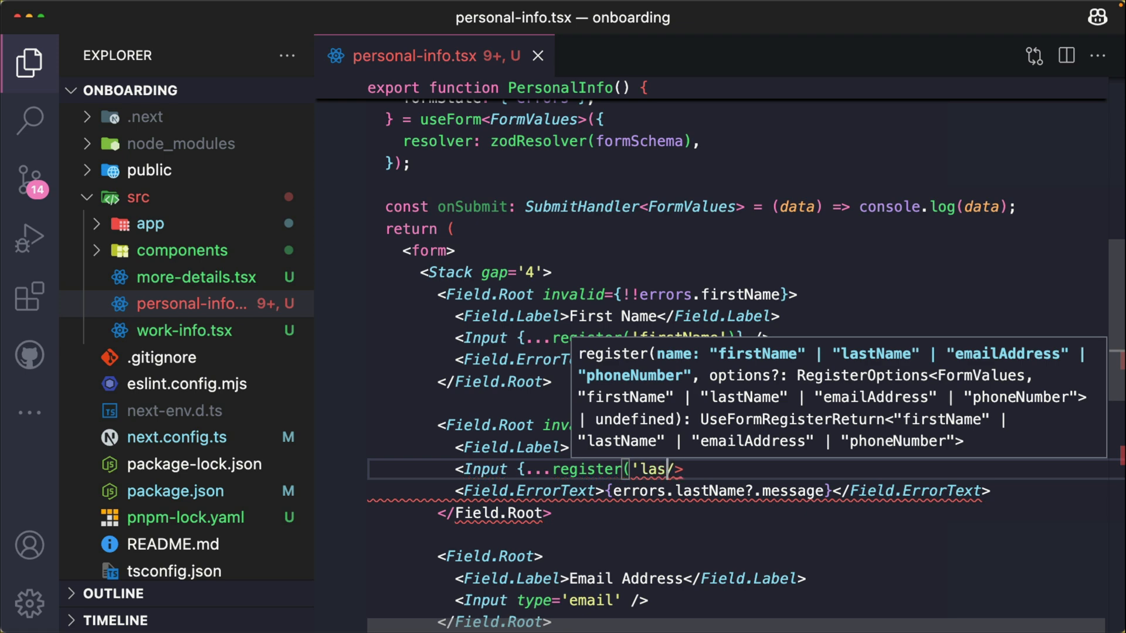
type("tName')}")
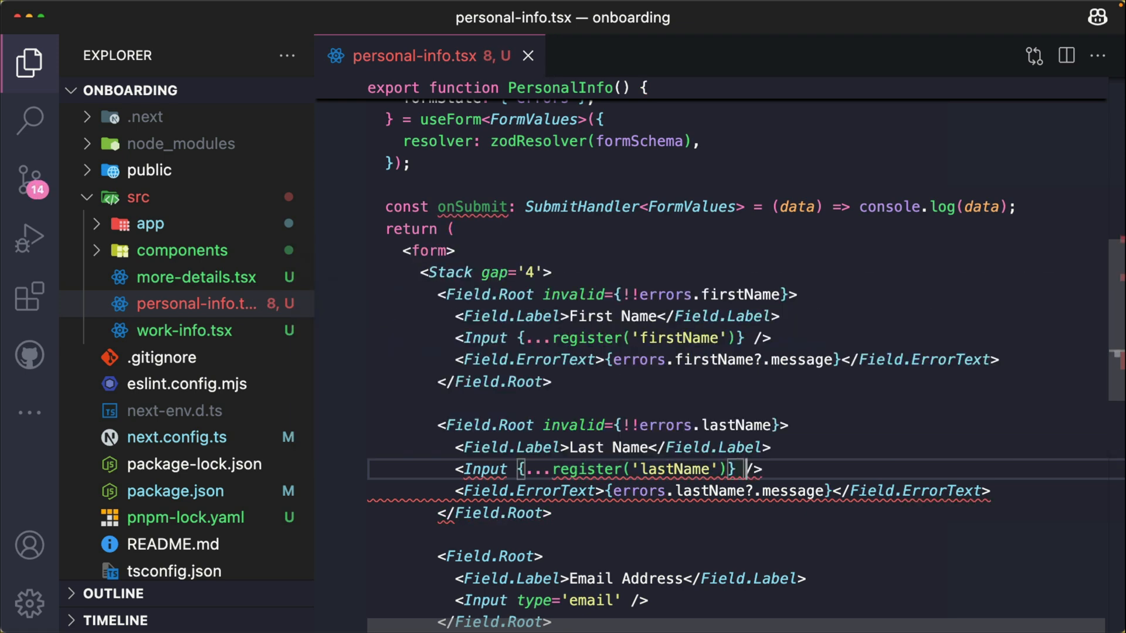
- Add {...register('emailAddress')} to the Email Address input
type("{")
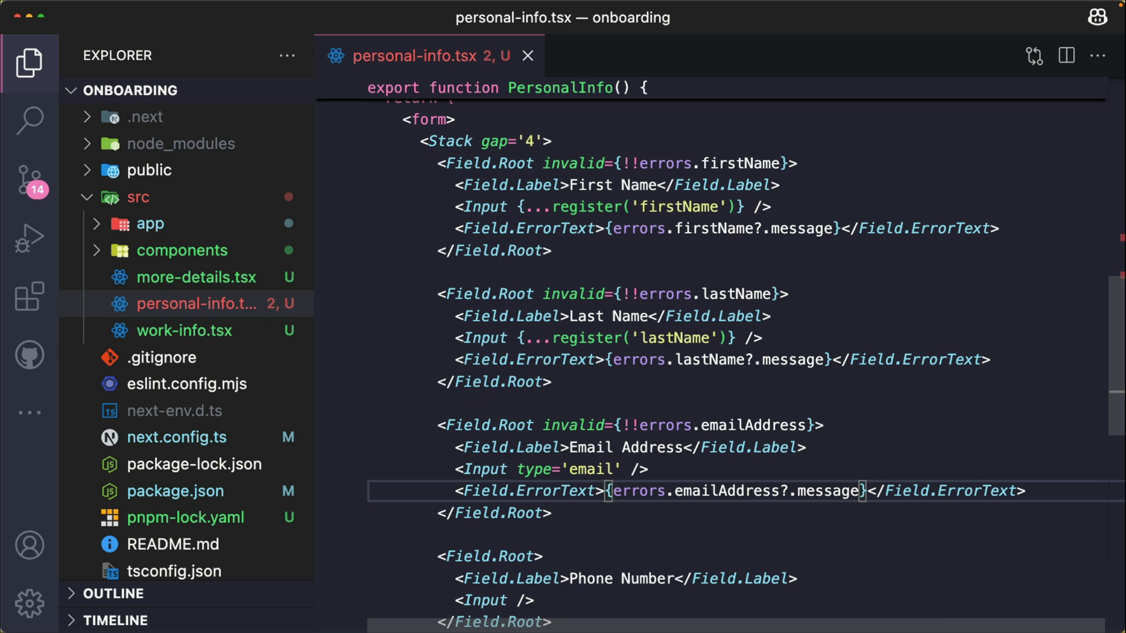
type("{...r")
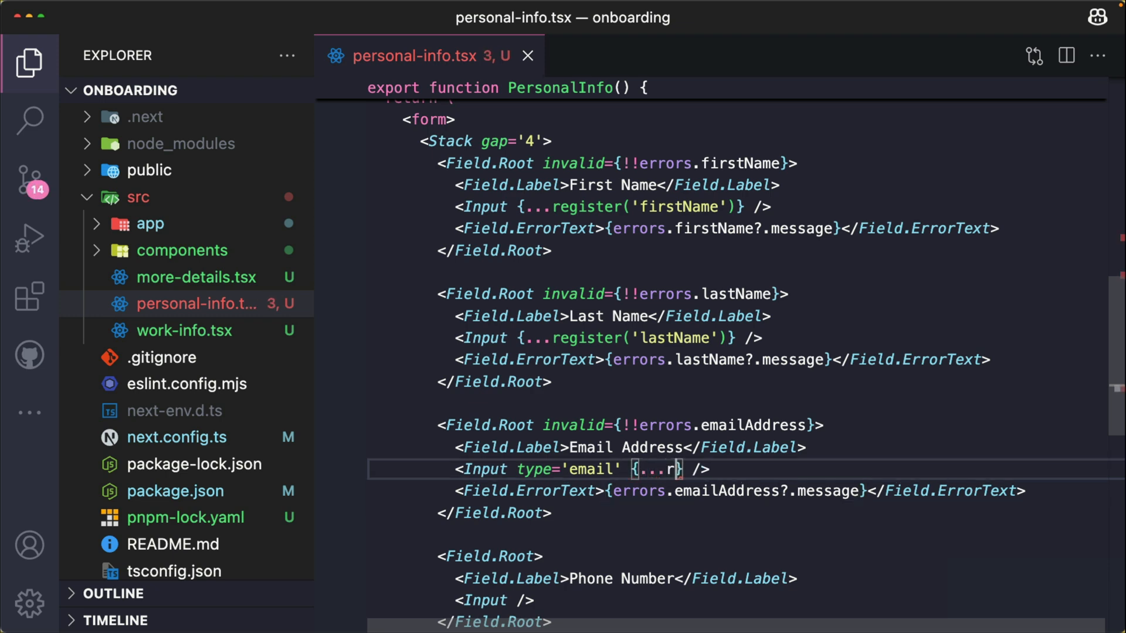
type("egister(")
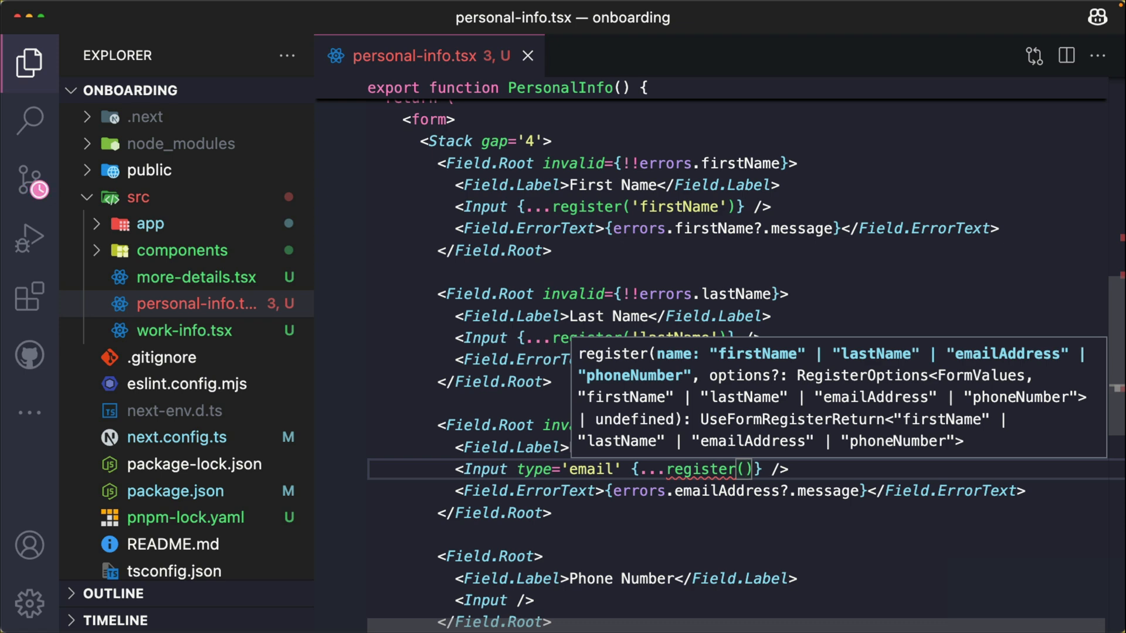
type("'emailAddress'")
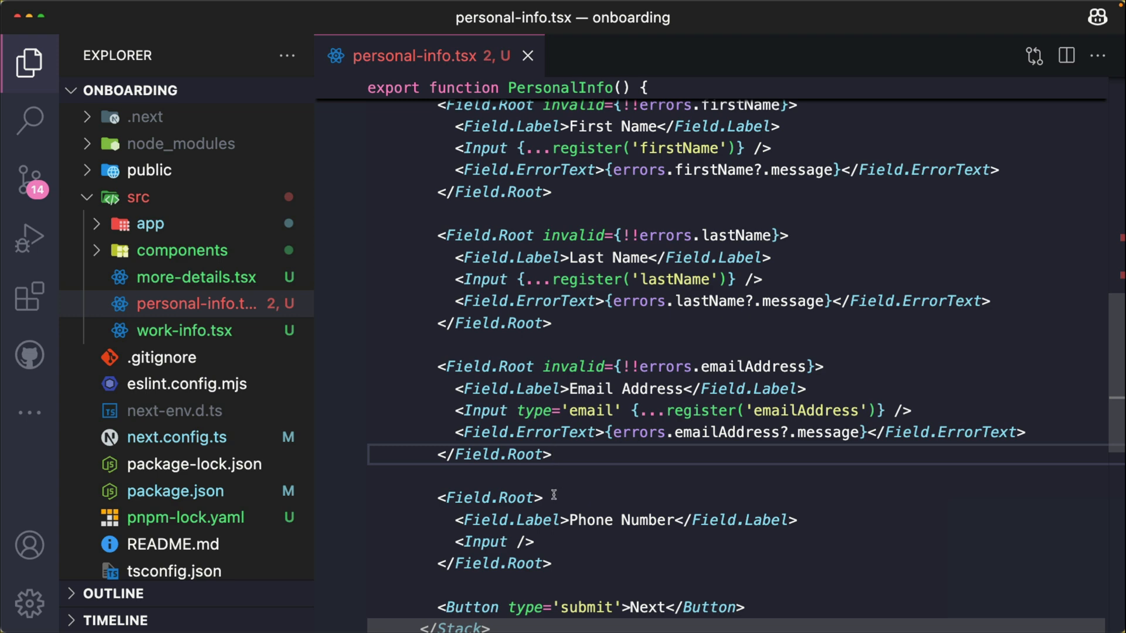
- Add invalid and error text to Phone Number, and register its input as 'phoneNumber'
type("invalid={!")
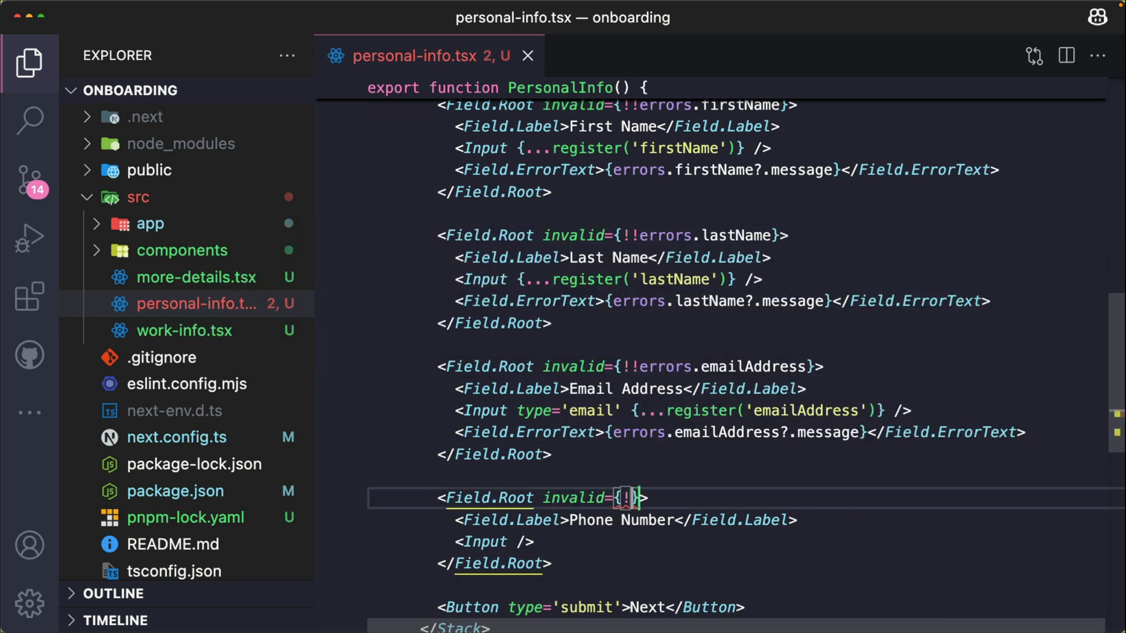
type("errors.phoneNumber")
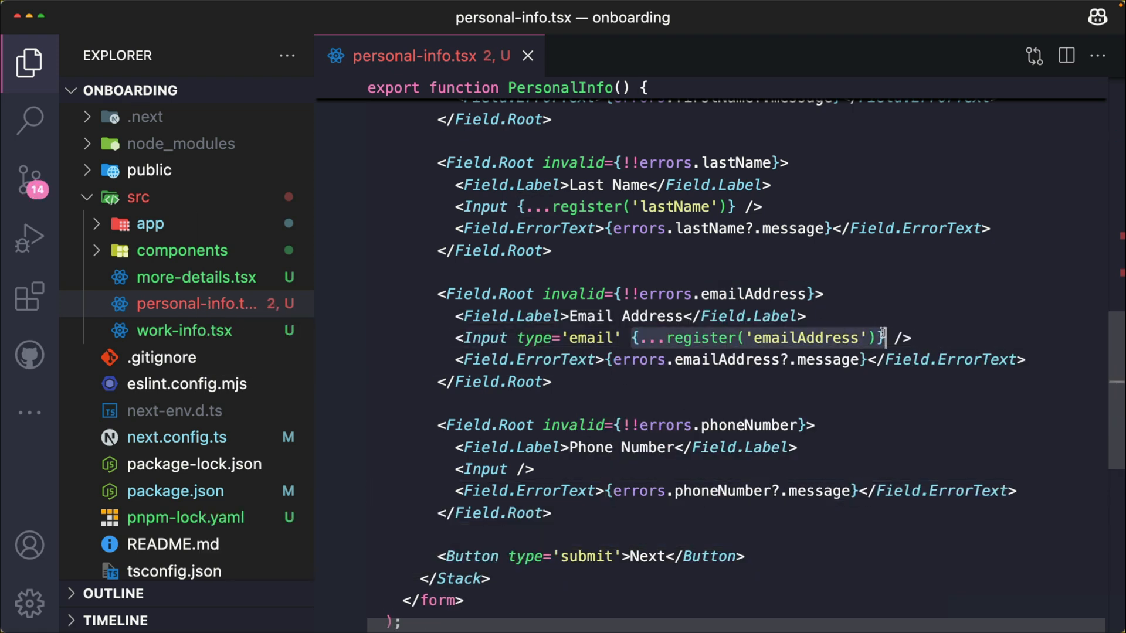
left_click(495, 469)
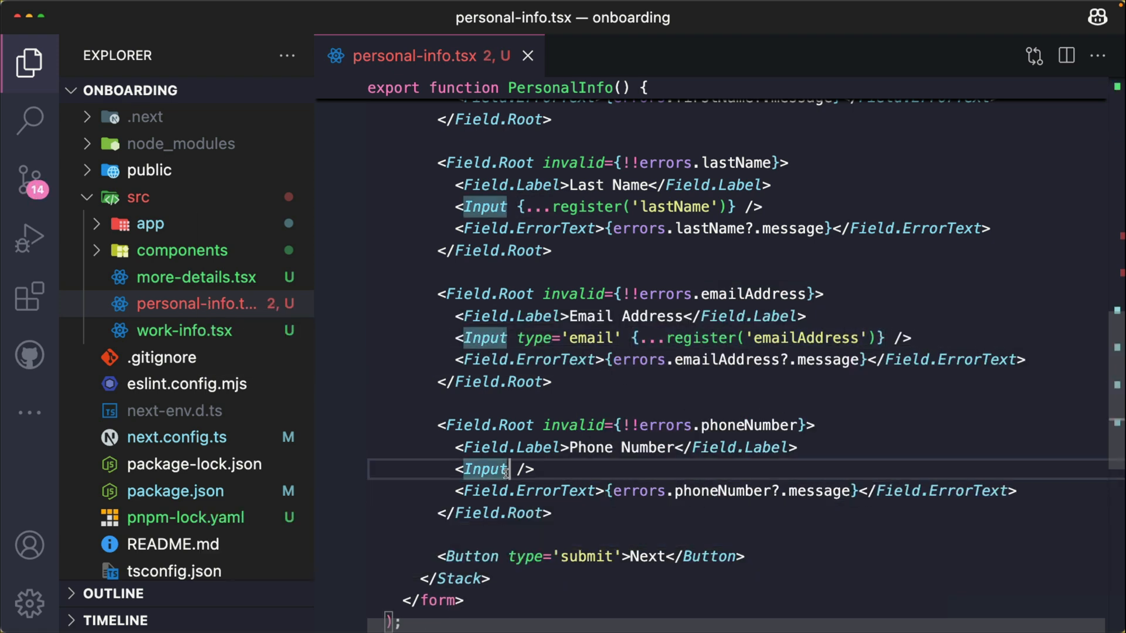
type("{...register('emailAddress')}")
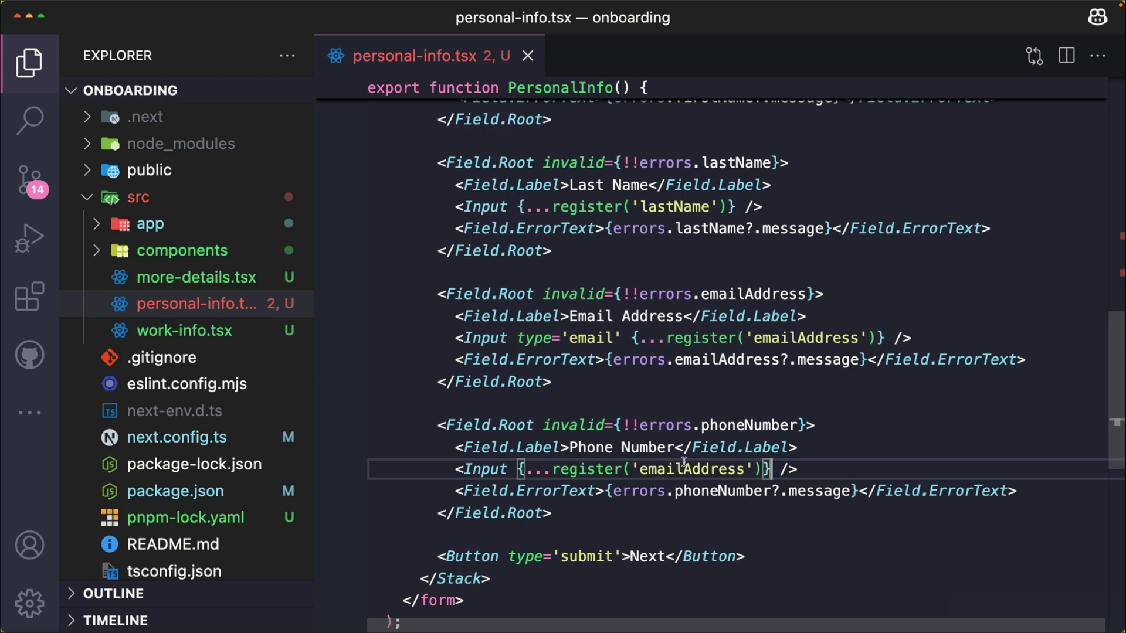
double_click(690, 469)
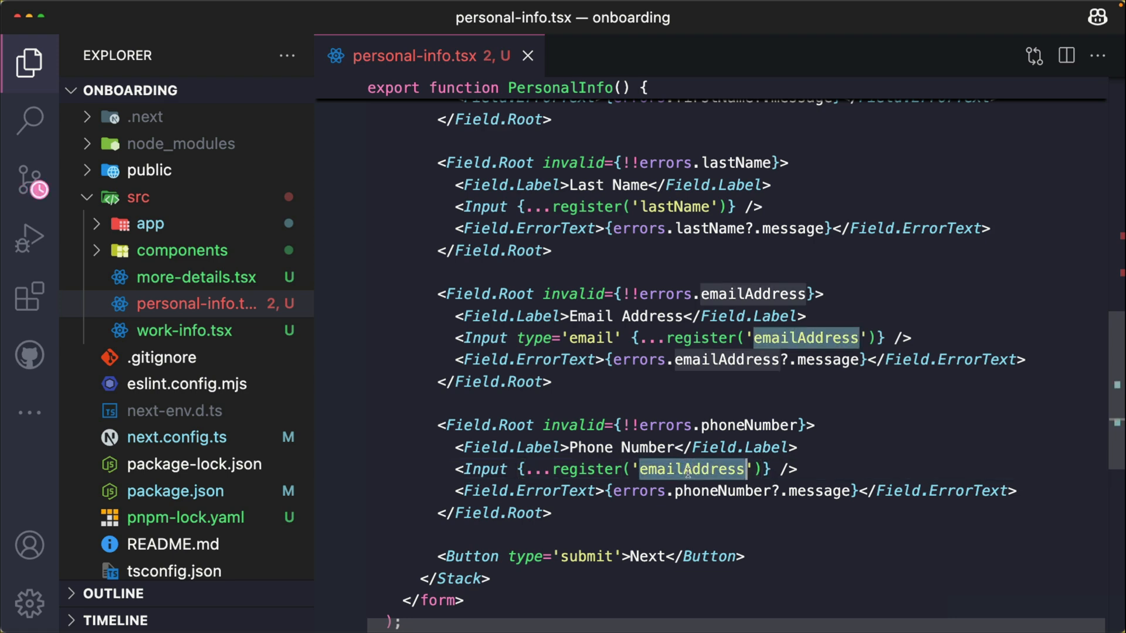
type("phoneNumbe")
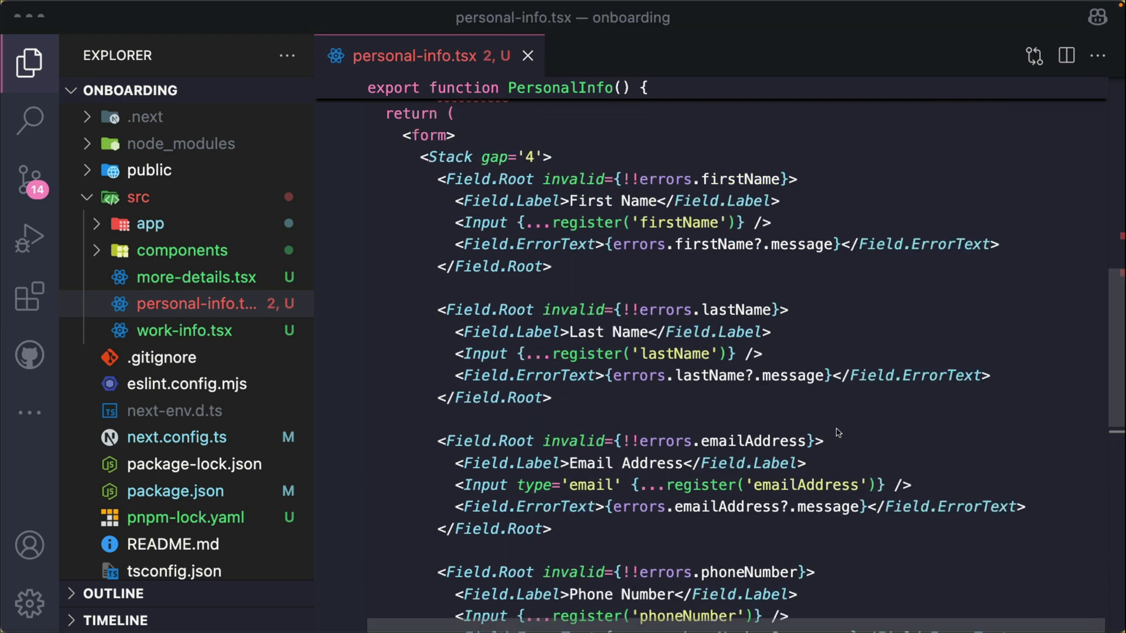
- Set the <form> tag's onSubmit to handleSubmit(onSubmit)
scroll("up", 3)
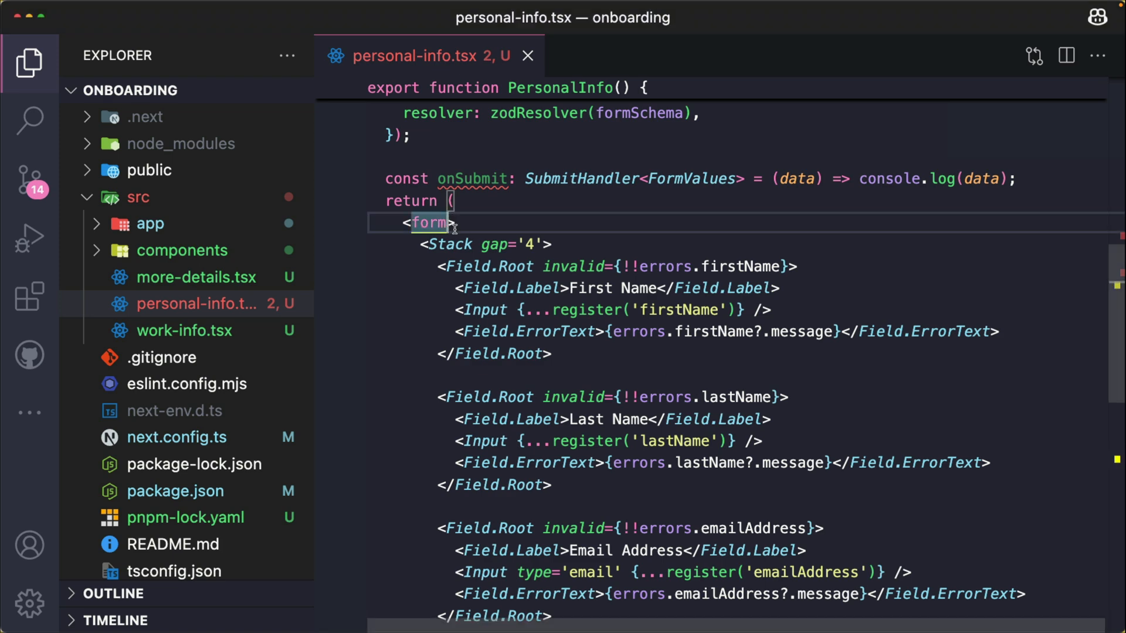
type("onSubmit={handleSubmit")
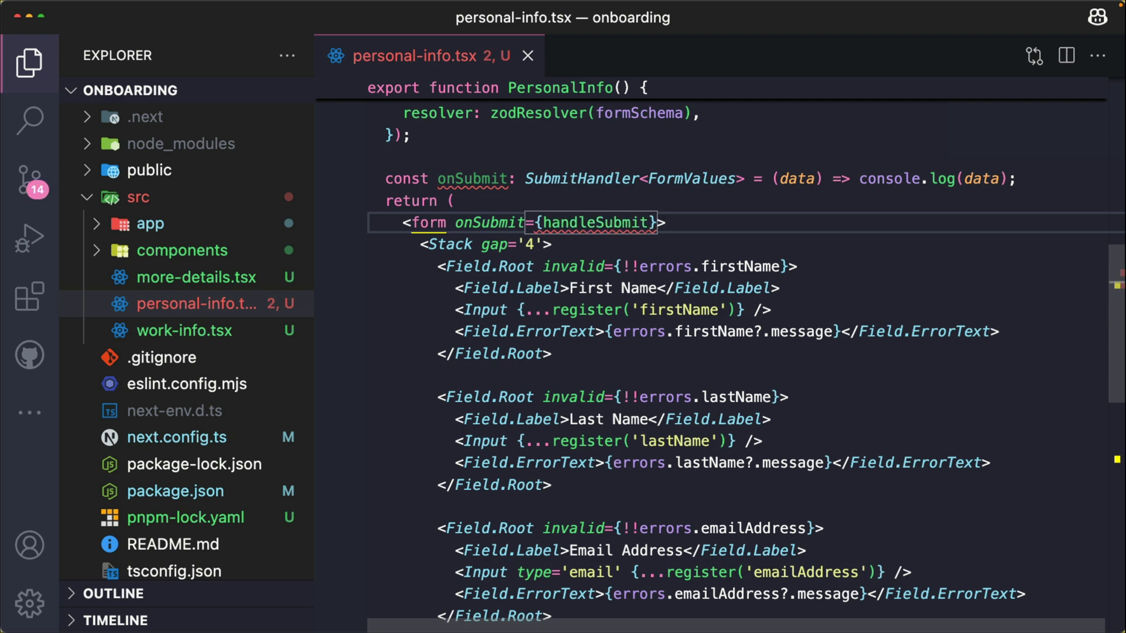
type("(onSubmit")
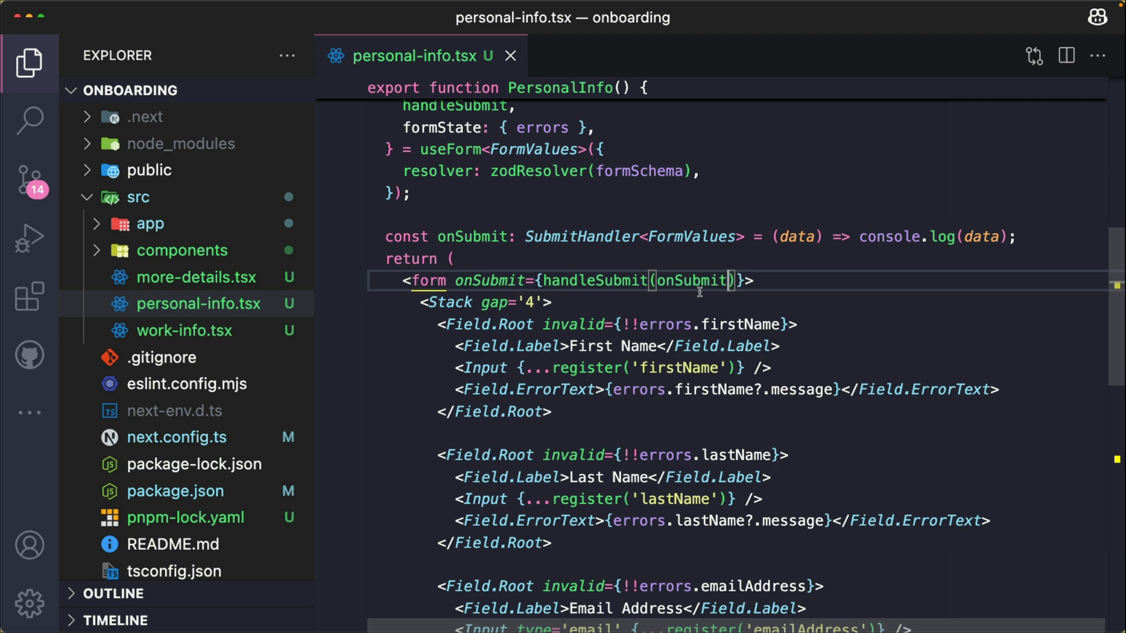
scroll("up", 3)
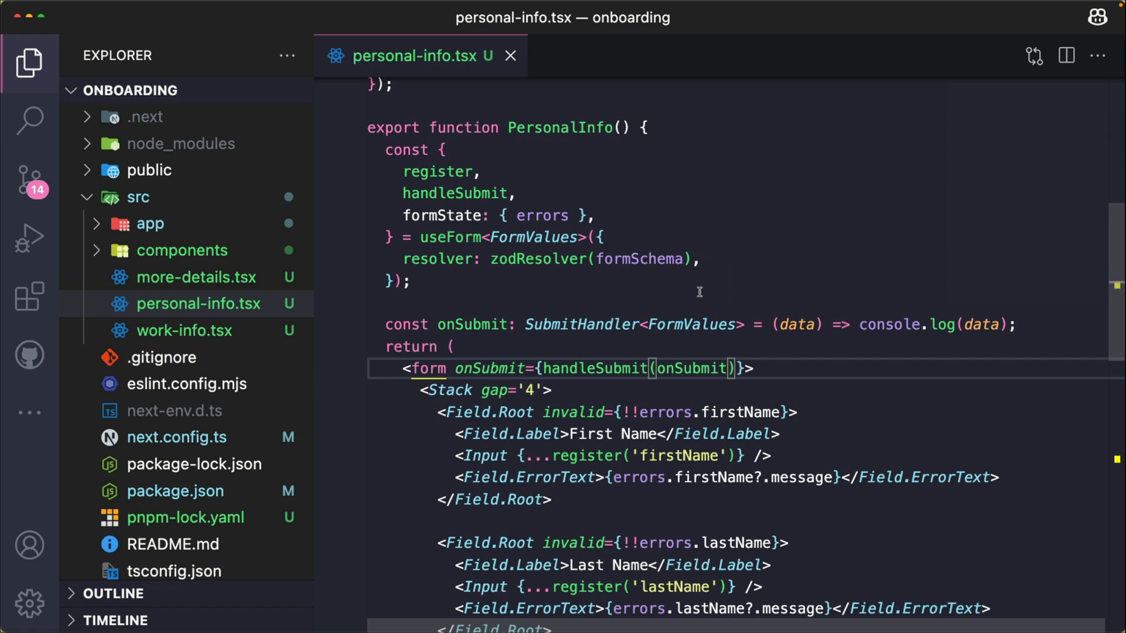
mouse_move(578, 299)
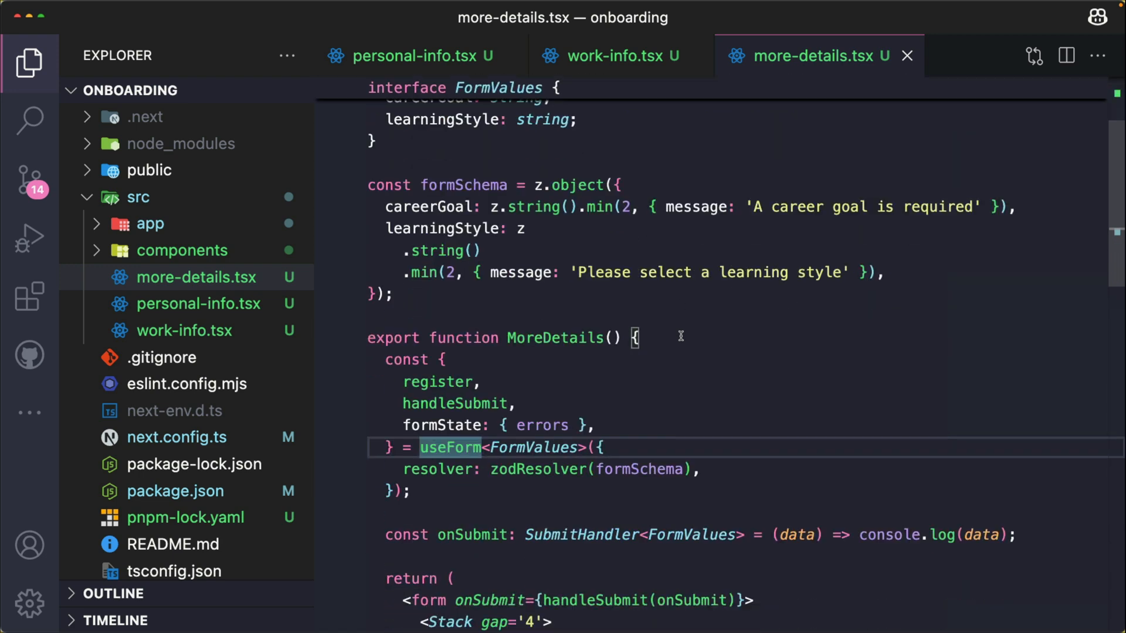
- Open work-info.tsx and scroll through its form beside more-details.tsx
scroll("down", 3)
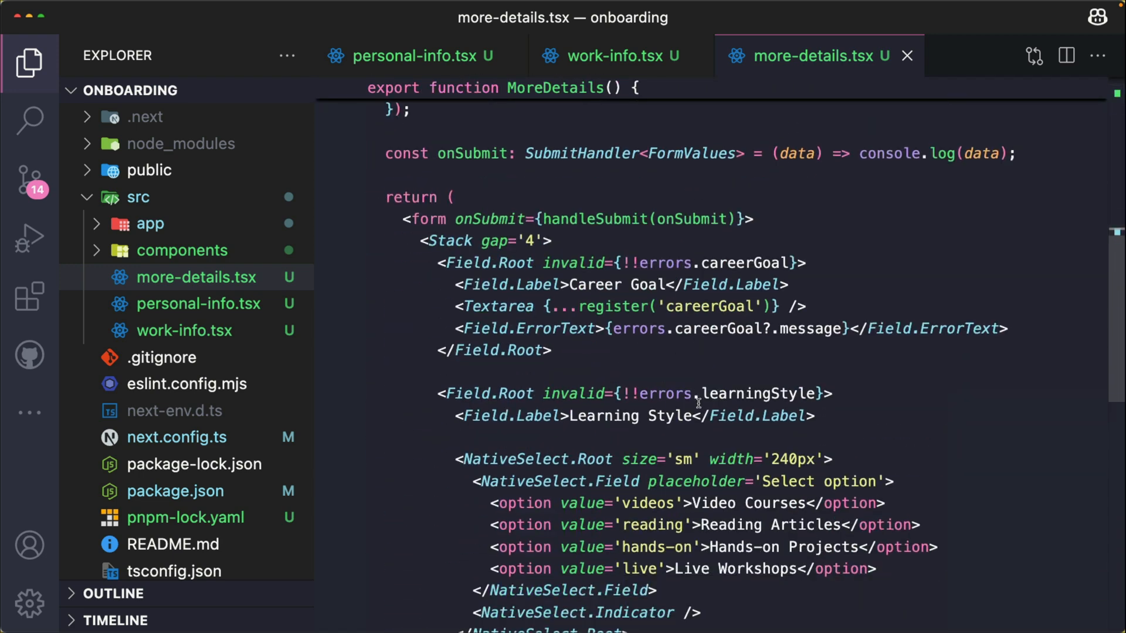
mouse_move(608, 359)
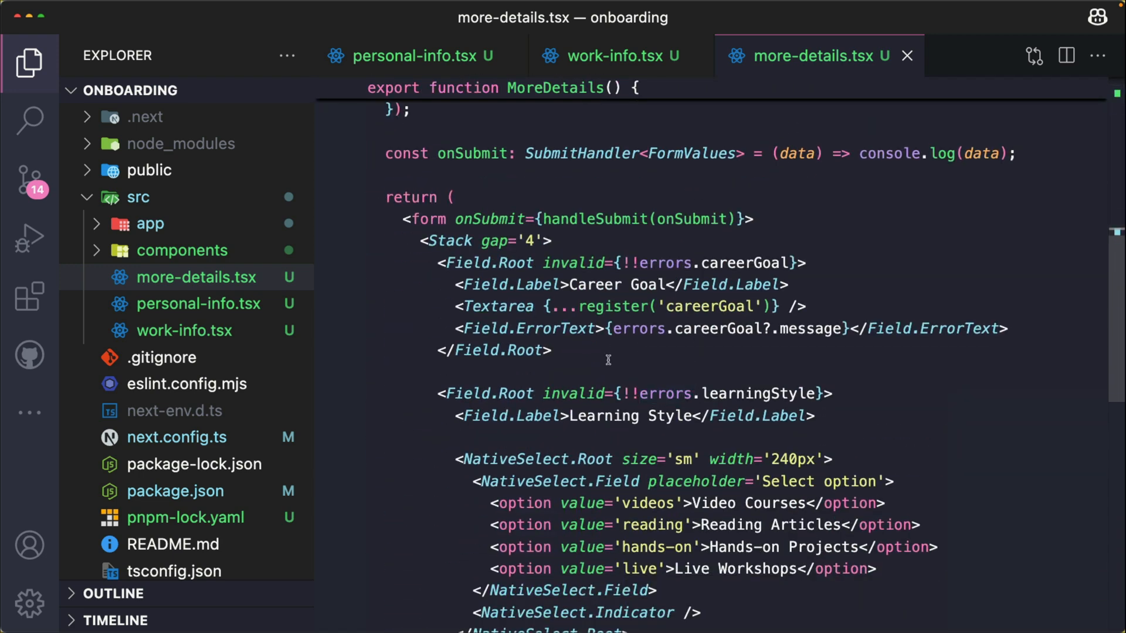
left_click(607, 55)
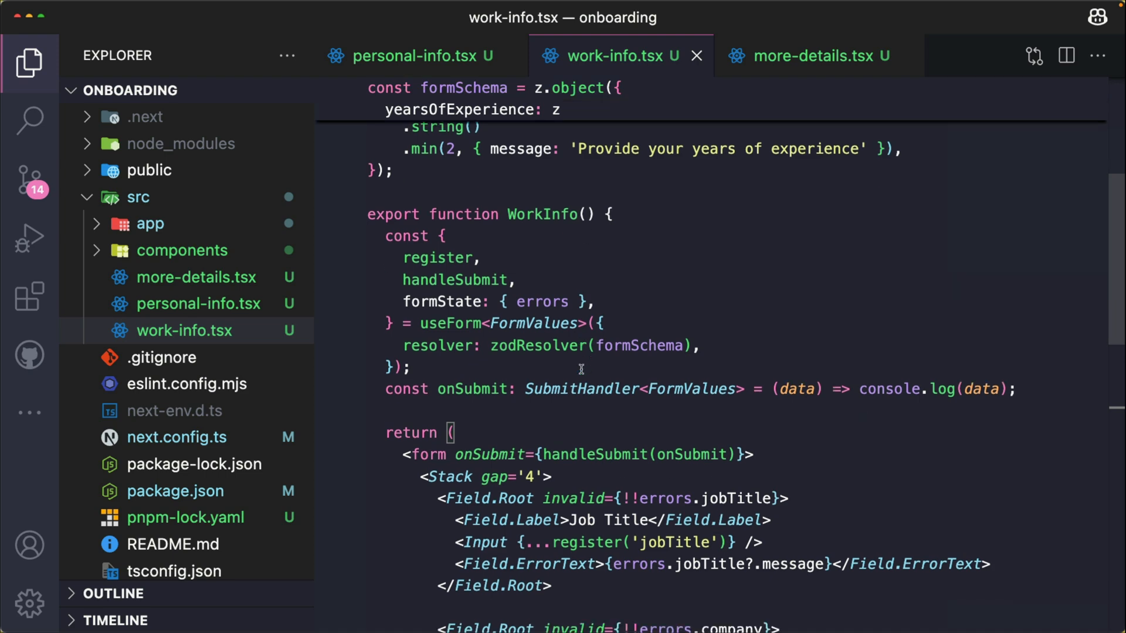
scroll("down", 3)
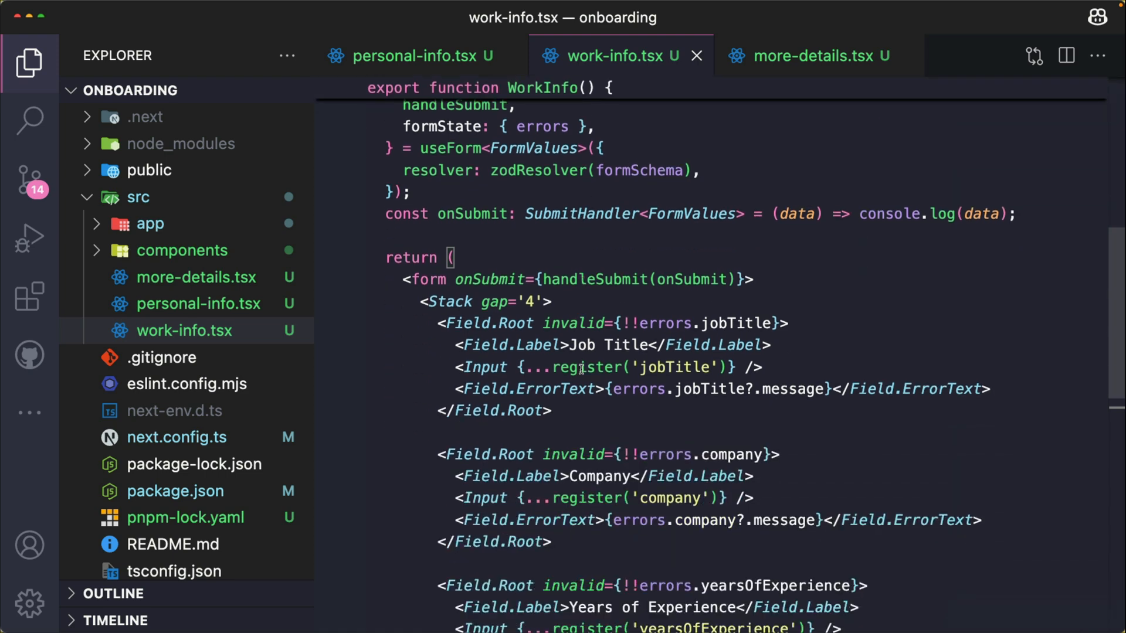
scroll("down", 3)
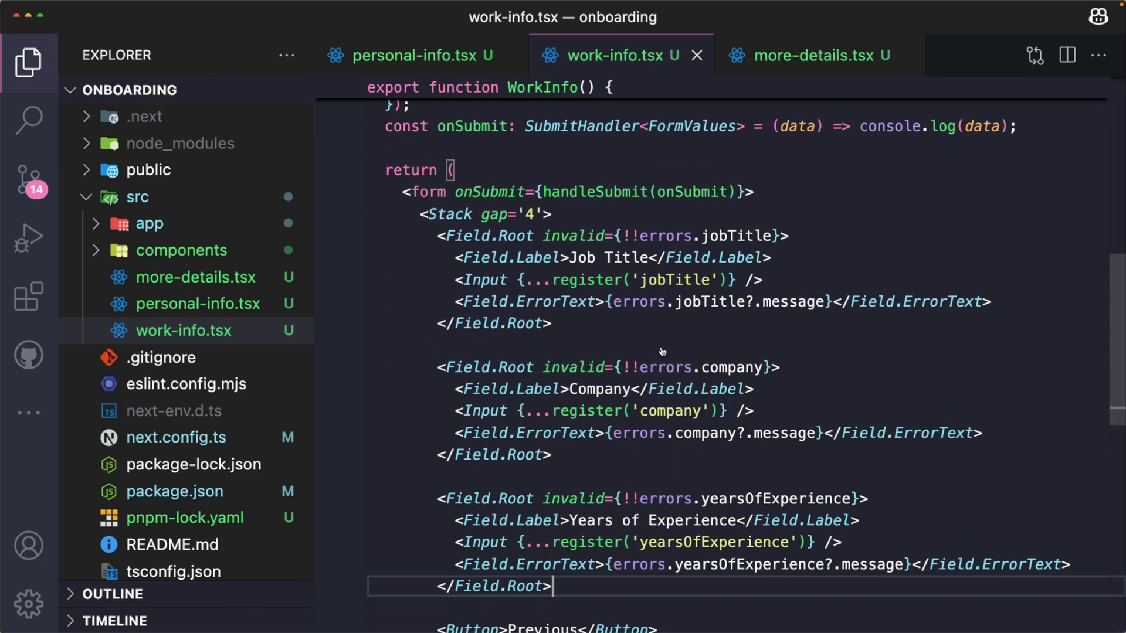
scroll("up", 3)
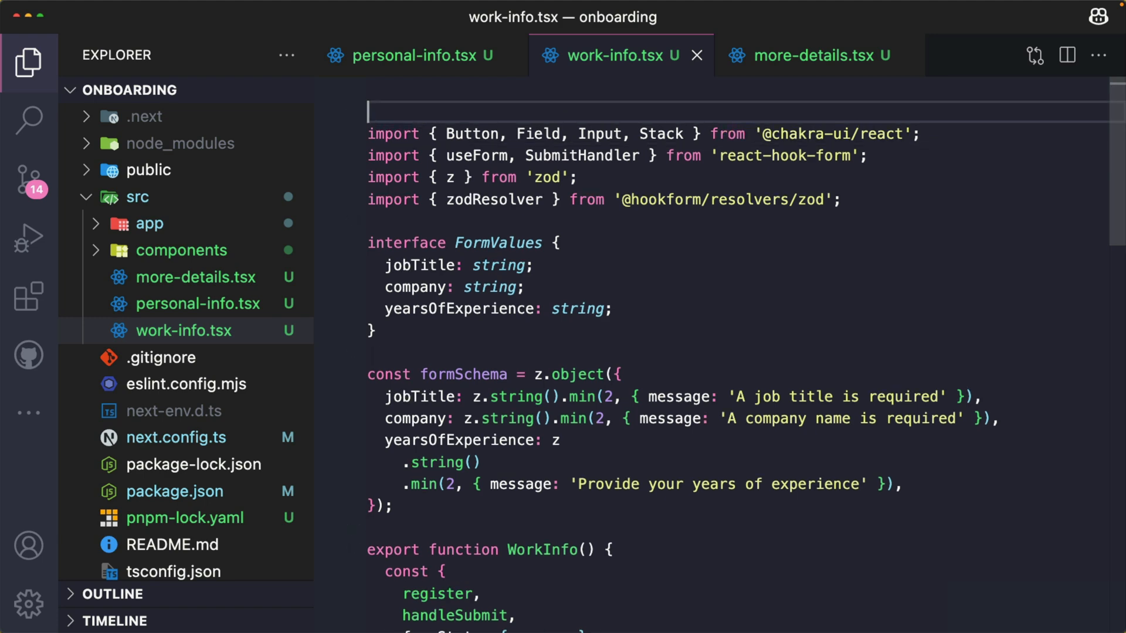
- Add 'use client'; atop work-info.tsx, check personal-info.tsx, then view more-details.tsx
type("'")
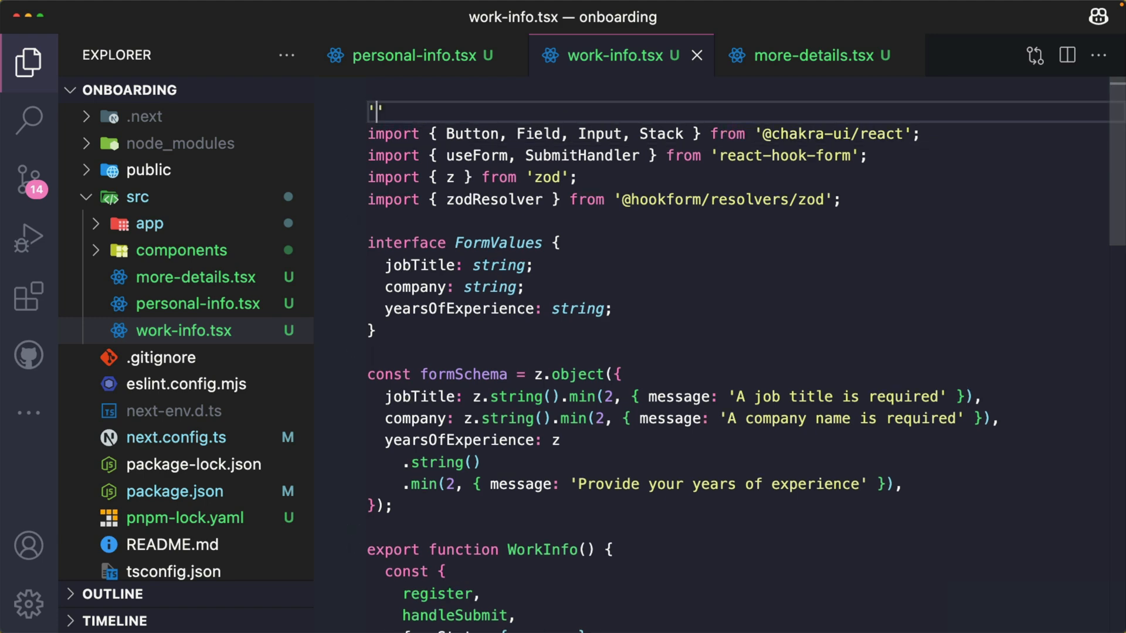
type("use client")
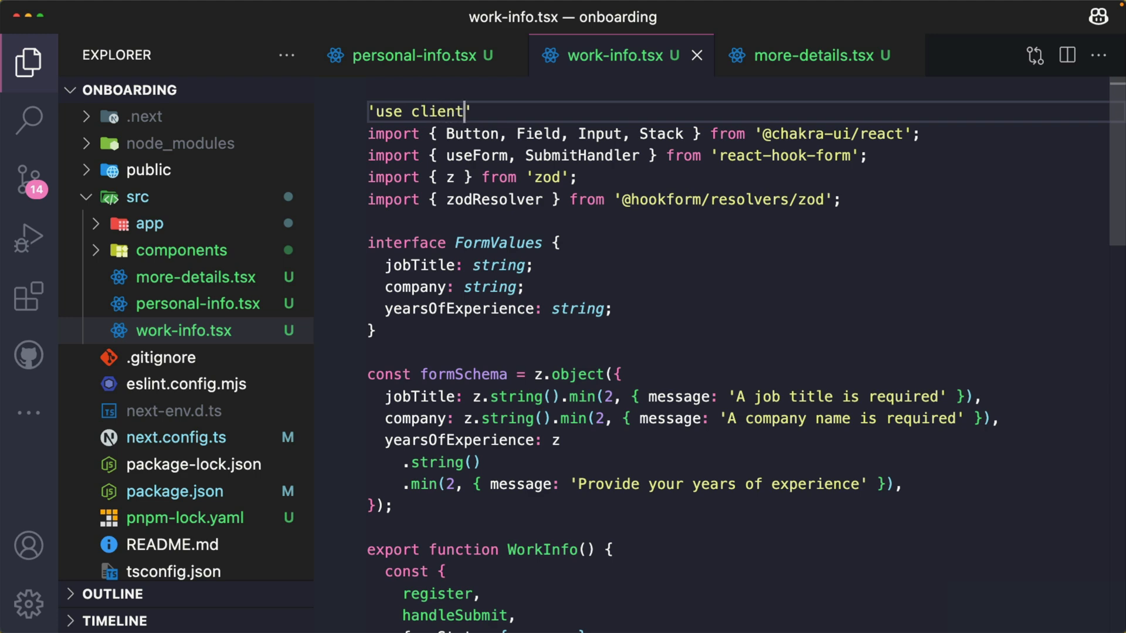
type(";")
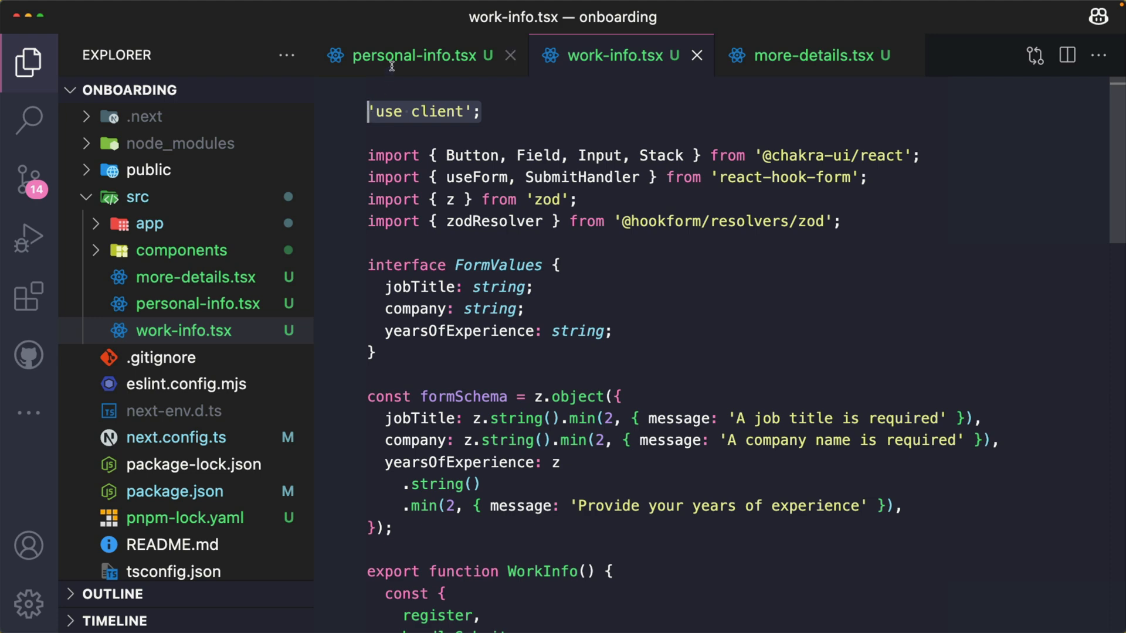
left_click(402, 55)
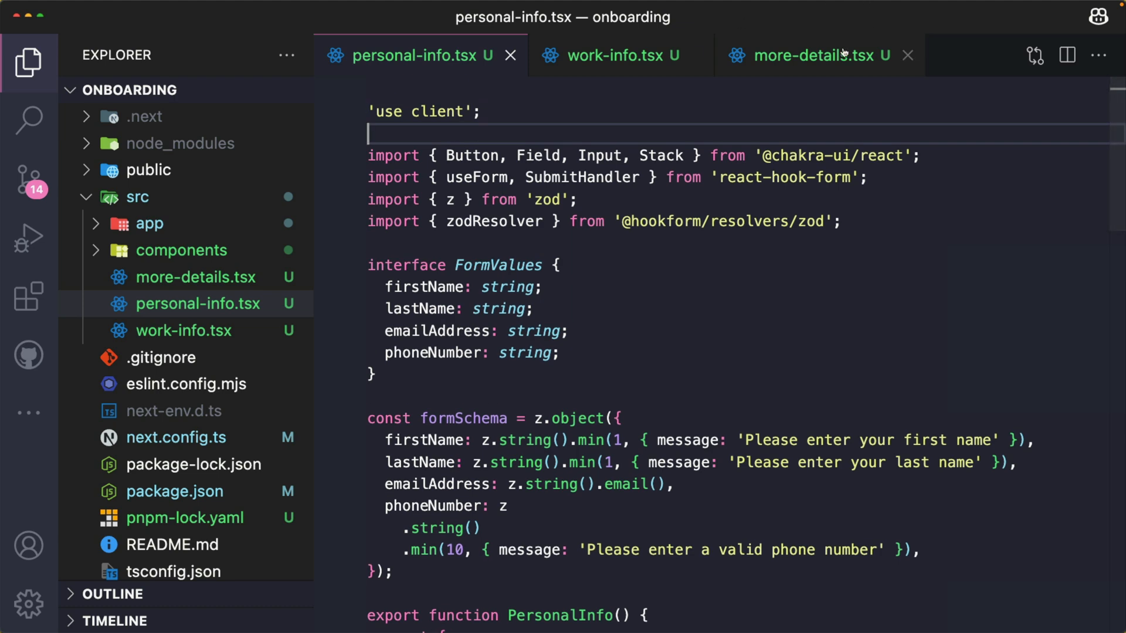
left_click(812, 55)
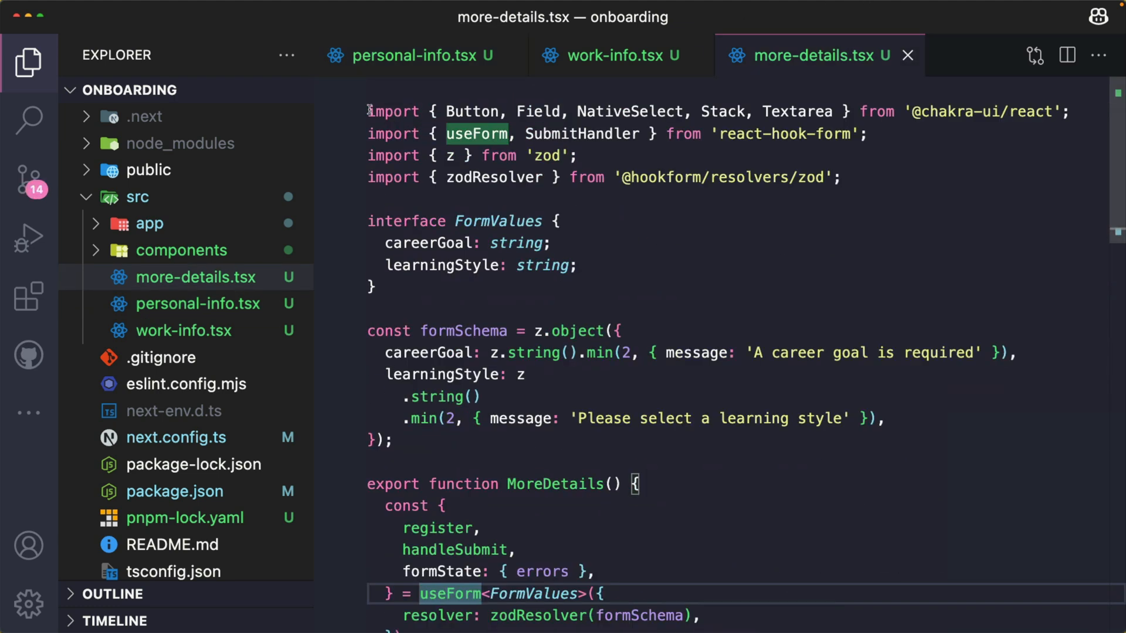